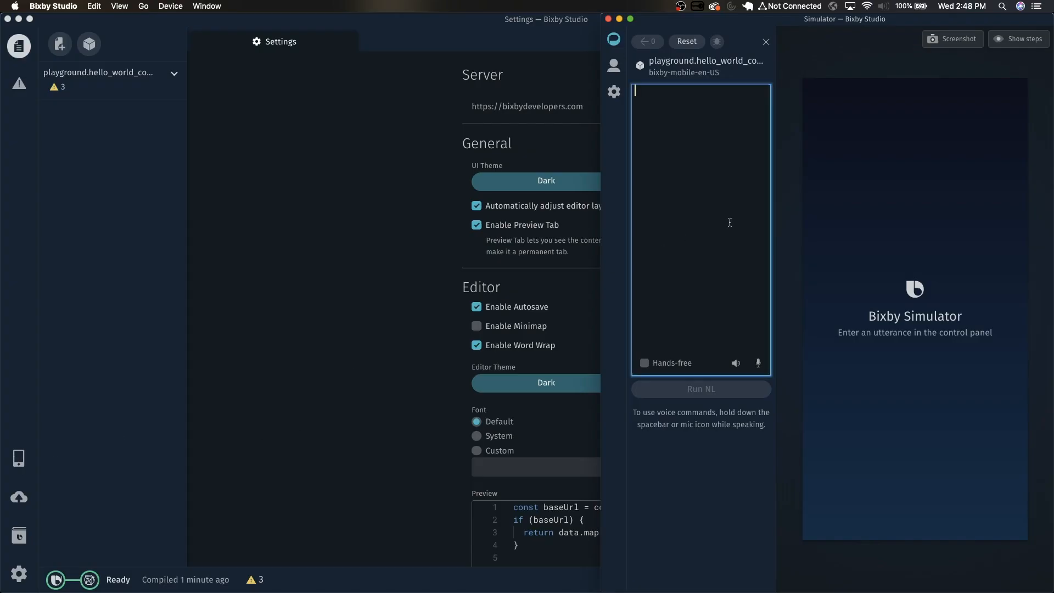
# Step: Run 'say hello world' and then 'say Help me, I'm trapped' in the Simulator
pyautogui.write('say')
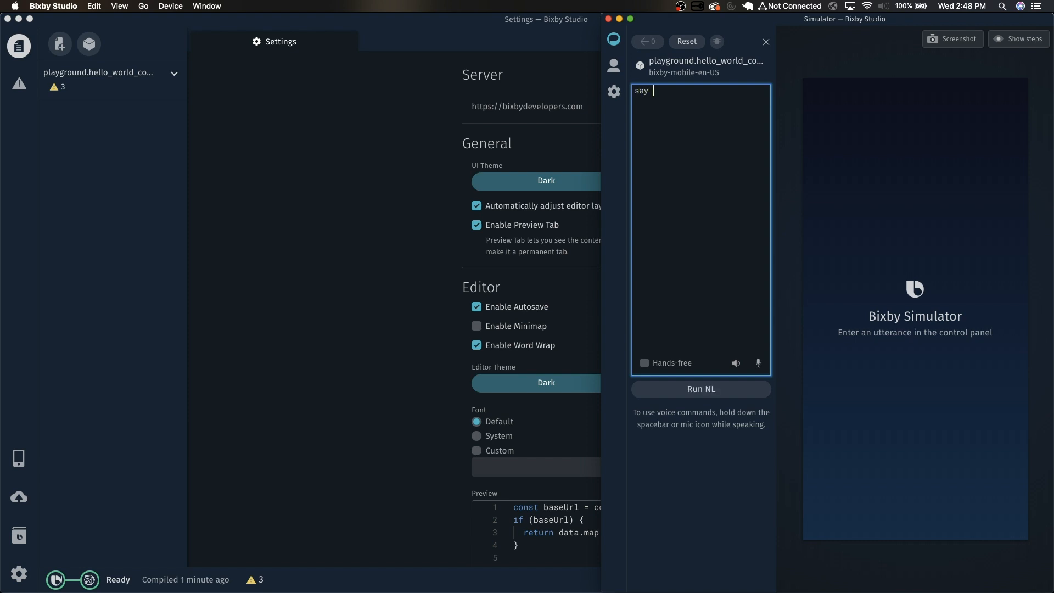
pyautogui.write('hello world')
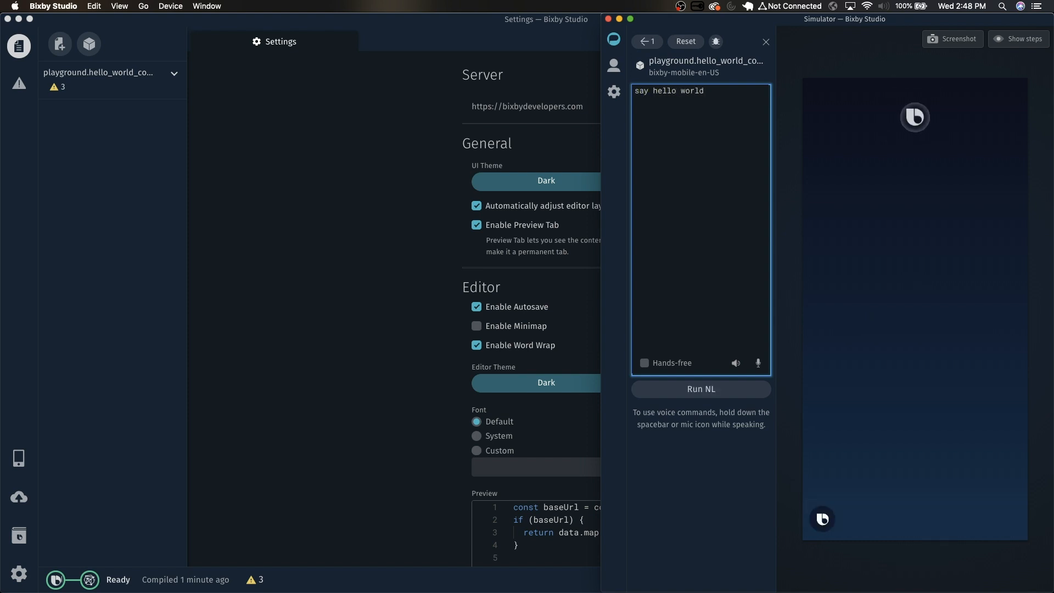
pyautogui.click(701, 388)
pyautogui.write("say Help me, I'm")
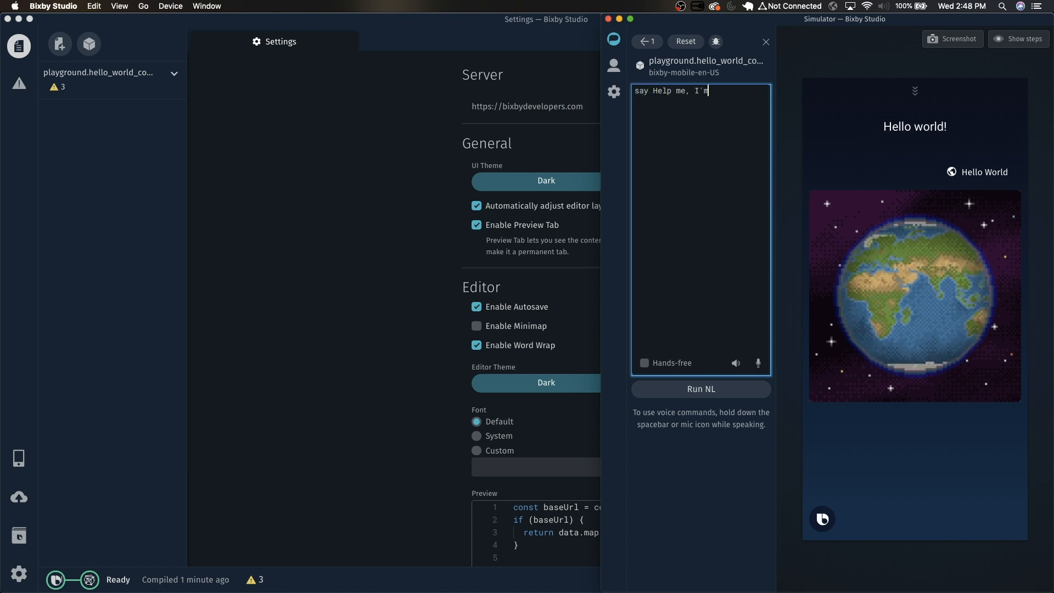
pyautogui.write('trapped')
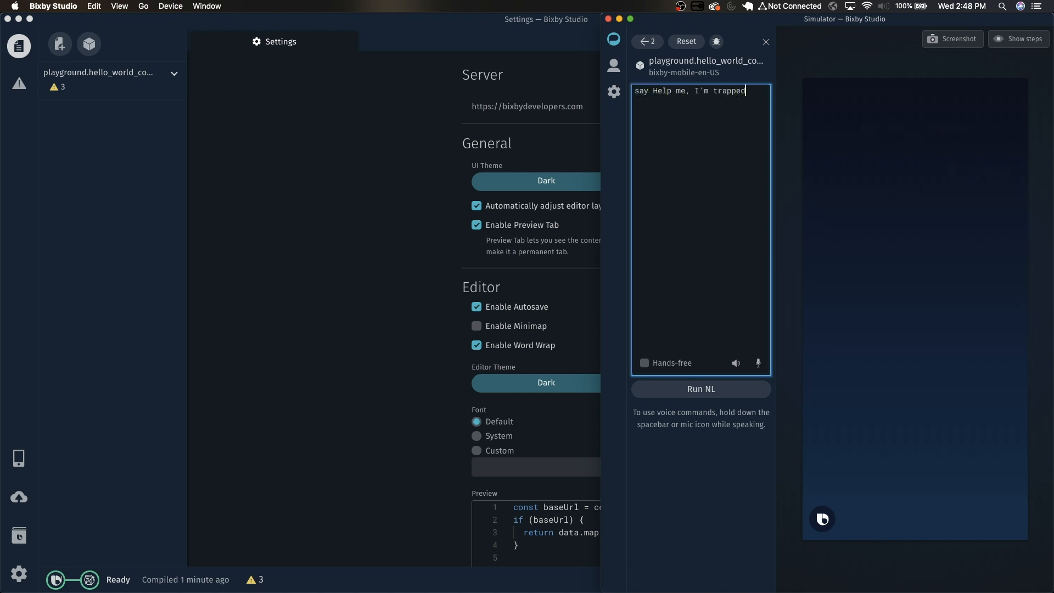
pyautogui.click(700, 389)
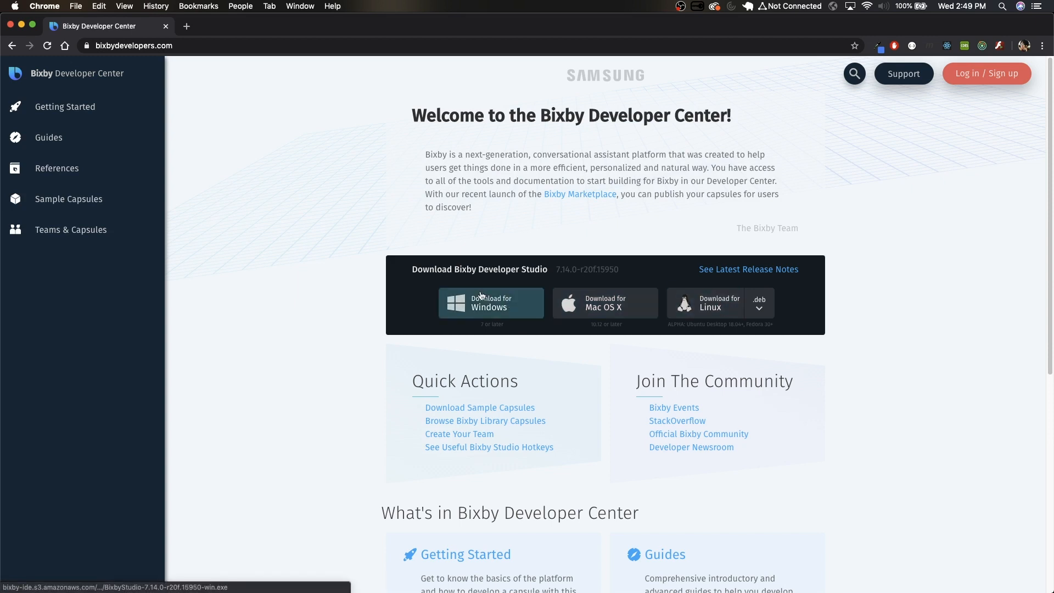
pyautogui.moveTo(986, 74)
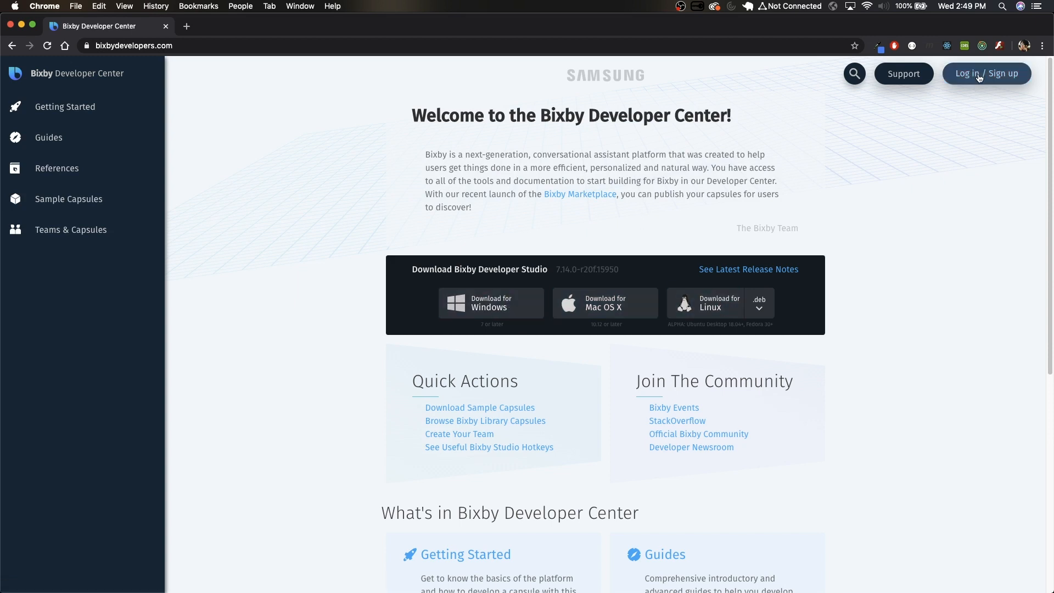
pyautogui.moveTo(986, 74)
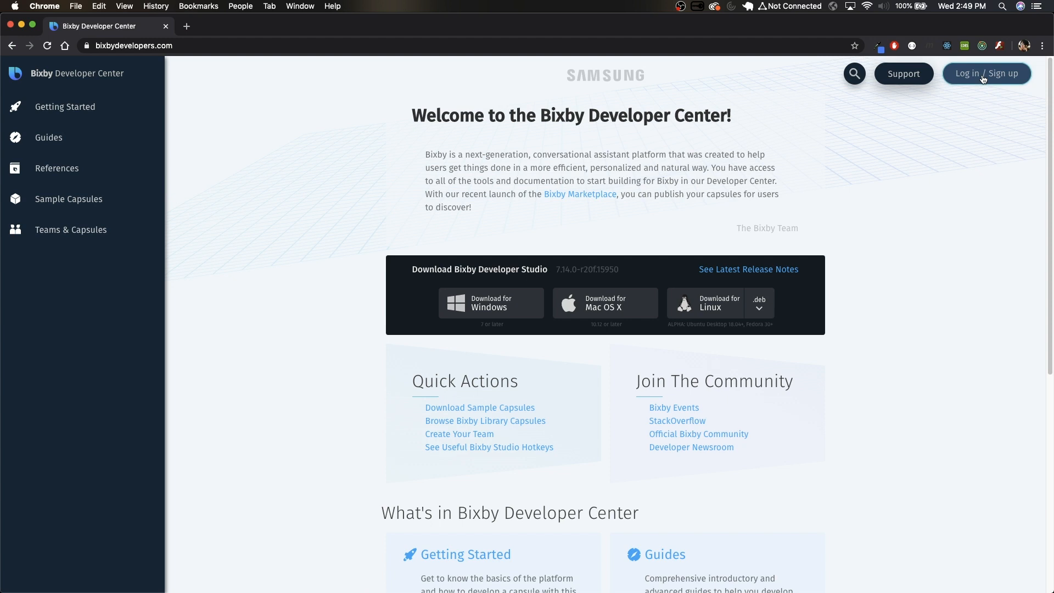
# Step: Go to Log in / Sign up on bixbydevelopers.com to reach the Samsung Account sign-in page
pyautogui.click(986, 74)
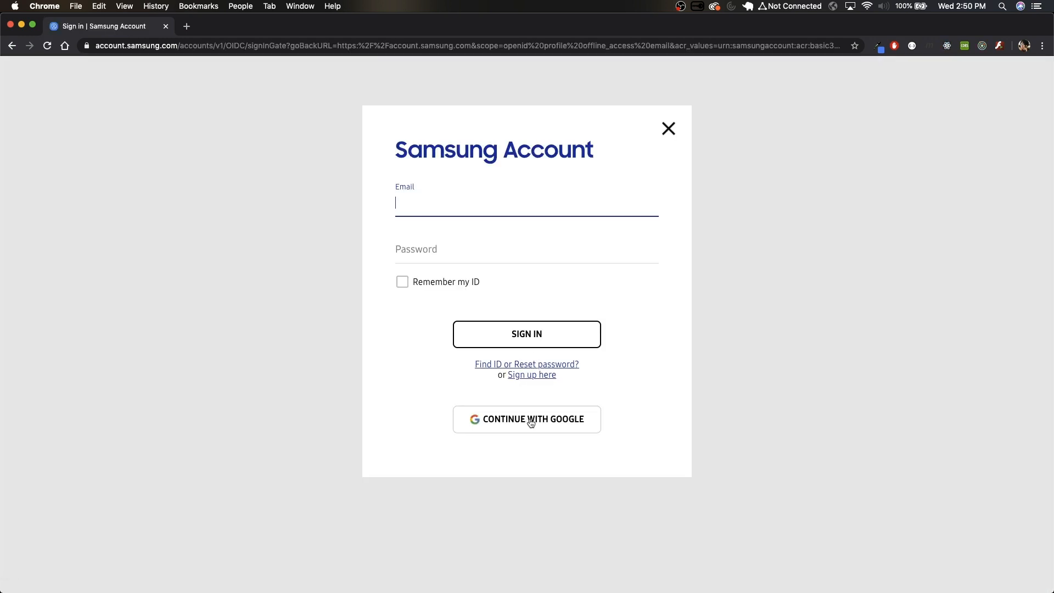
pyautogui.moveTo(628, 191)
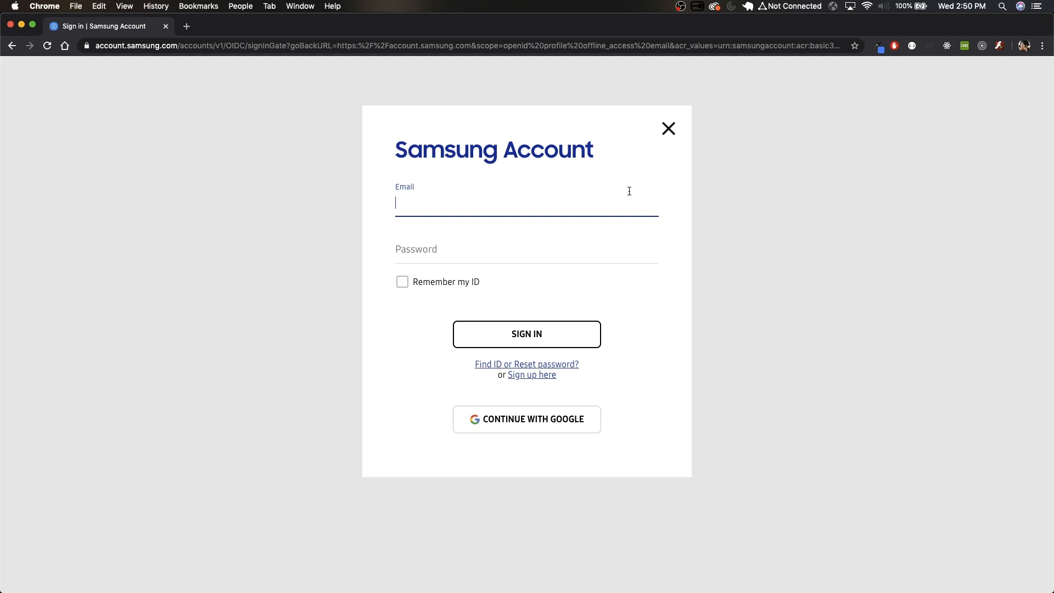
pyautogui.moveTo(613, 344)
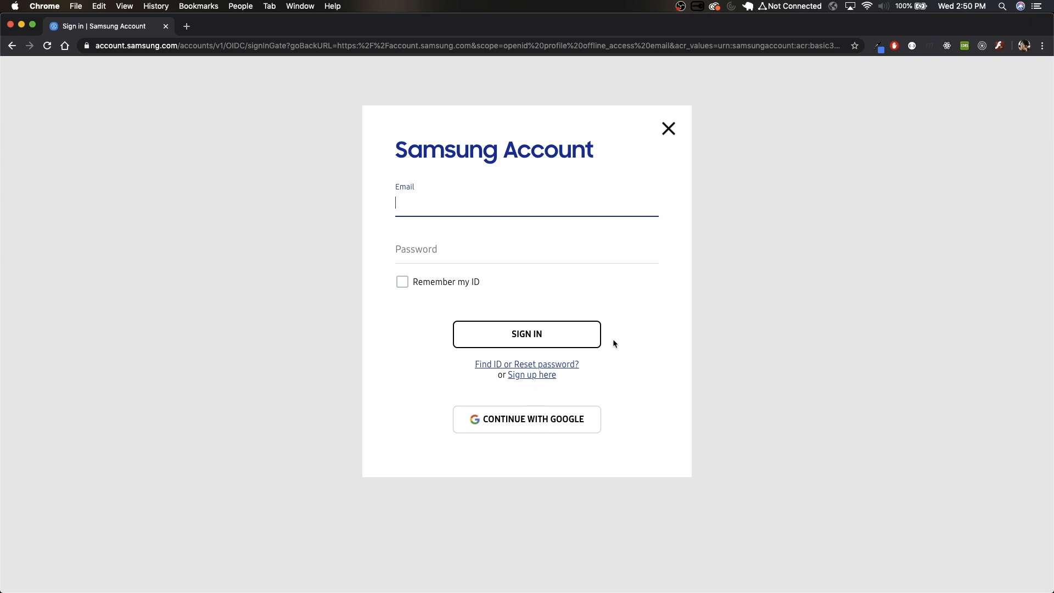
pyautogui.moveTo(407, 126)
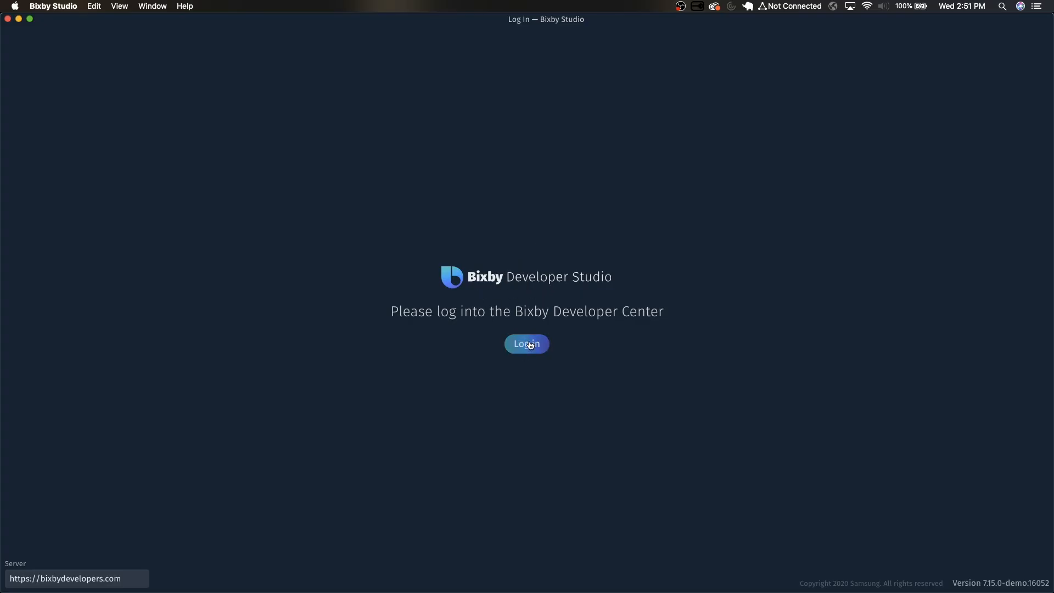
# Step: Log in to Bixby Studio through the Samsung account and return to the start screen
pyautogui.click(526, 344)
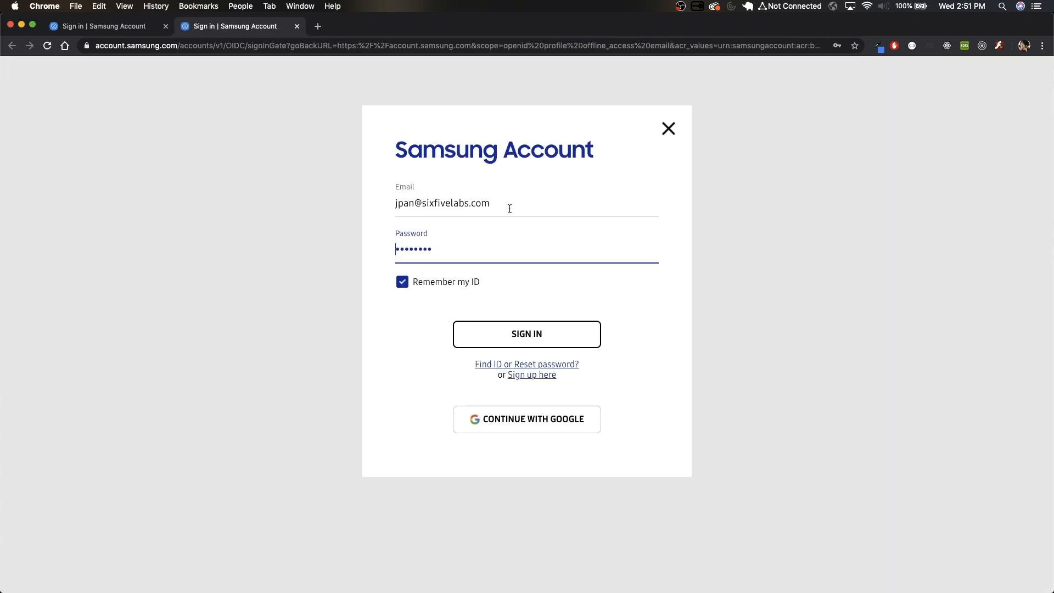
pyautogui.click(526, 334)
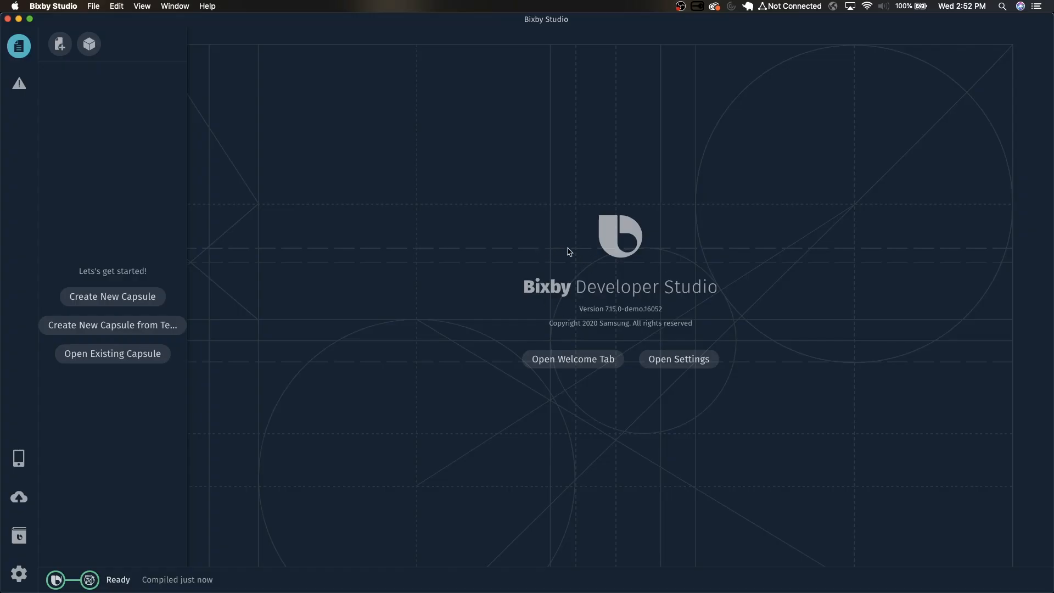
pyautogui.moveTo(570, 292)
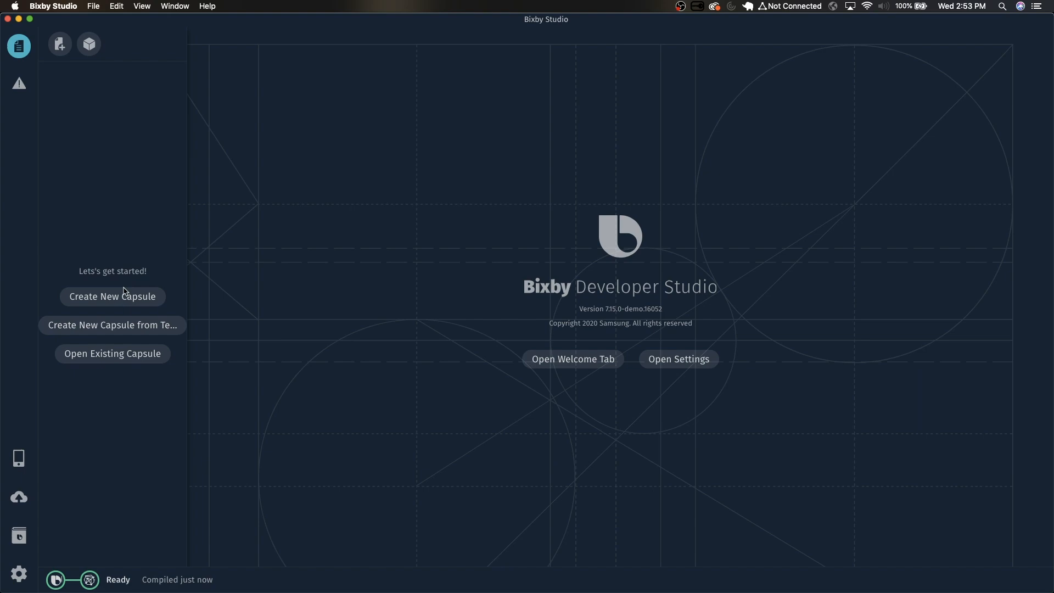
# Step: Create the playground.hello_world capsule and expand its folder tree with the README open
pyautogui.click(112, 296)
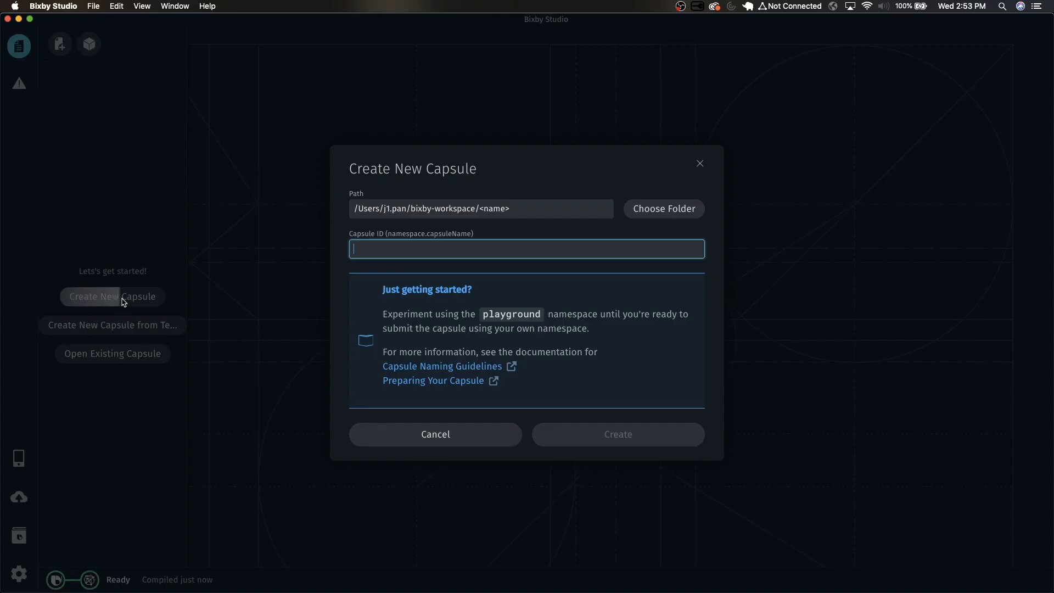
pyautogui.write('playground.hello_world')
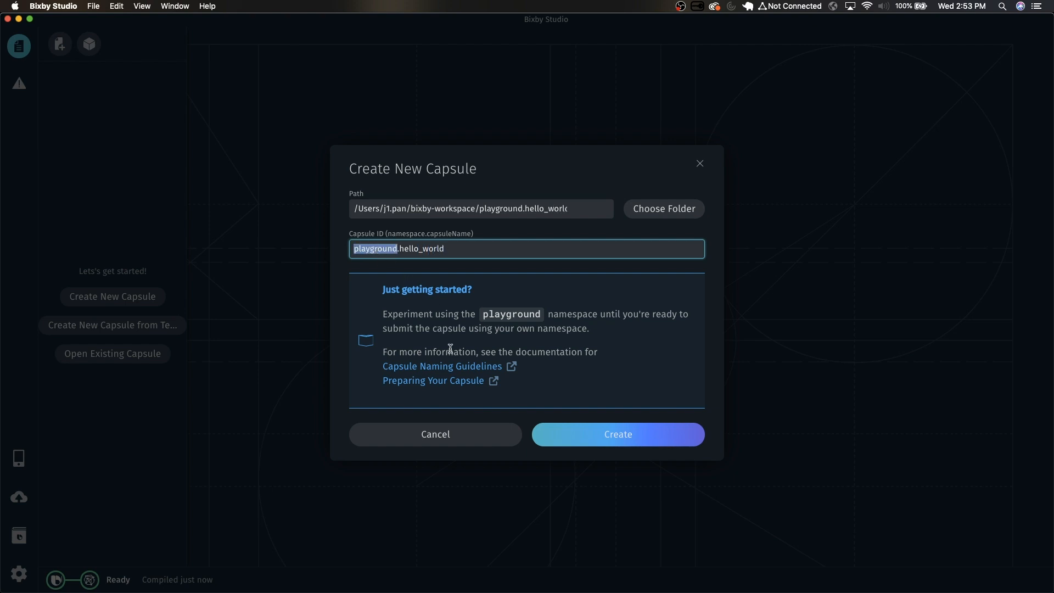
pyautogui.moveTo(518, 325)
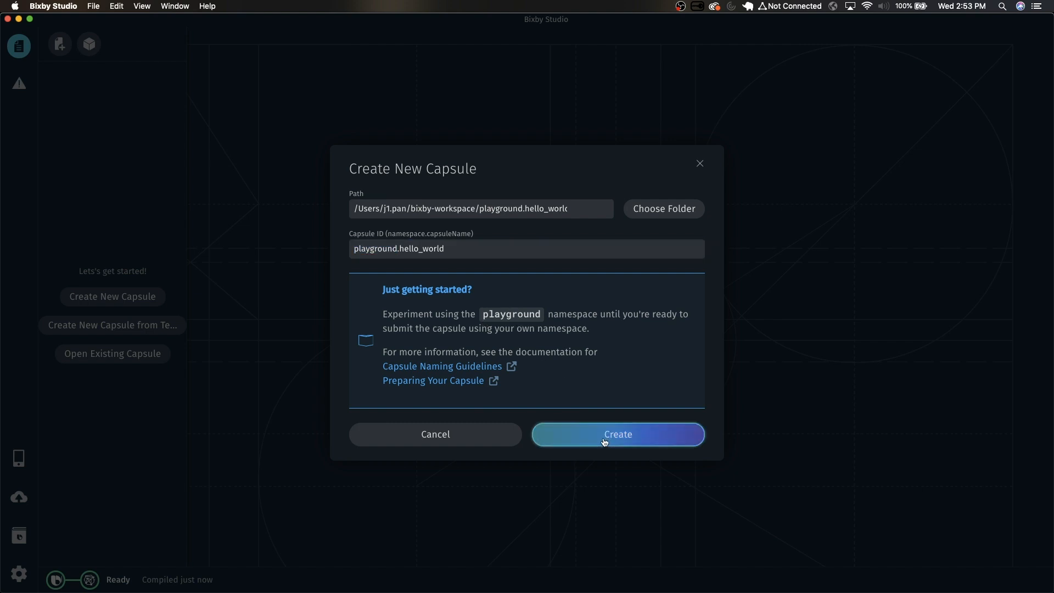
pyautogui.click(616, 433)
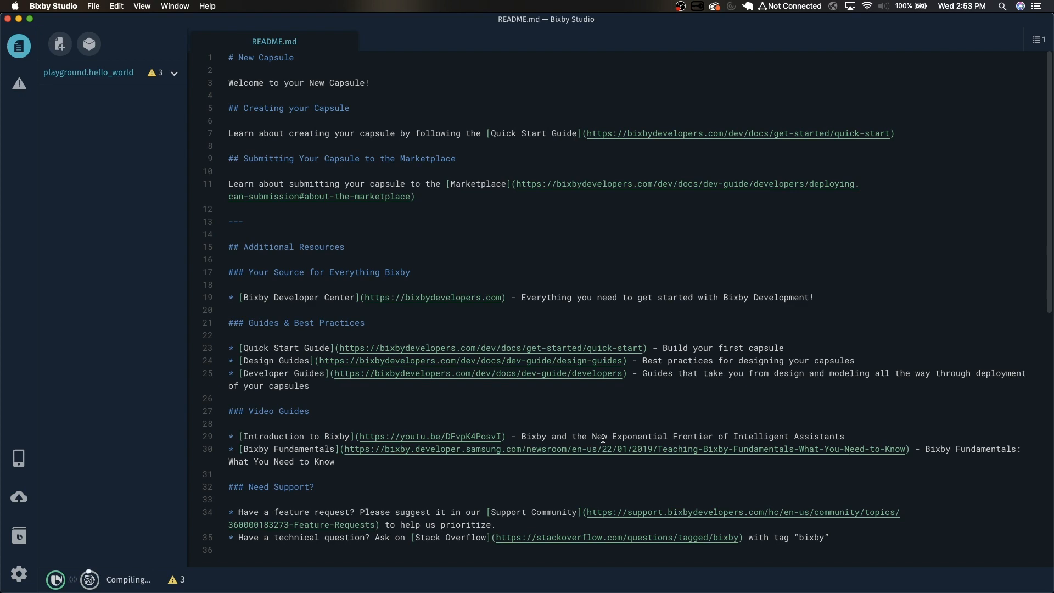
pyautogui.click(174, 72)
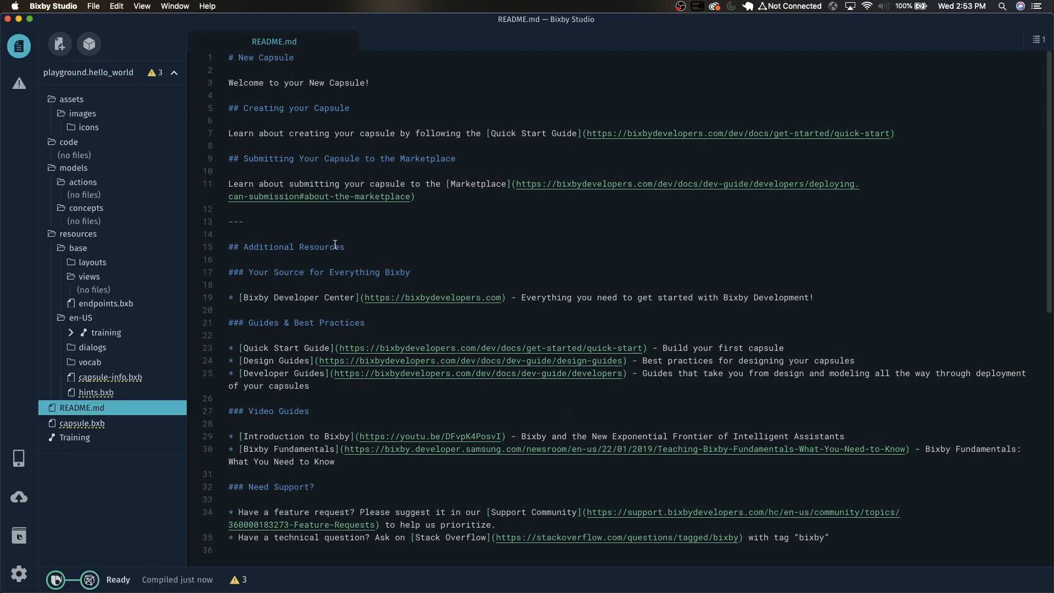
pyautogui.doubleClick(289, 272)
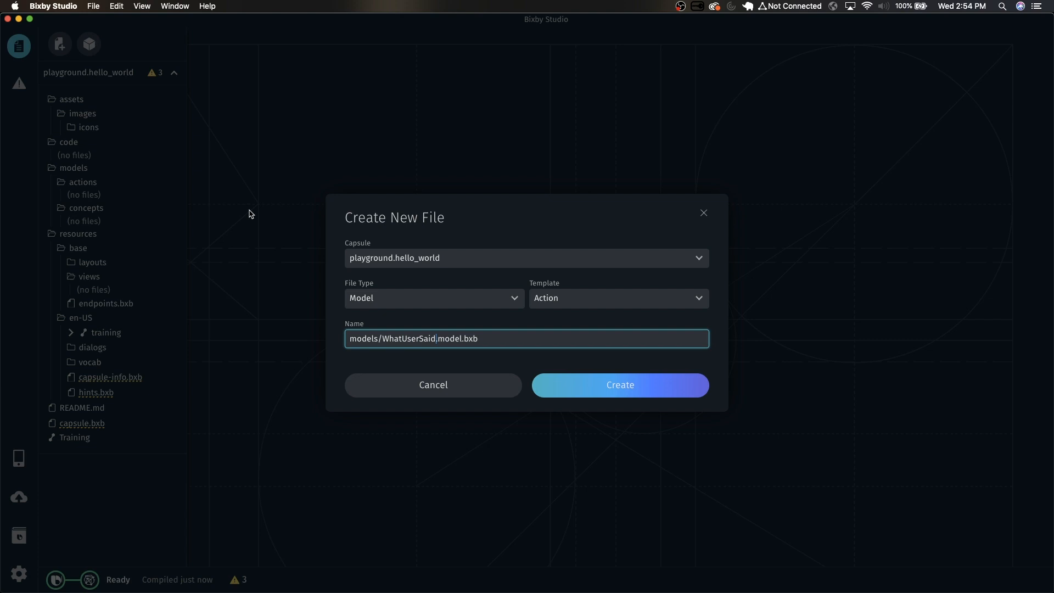
# Step: Create Text model WhatUserSaid described as what the user said for Bixby to repeat
pyautogui.click(617, 297)
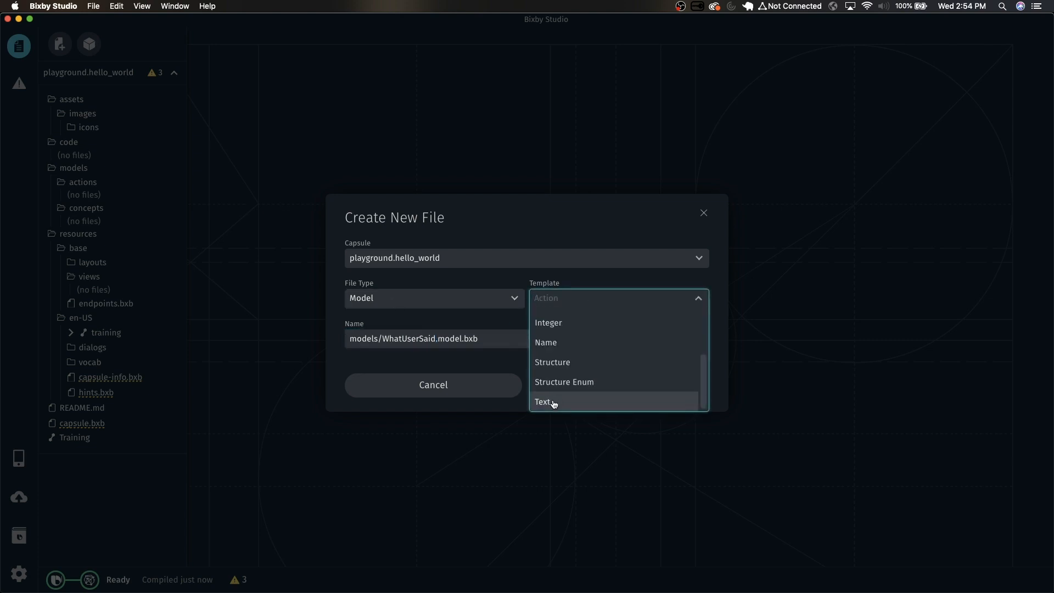
pyautogui.click(542, 402)
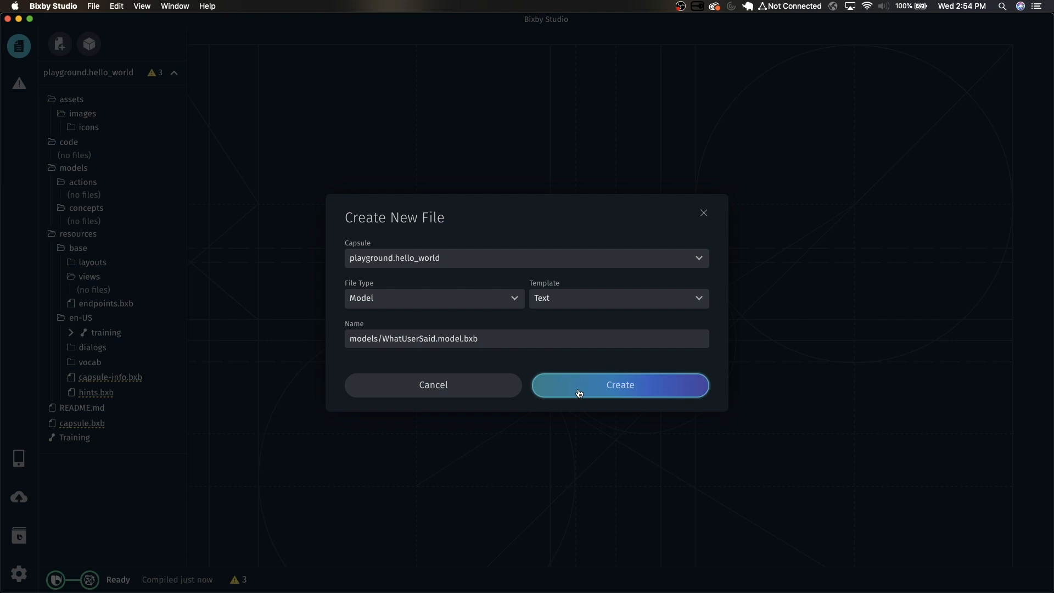
pyautogui.click(618, 384)
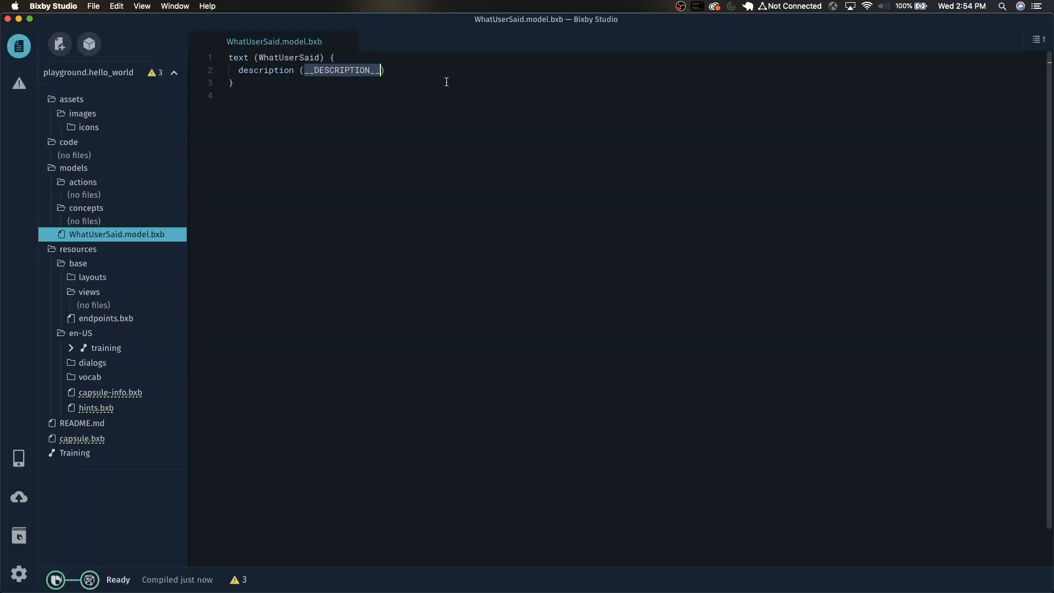
pyautogui.write('what the user said for )')
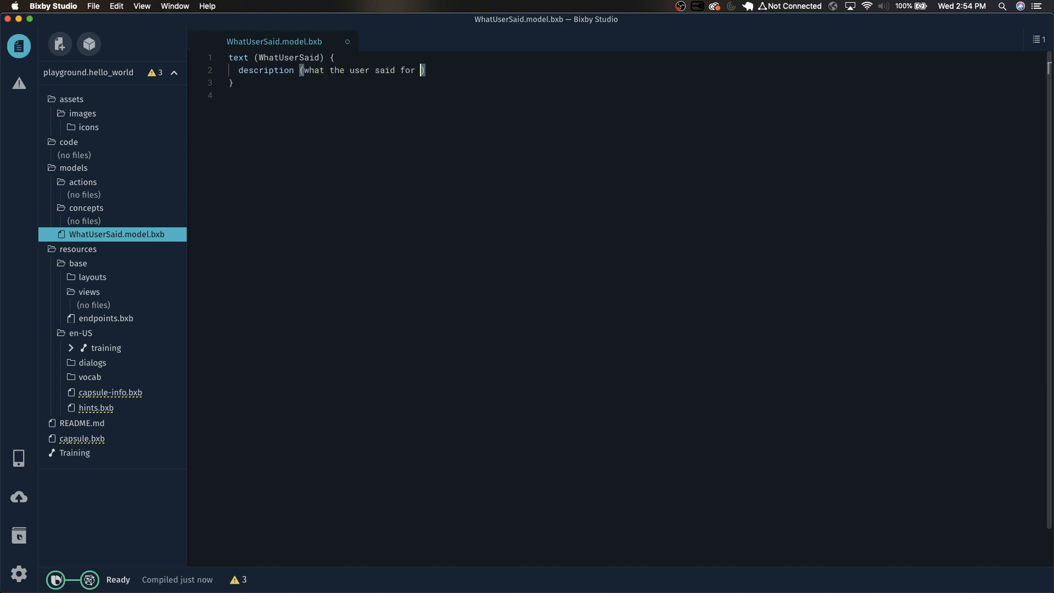
pyautogui.write('Bixby to repeat')
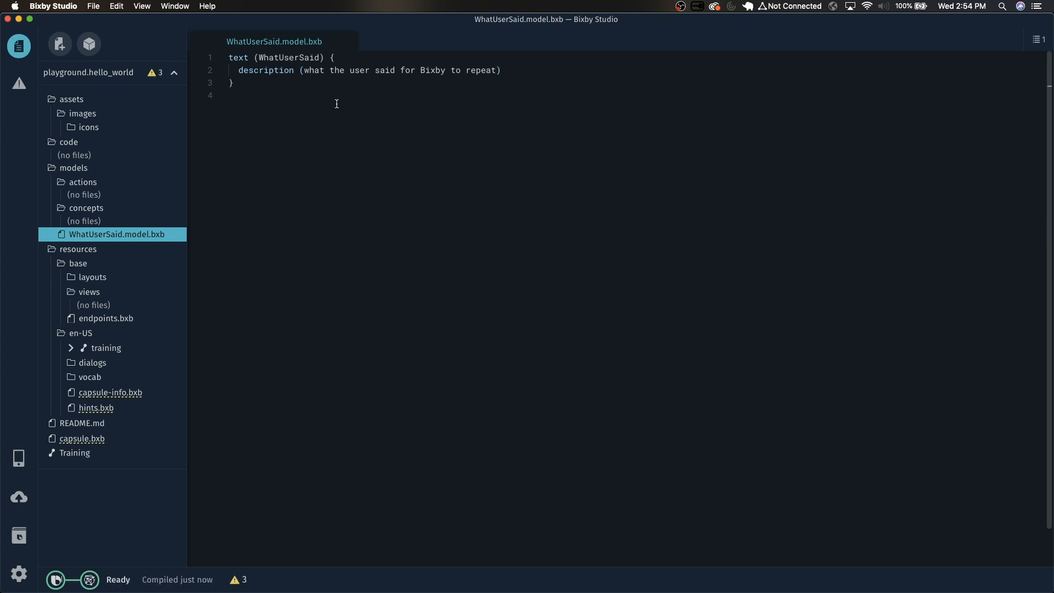
pyautogui.moveTo(357, 43)
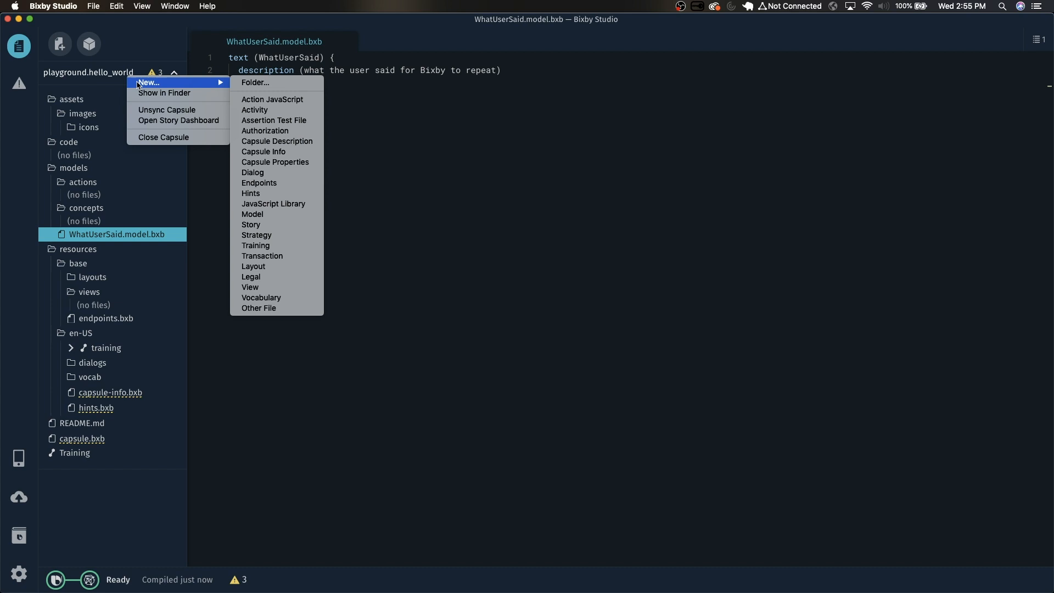
pyautogui.moveTo(282, 235)
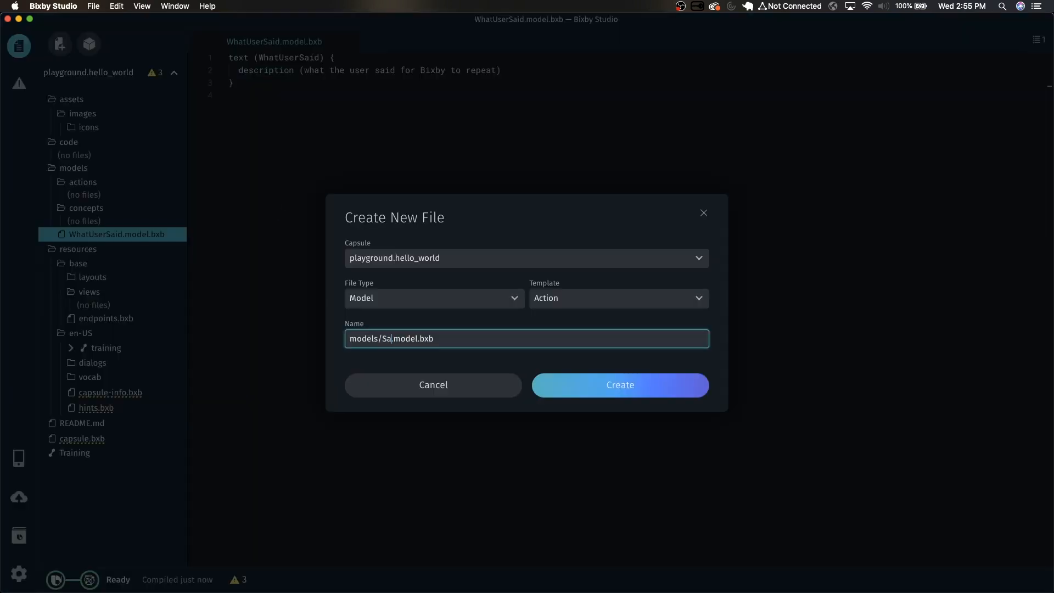
# Step: Create Text model SayThis described as what Bixby ends up saying to the user
pyautogui.write('te')
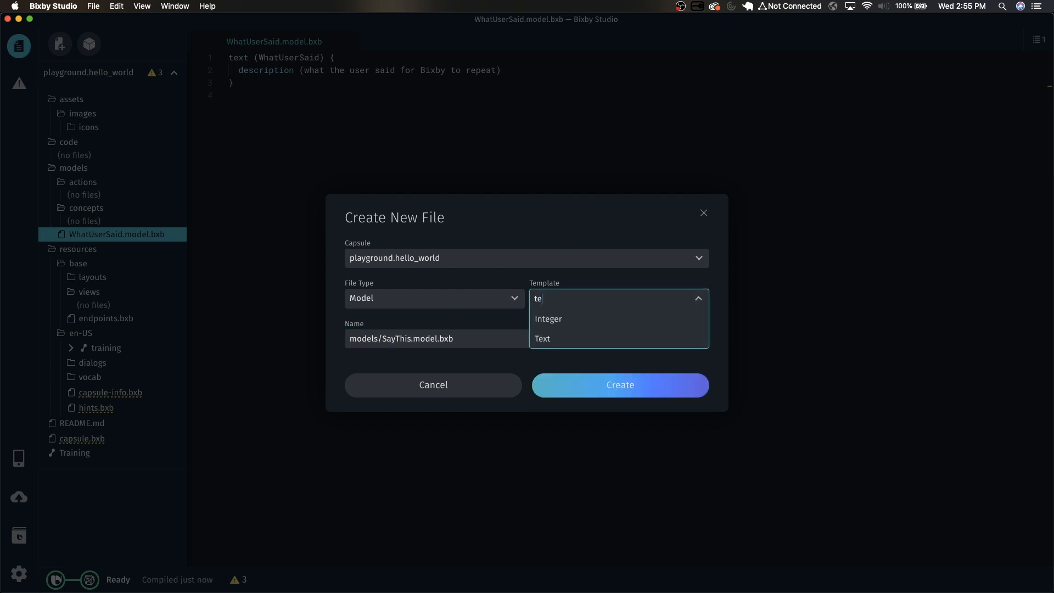
pyautogui.click(543, 339)
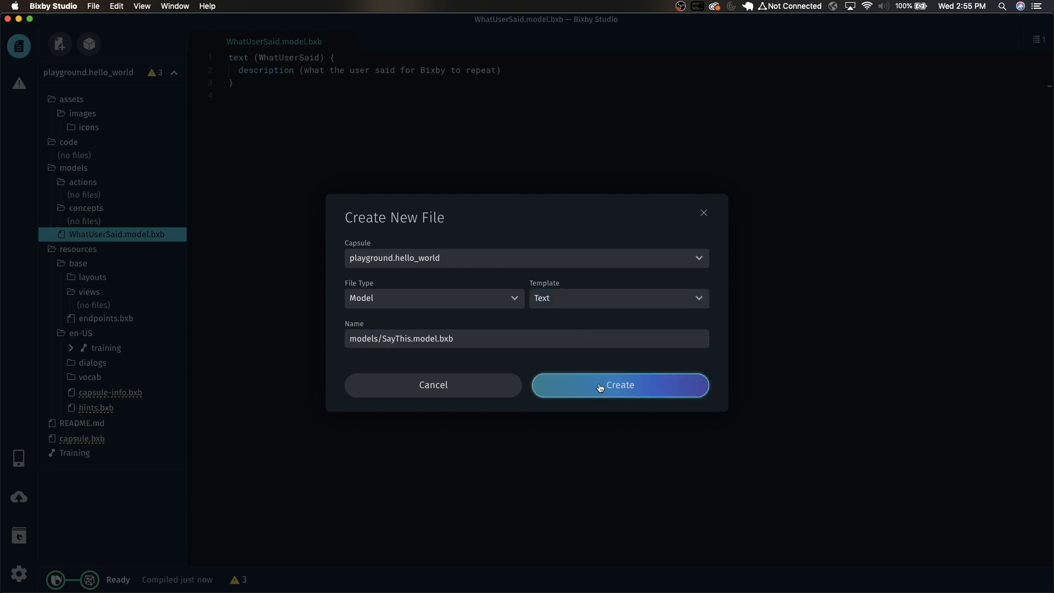
pyautogui.click(619, 384)
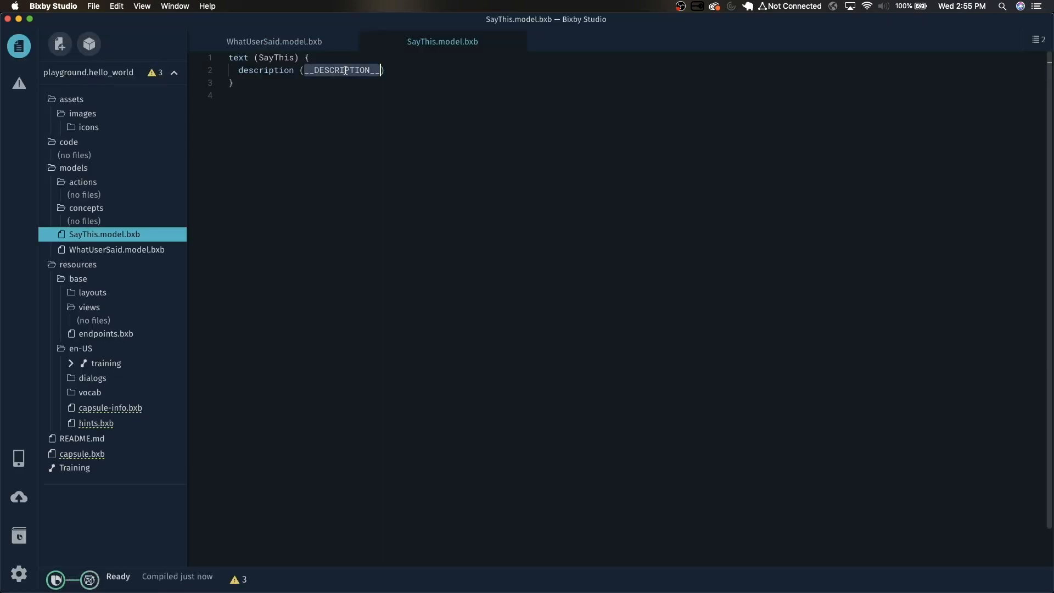
pyautogui.write('what b)')
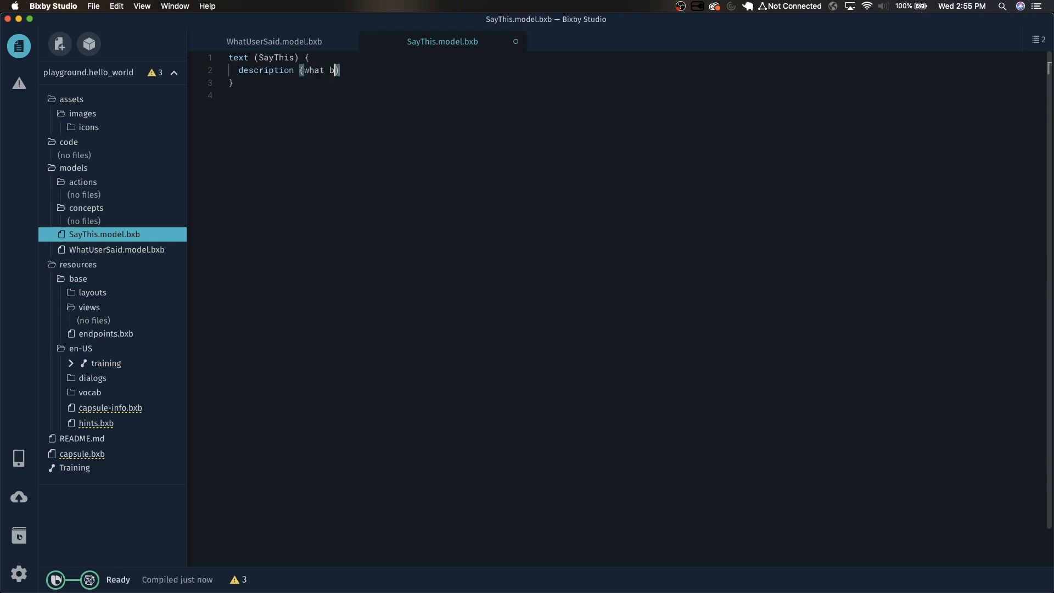
pyautogui.write('ixby ends up saying to the user')
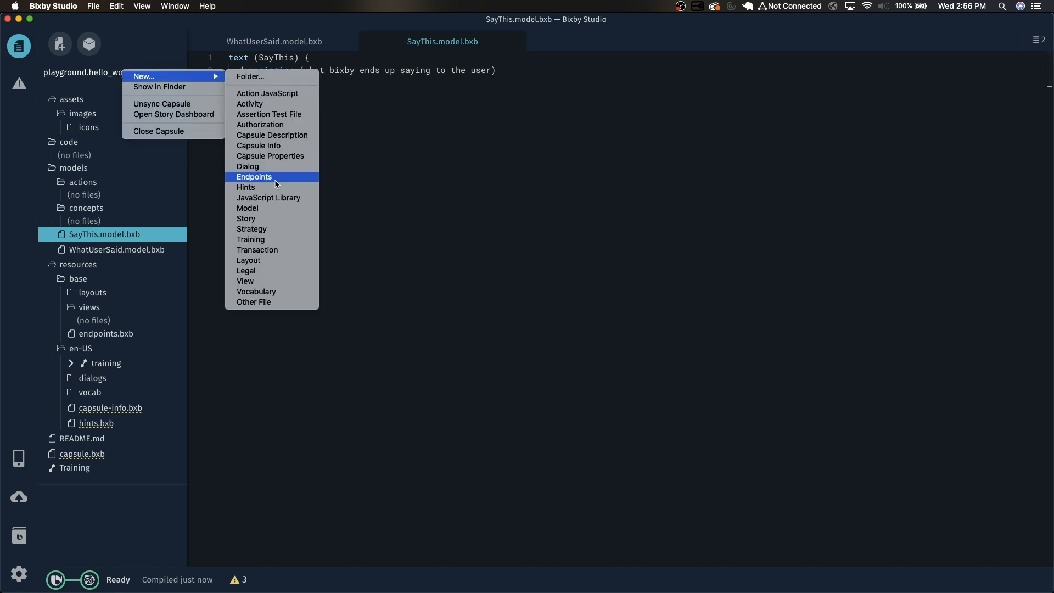
pyautogui.moveTo(252, 230)
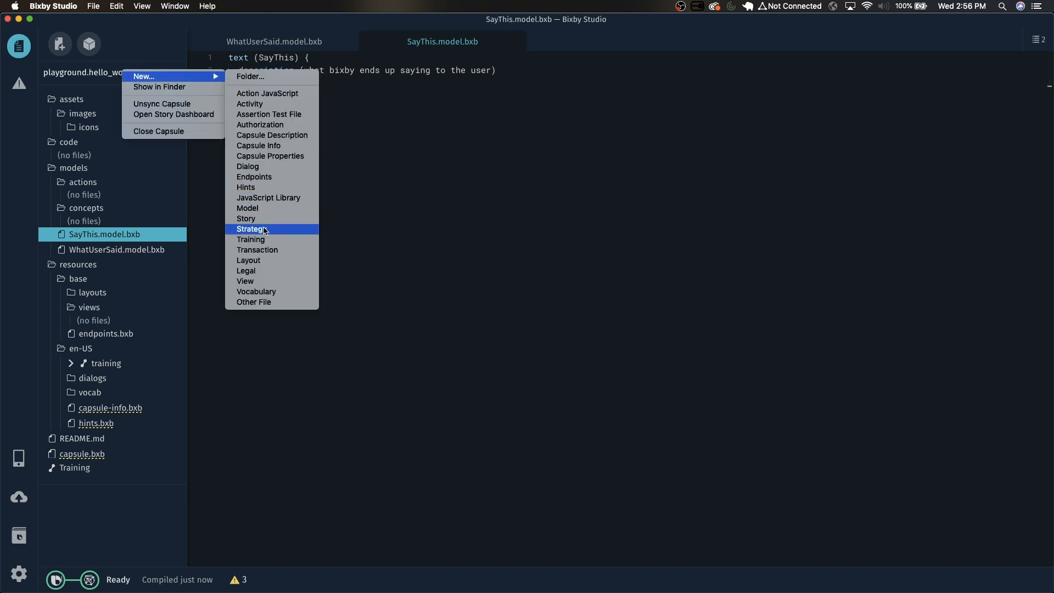
# Step: Create the SaySomething action model and set its type to Search
pyautogui.click(247, 207)
pyautogui.write('models/SaySomething.model.bxb')
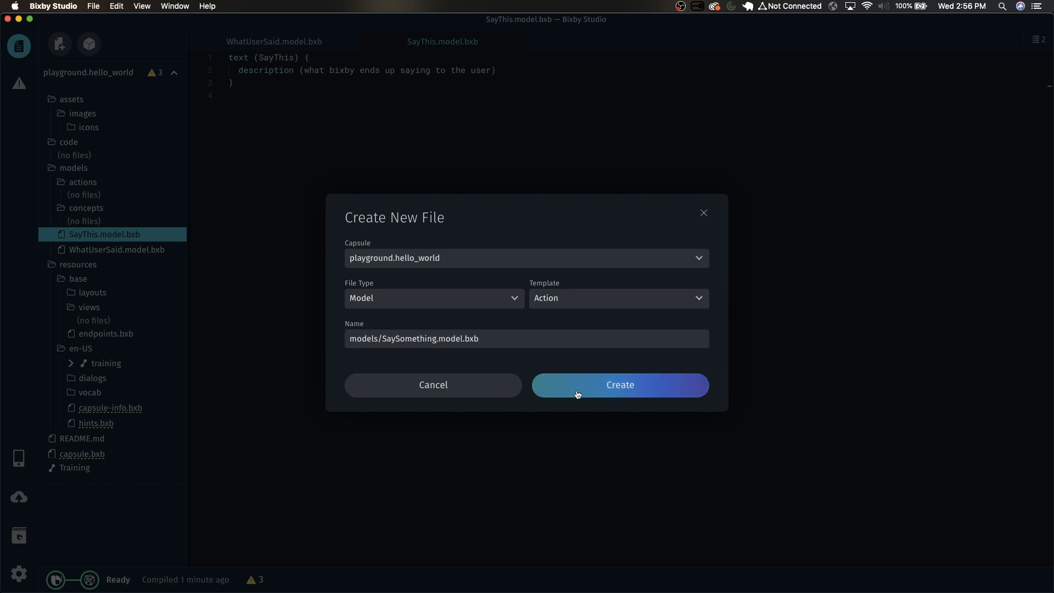
pyautogui.click(618, 384)
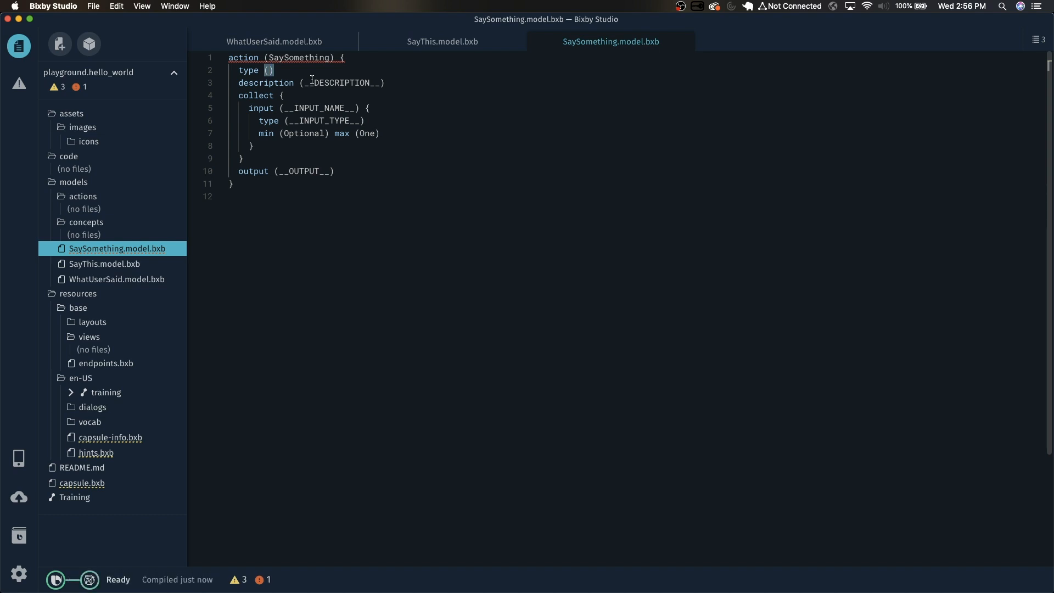
pyautogui.write('Search')
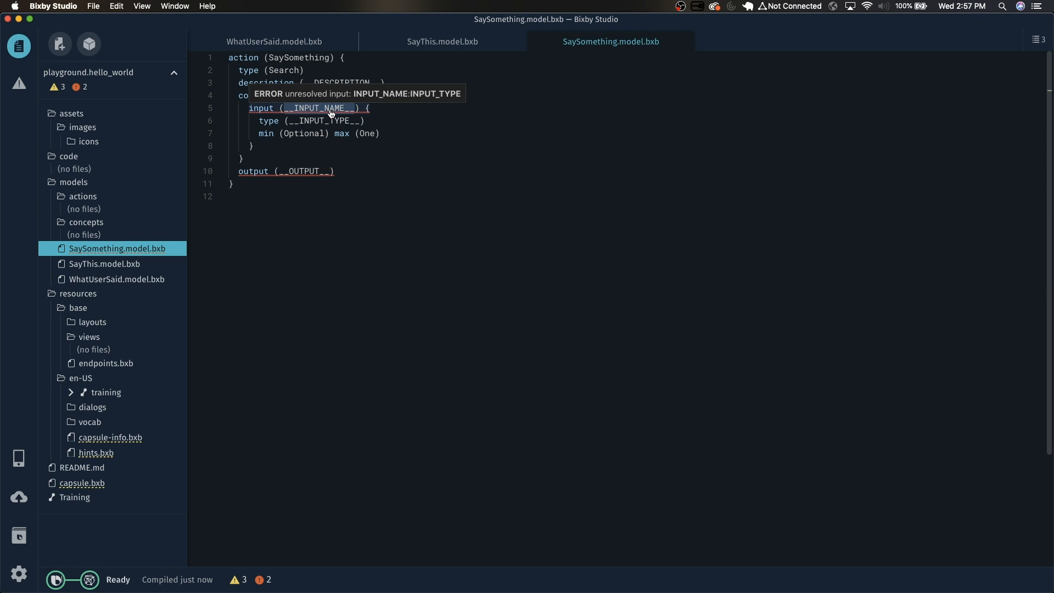
# Step: Give it a Required input whatUserSaid of type WhatUserSaid and output SayThis
pyautogui.click(355, 109)
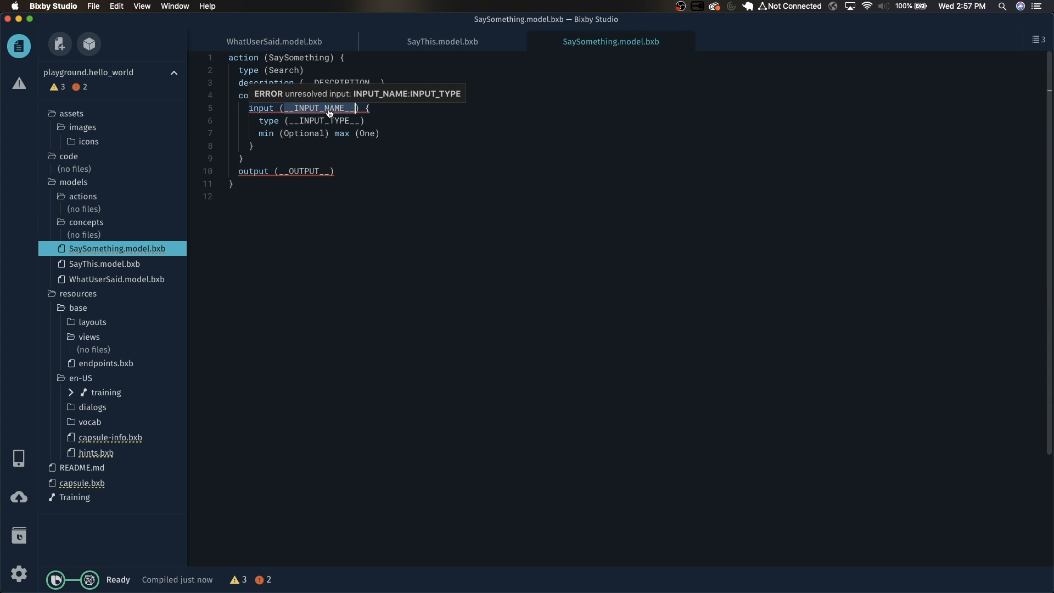
pyautogui.write('whatUserS) {')
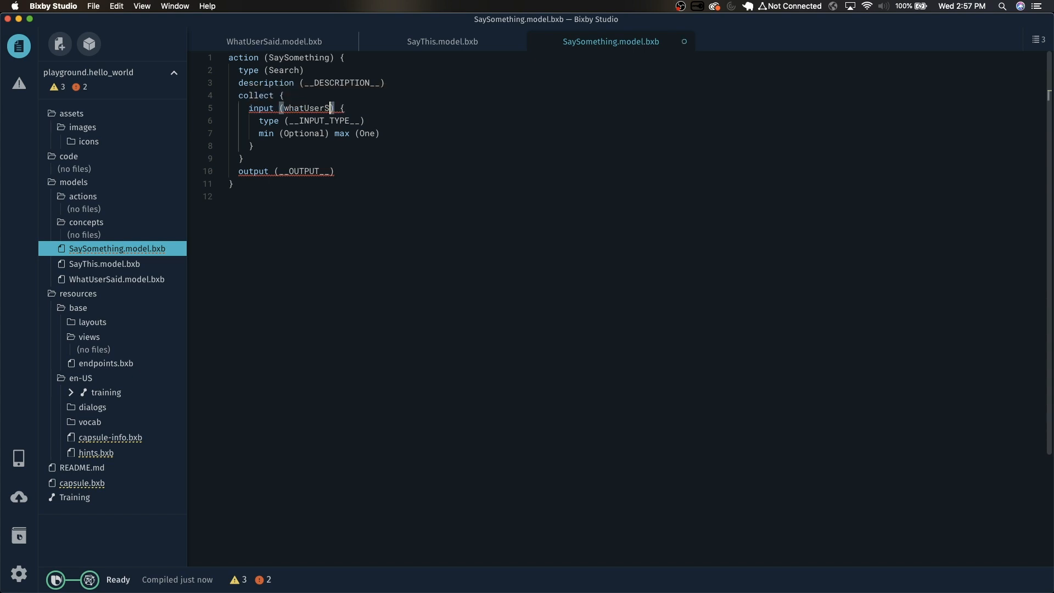
pyautogui.write('aid')
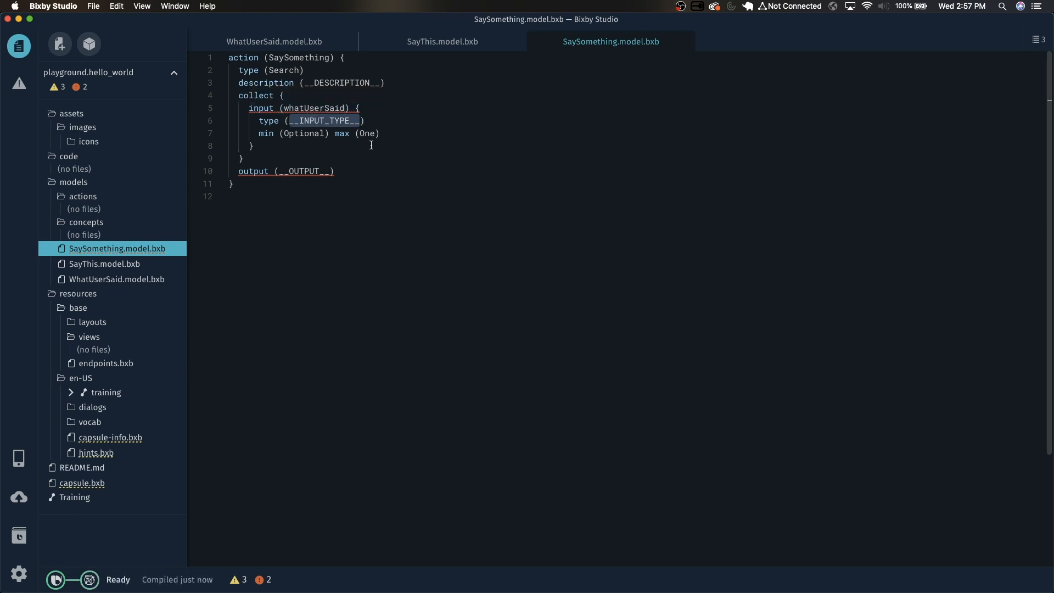
pyautogui.write('WhatUserSaid)')
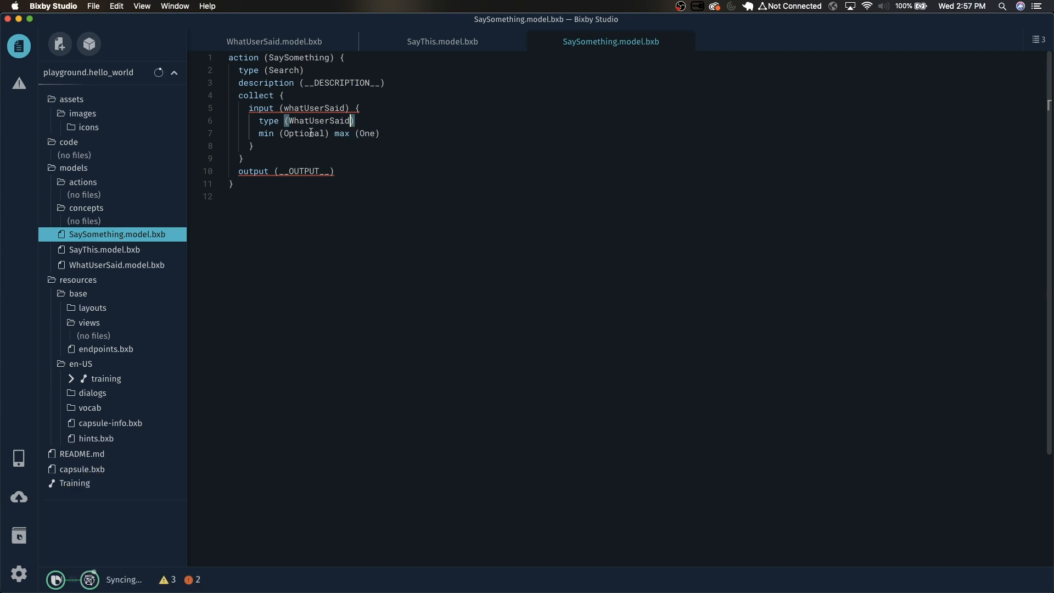
pyautogui.write('Required')
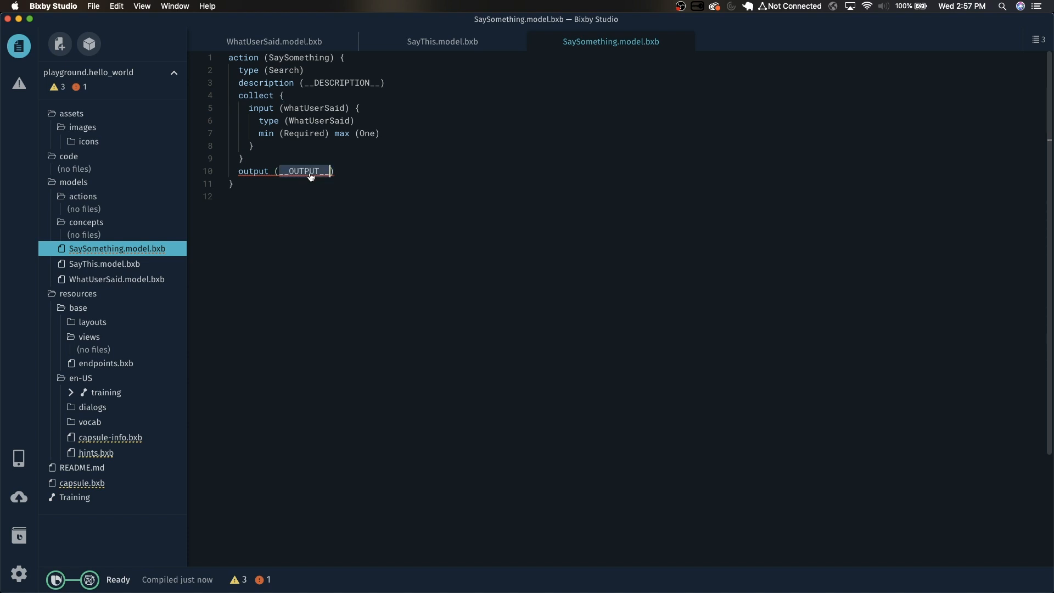
pyautogui.write('SayThis')
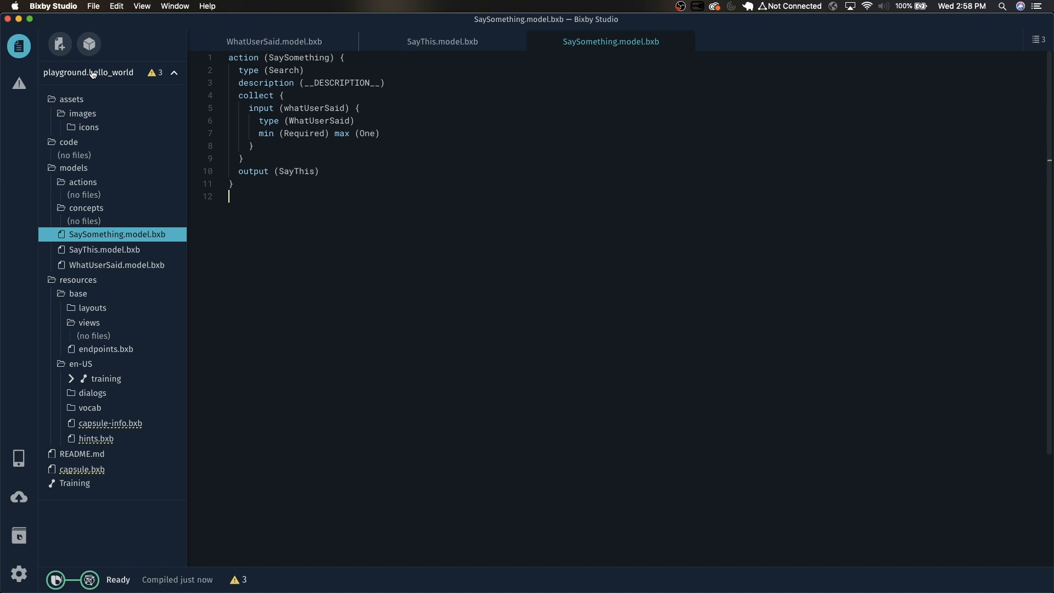
# Step: Create the action JavaScript file code/SaySomething.js from New > Action JavaScript
pyautogui.rightClick(88, 73)
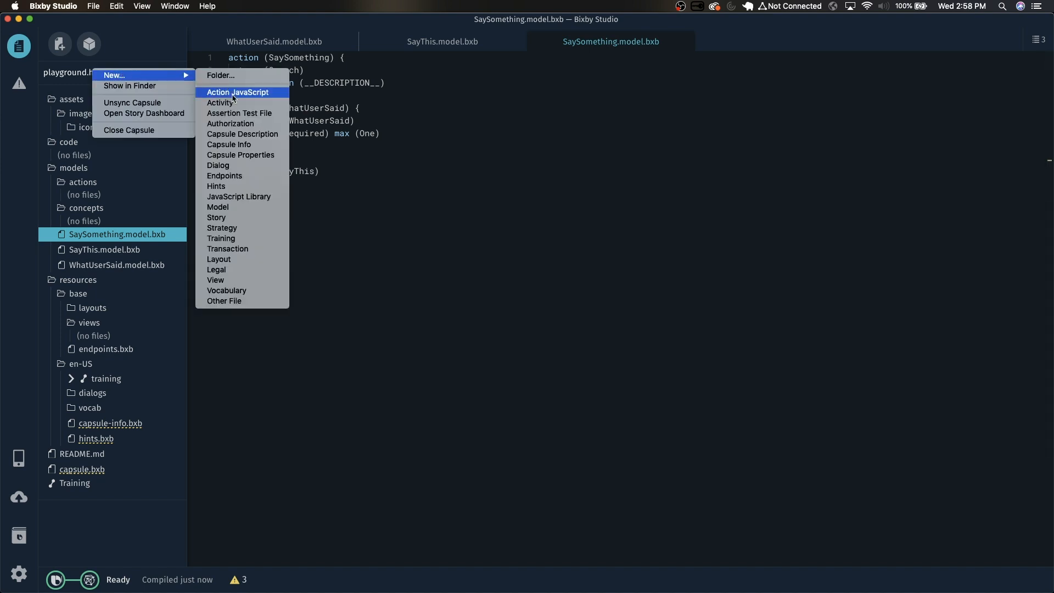
pyautogui.click(237, 92)
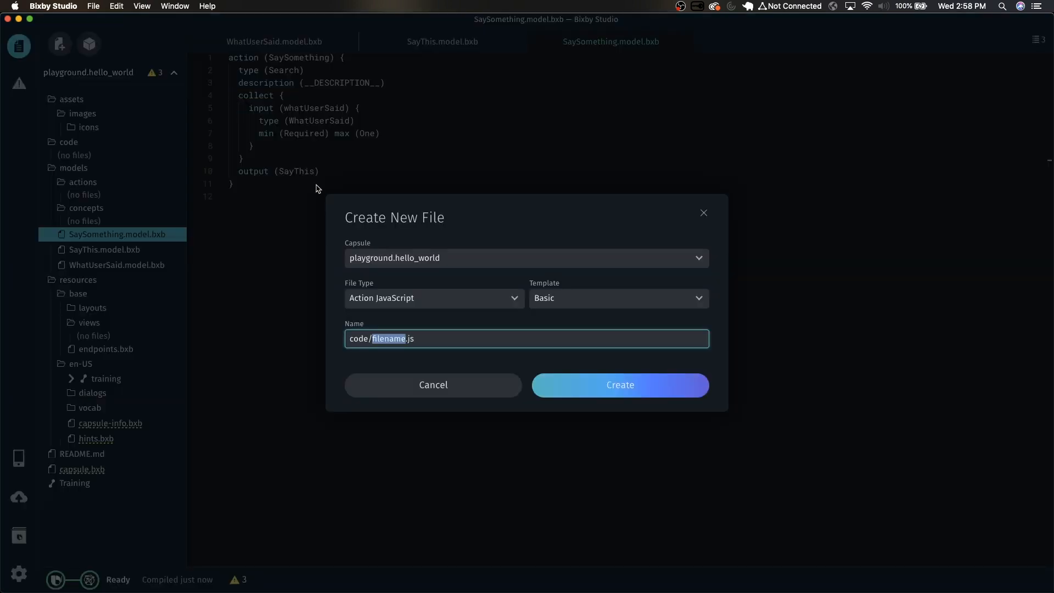
pyautogui.write('SaySomething')
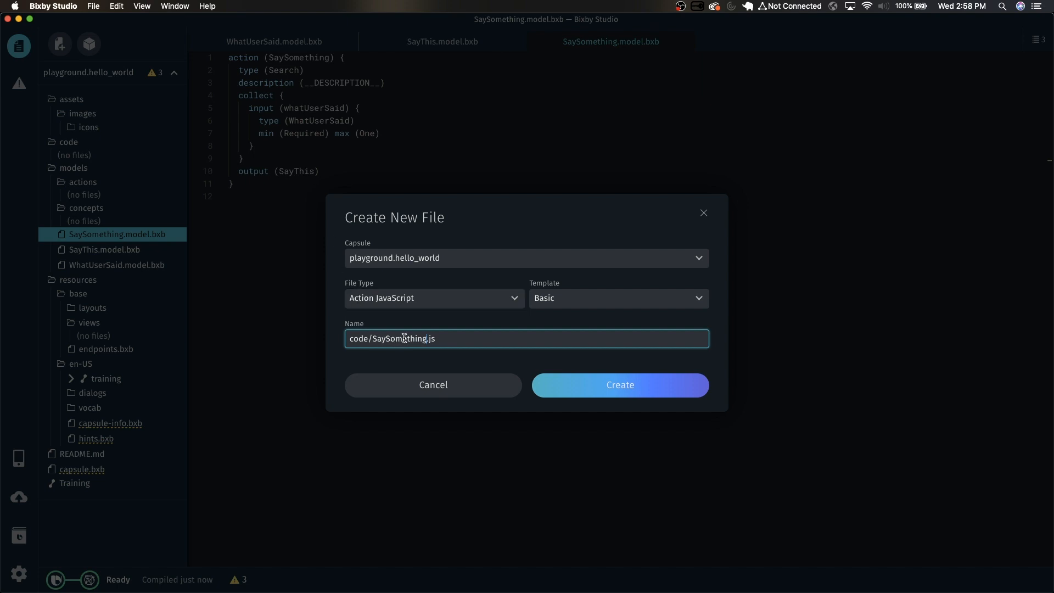
pyautogui.click(618, 384)
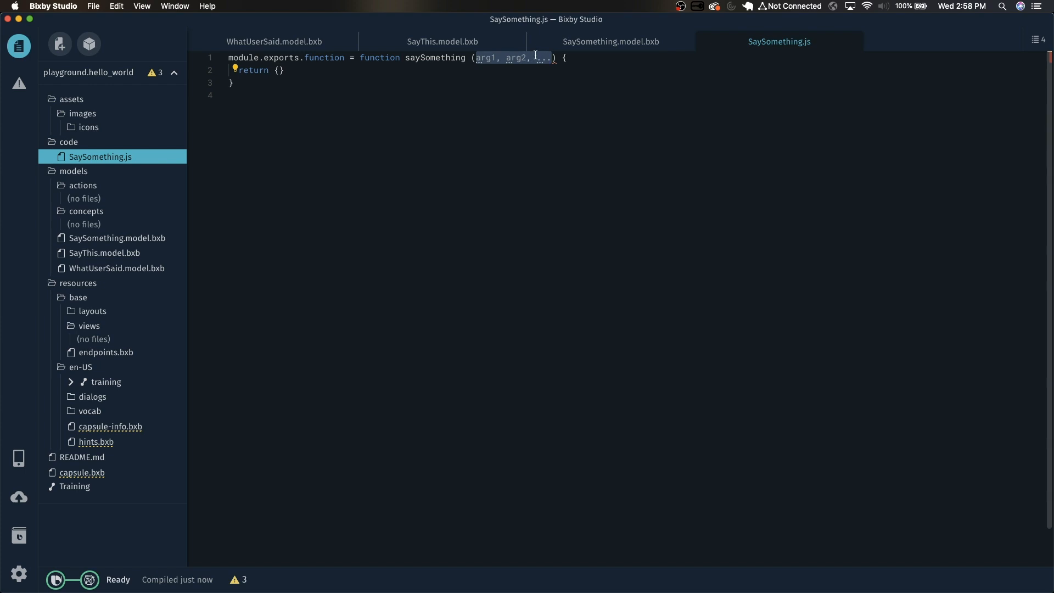
# Step: Make SaySomething.js take whatUserSaid and return whatUserSaid + "!", with an '// api call' note, and save
pyautogui.click(610, 41)
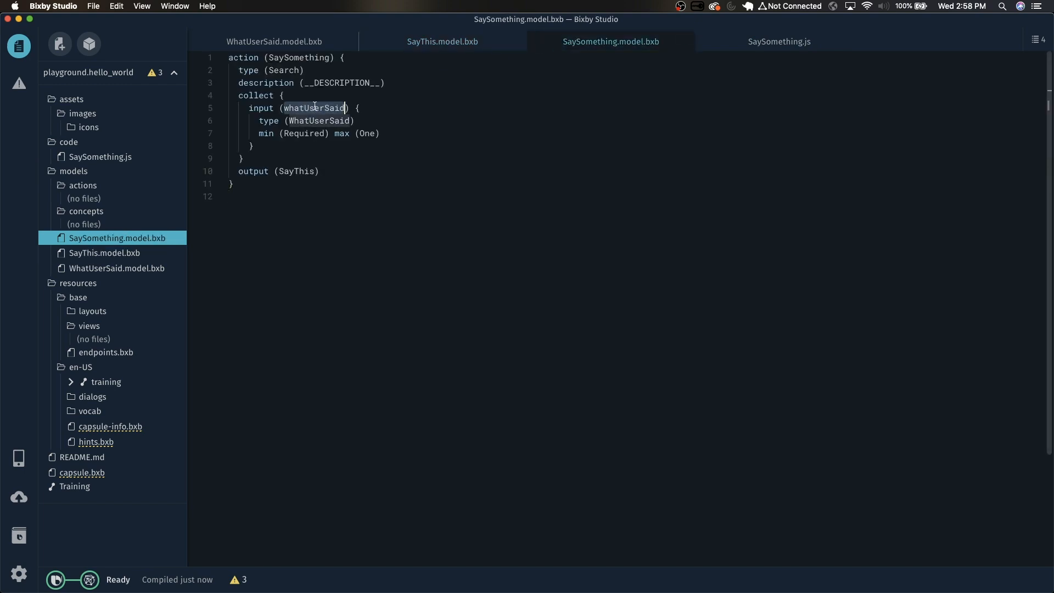
pyautogui.moveTo(754, 52)
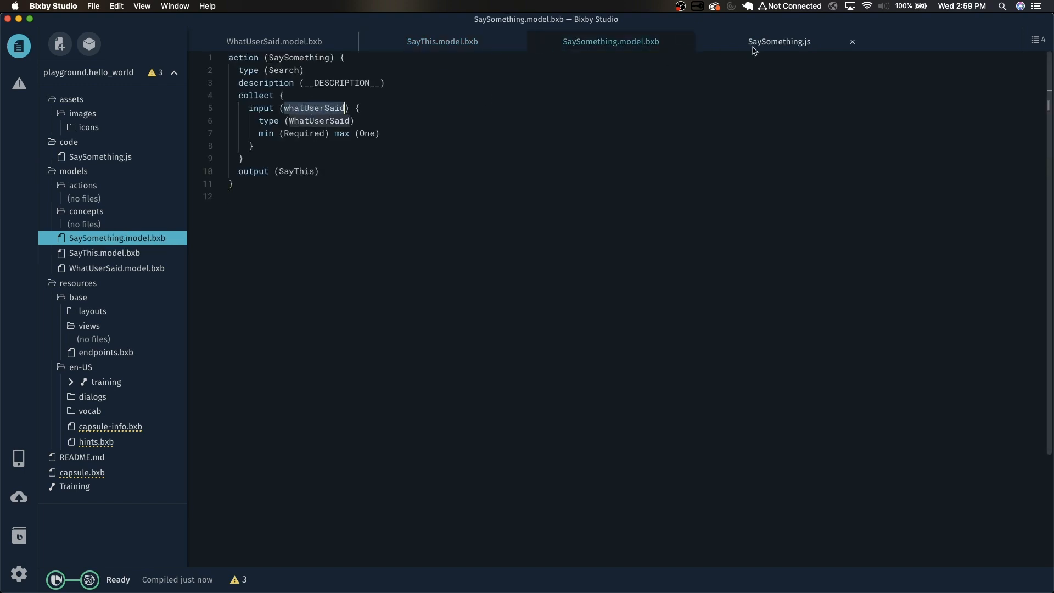
pyautogui.click(779, 40)
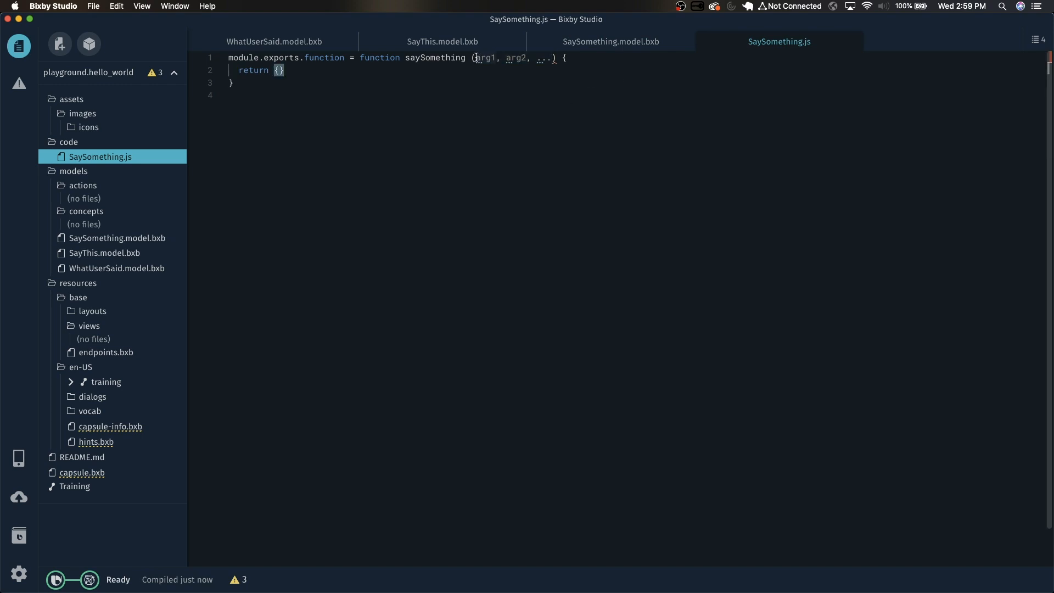
pyautogui.write('whatUserSaid')
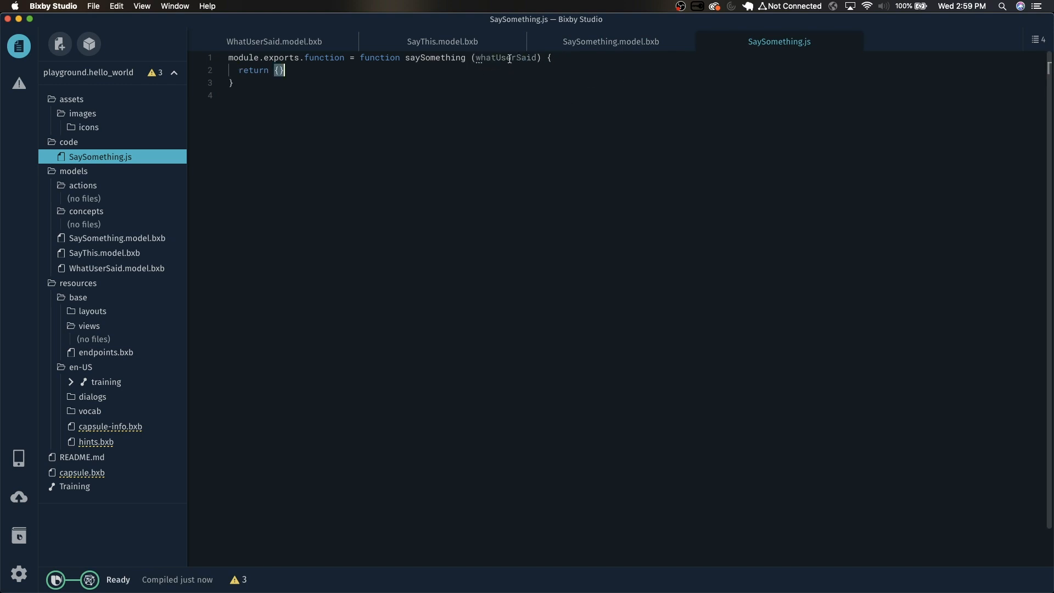
pyautogui.press('Backspace')
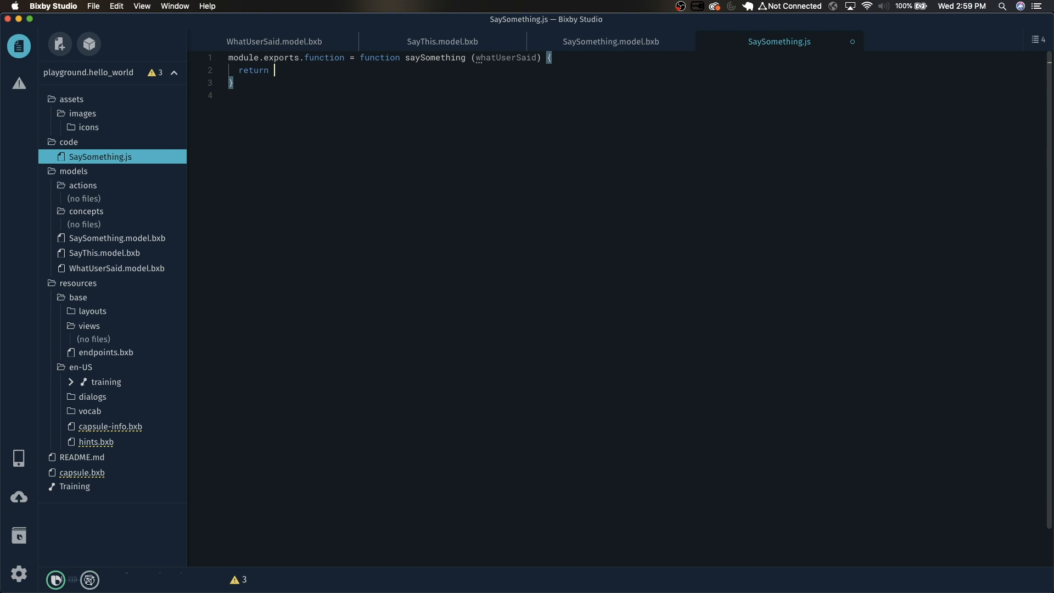
pyautogui.write('whatUserSaid +')
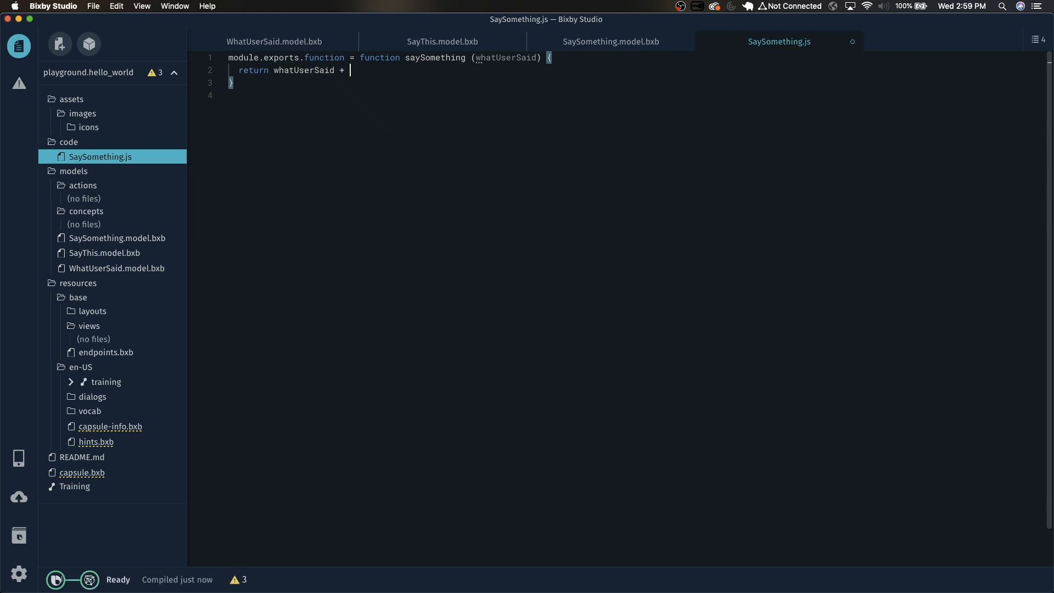
pyautogui.write('"!";')
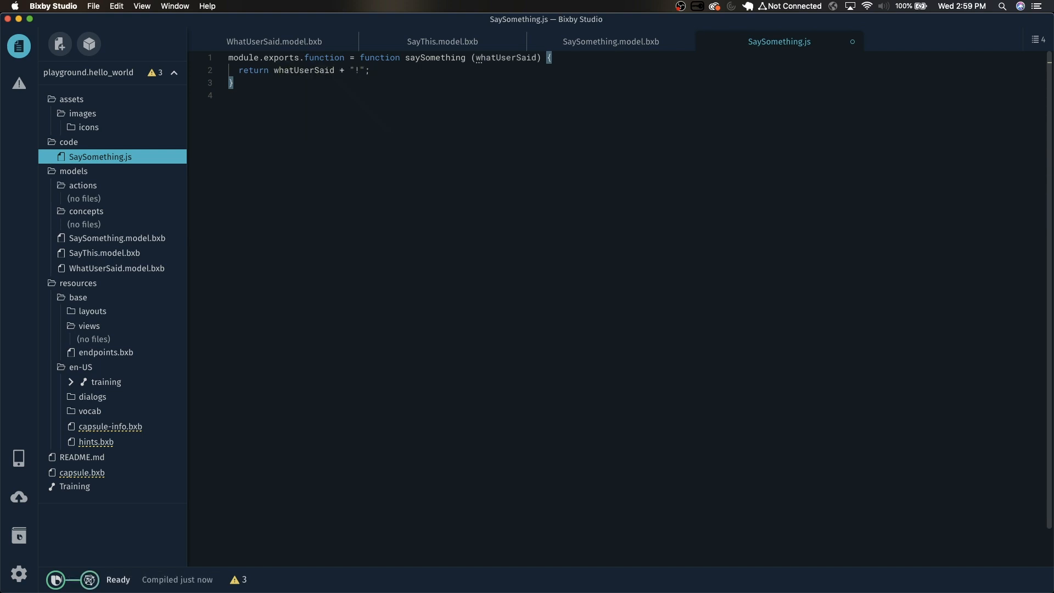
pyautogui.click(370, 71)
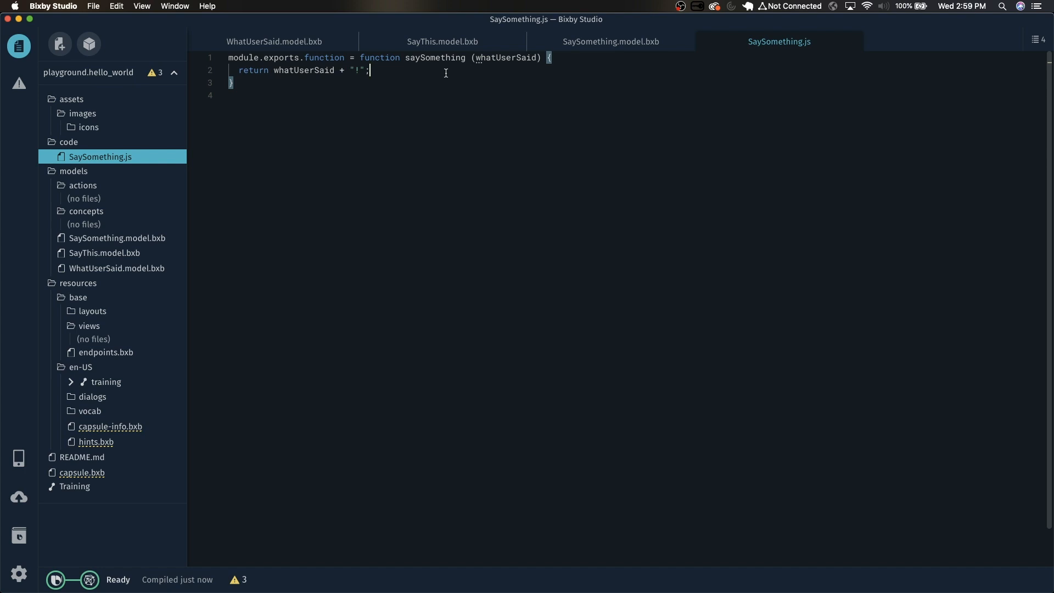
pyautogui.moveTo(347, 71)
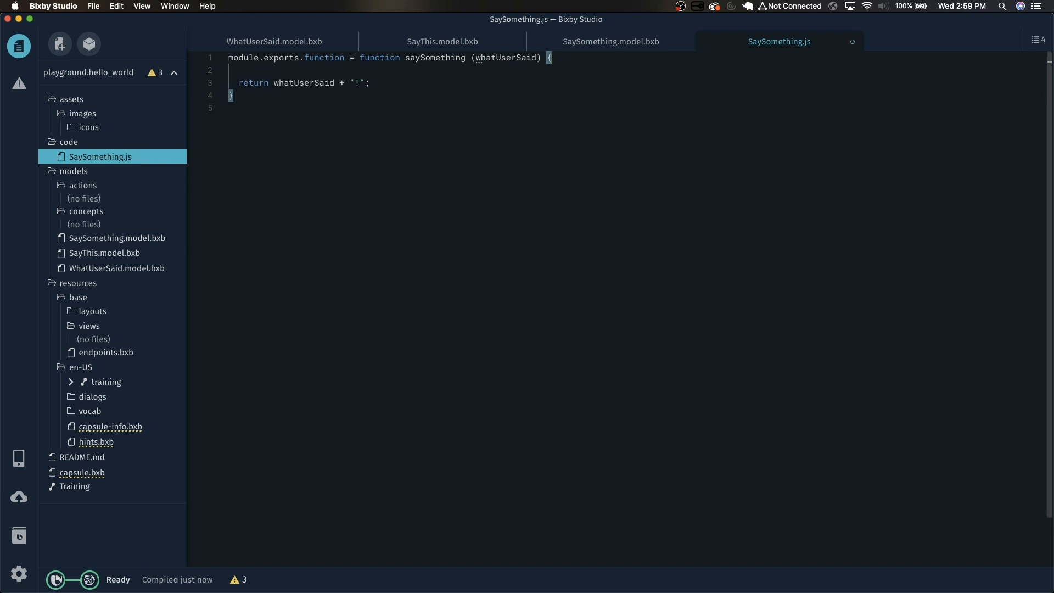
pyautogui.write('// api call')
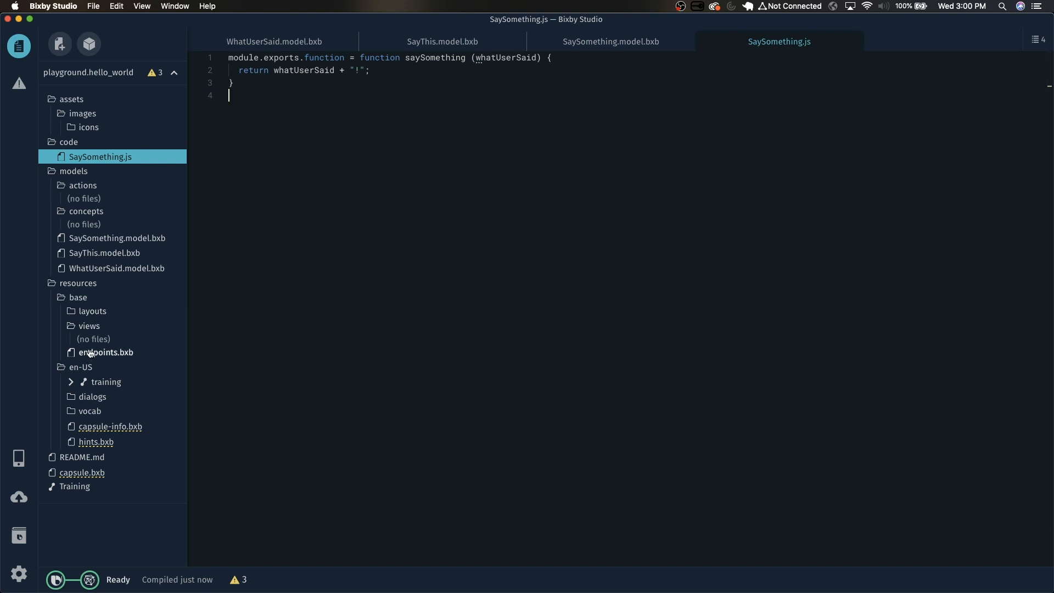
# Step: Map action SaySomething with input whatUserSaid to local SaySomething.js in endpoints.bxb and save
pyautogui.write('endpoi')
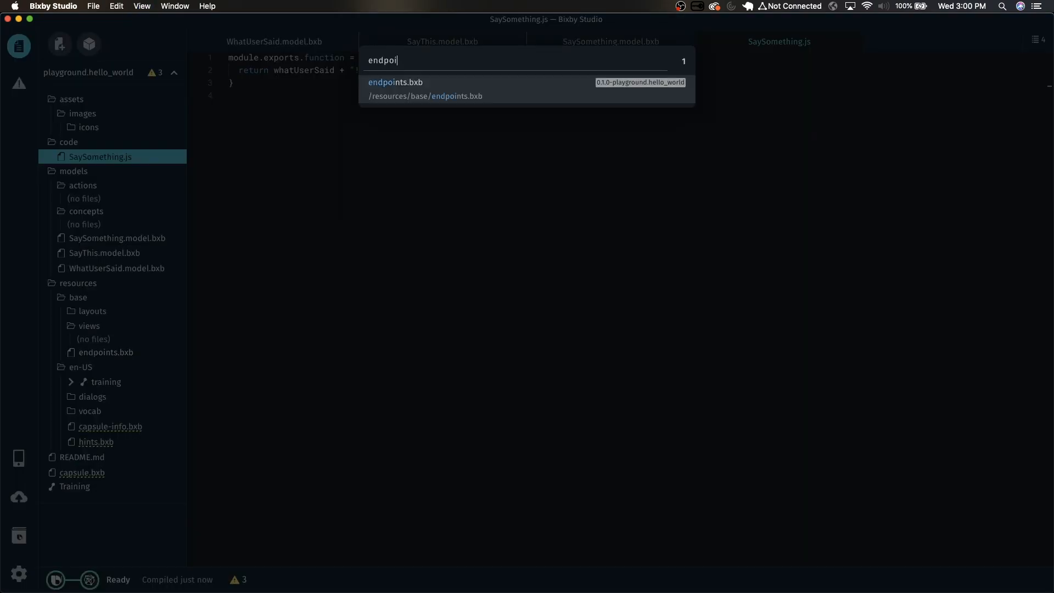
pyautogui.click(396, 82)
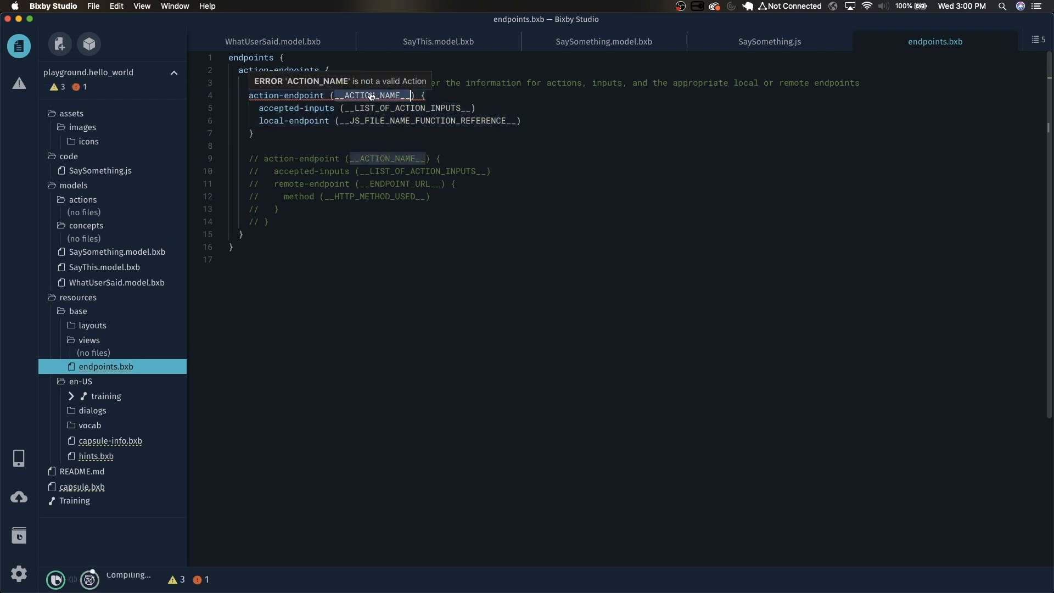
pyautogui.write('SaySom')
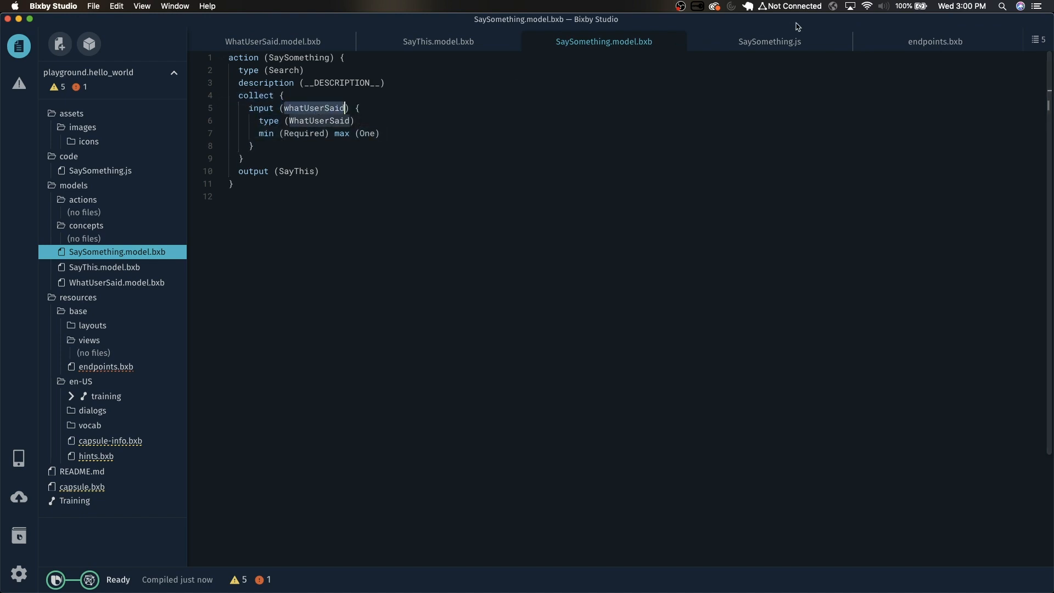
pyautogui.click(935, 41)
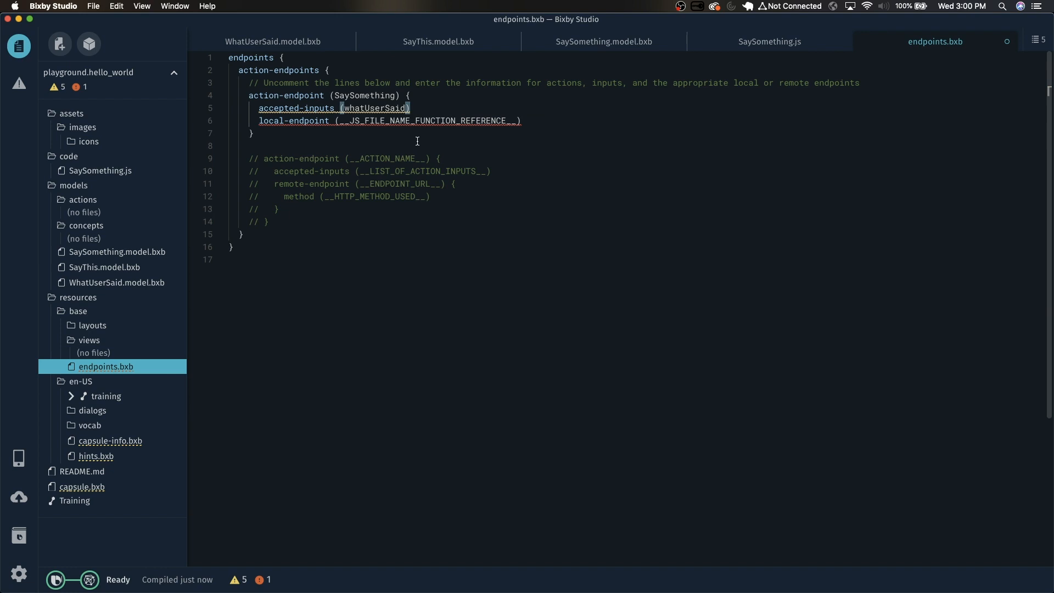
pyautogui.write('SaySomething.js)')
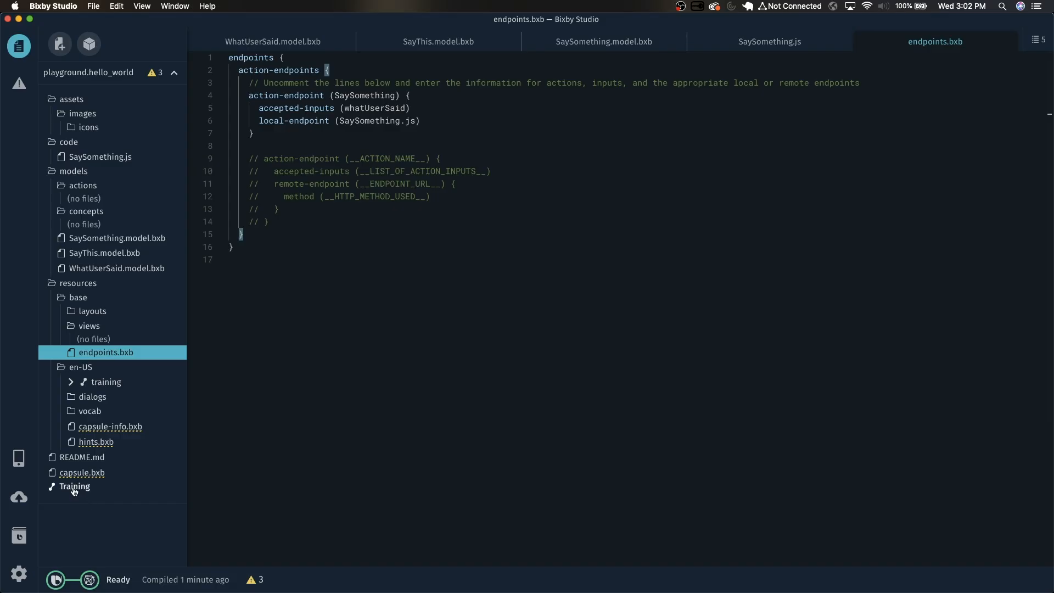
# Step: Start a new training entry in the bixby-mobile-en-US target's training list
pyautogui.click(74, 486)
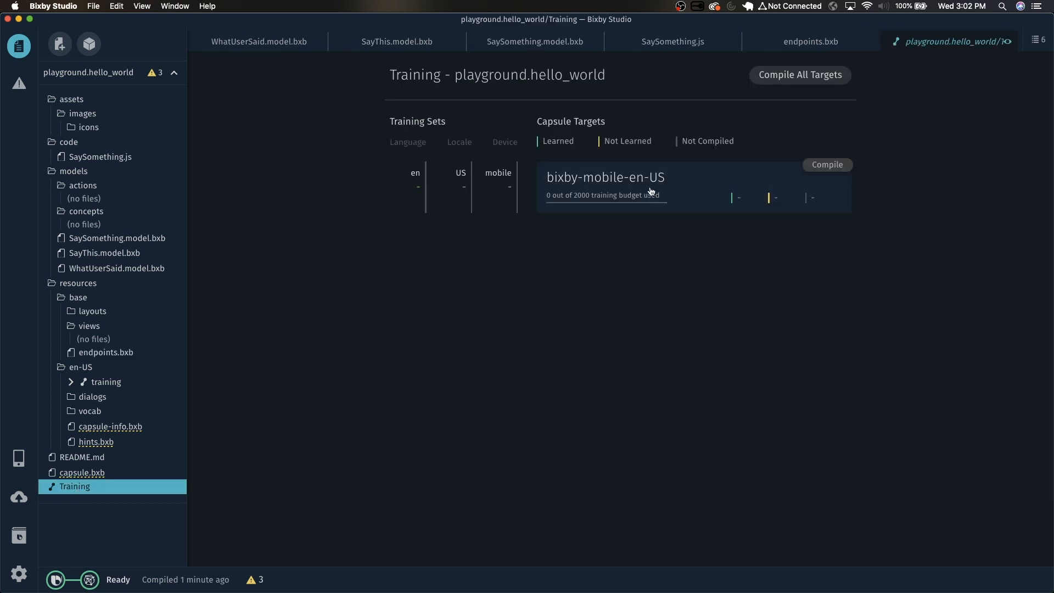
pyautogui.click(604, 177)
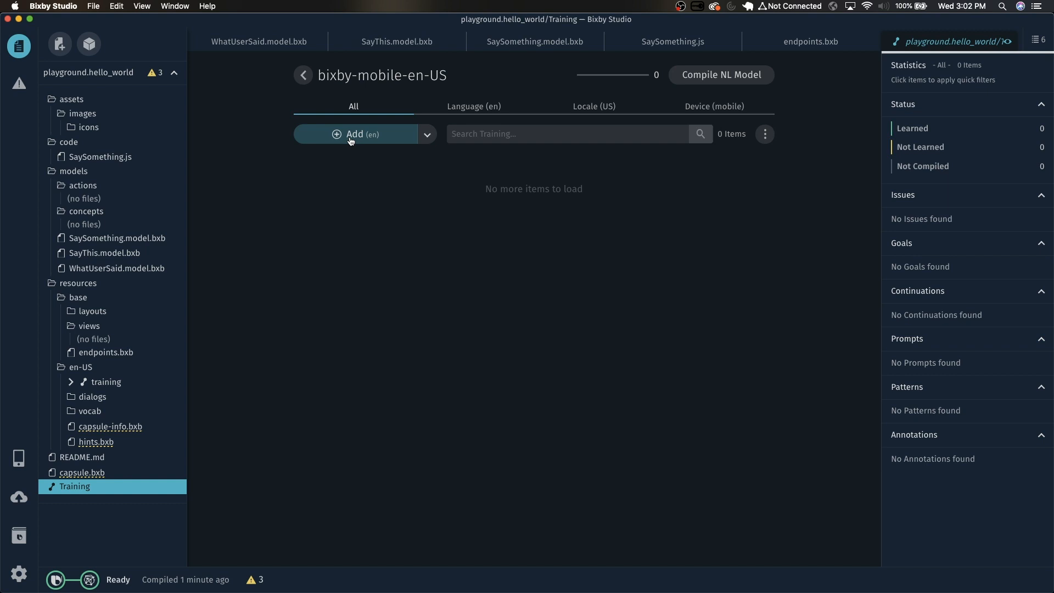
pyautogui.click(354, 134)
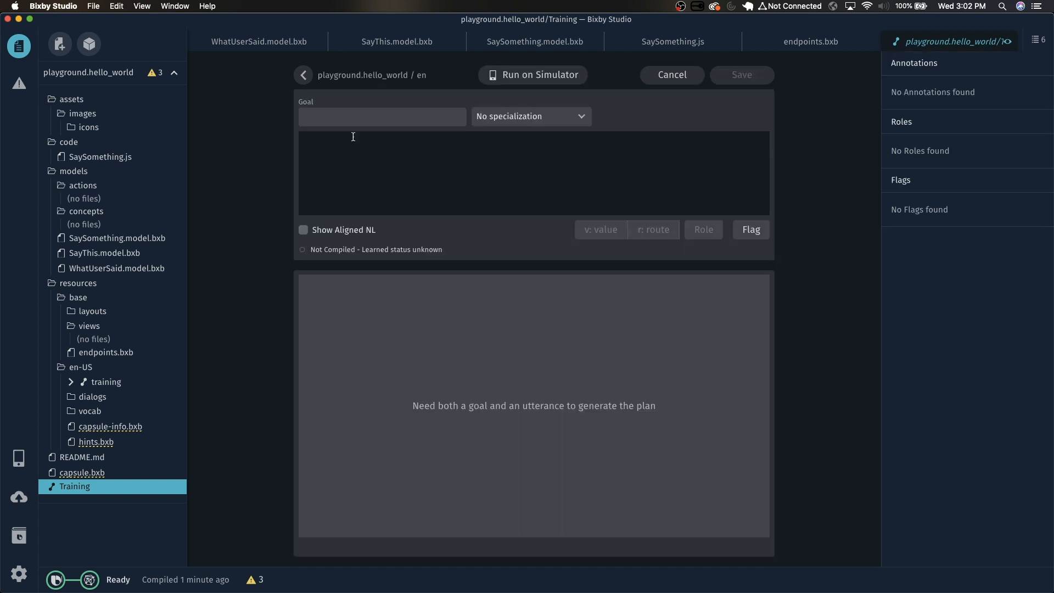
# Step: Give the entry goal SaySomething and utterance 'say hello world'
pyautogui.click(382, 116)
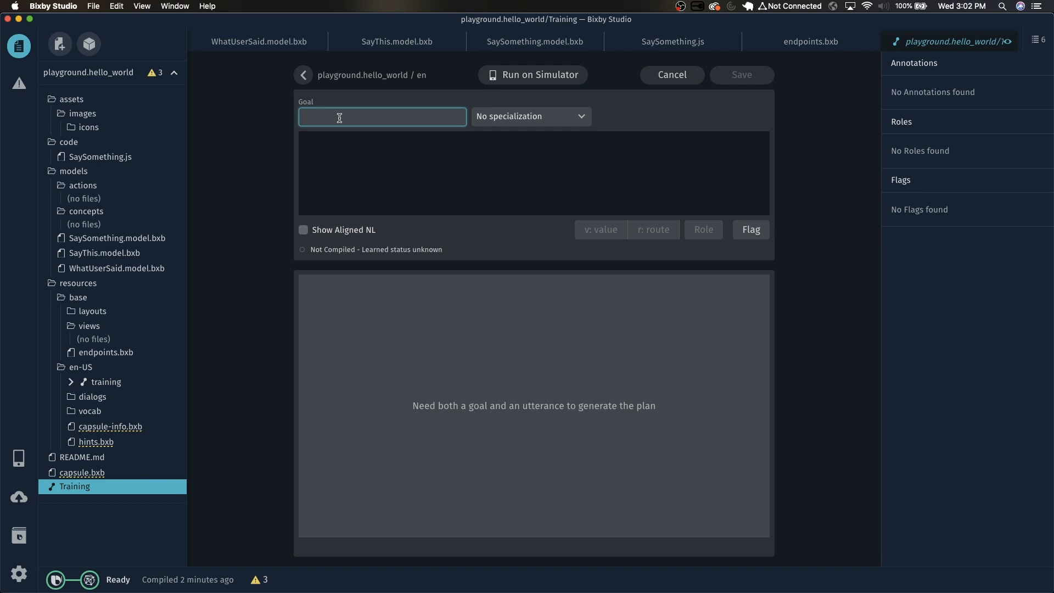
pyautogui.write('Say')
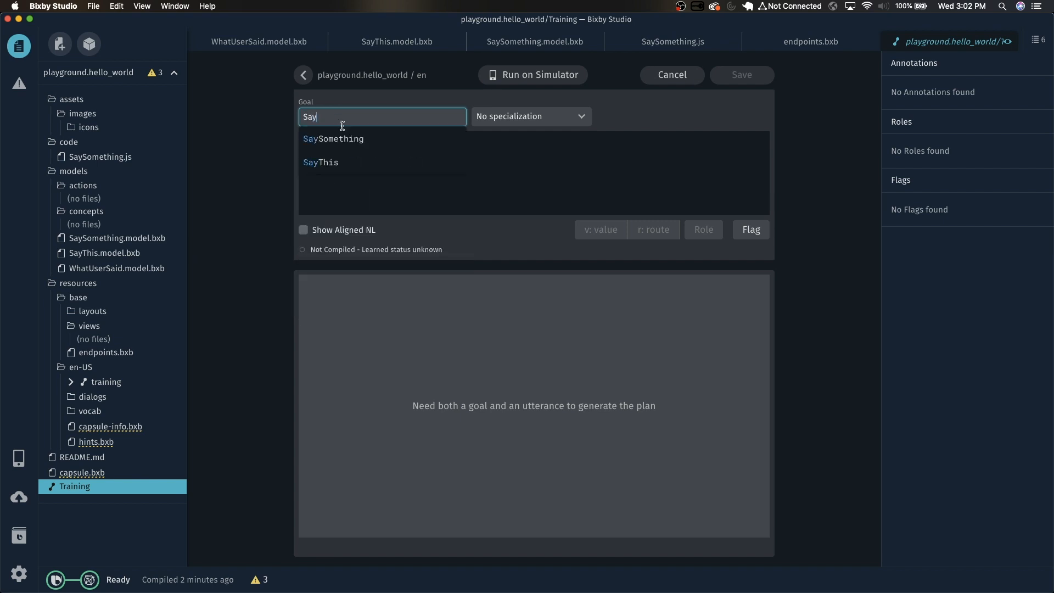
pyautogui.click(333, 140)
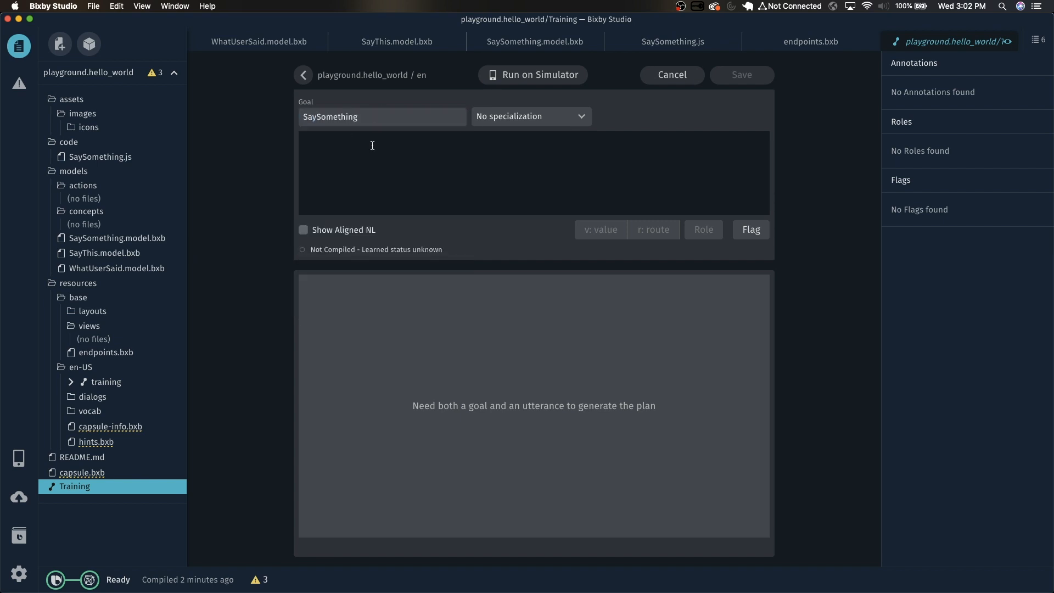
pyautogui.write('say hello')
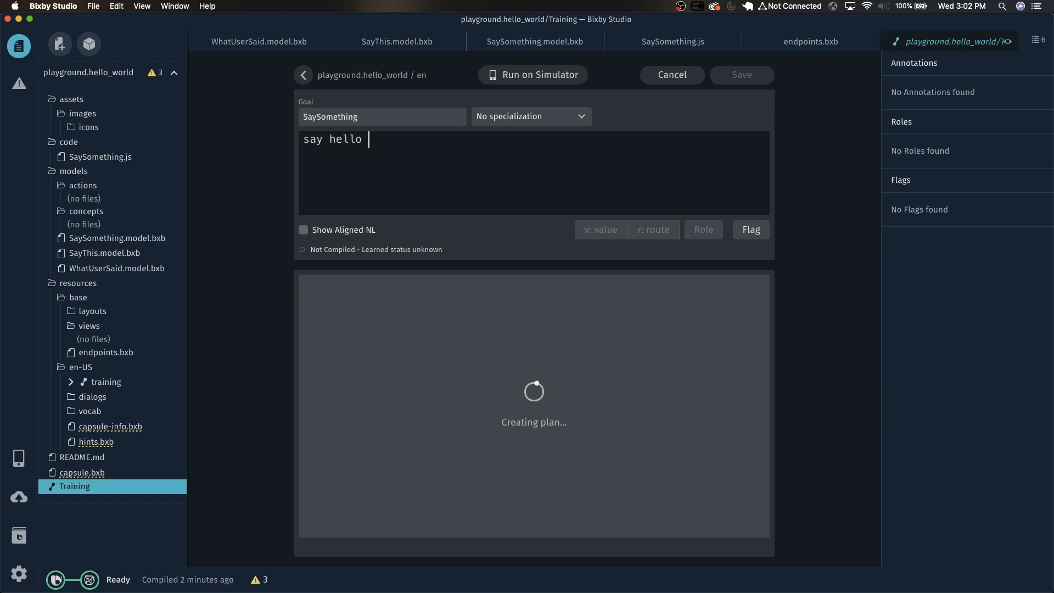
pyautogui.write('world')
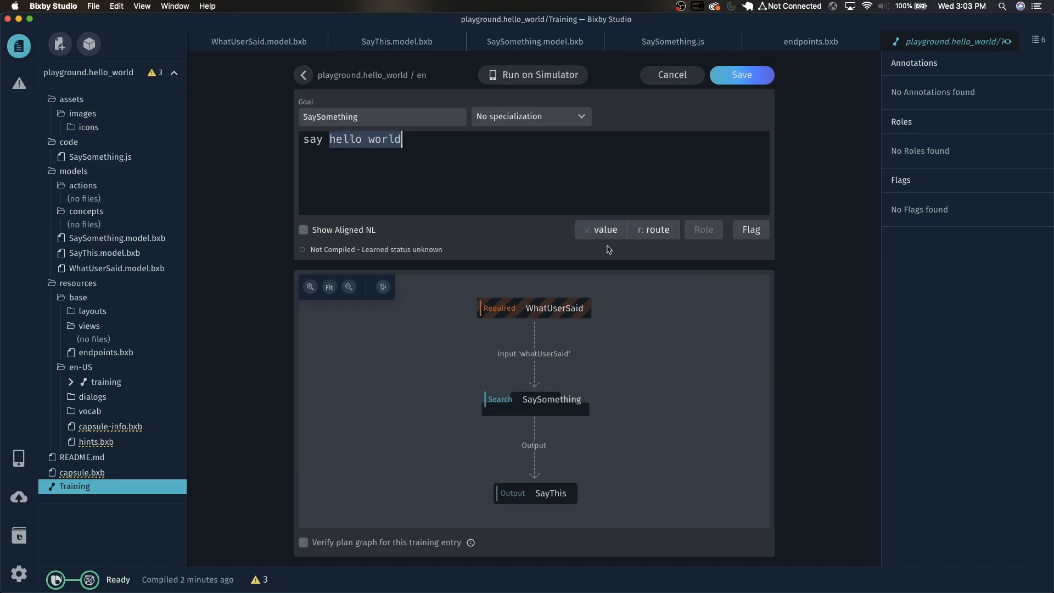
# Step: Annotate 'hello world' as a WhatUserSaid value and save the training entry
pyautogui.click(600, 229)
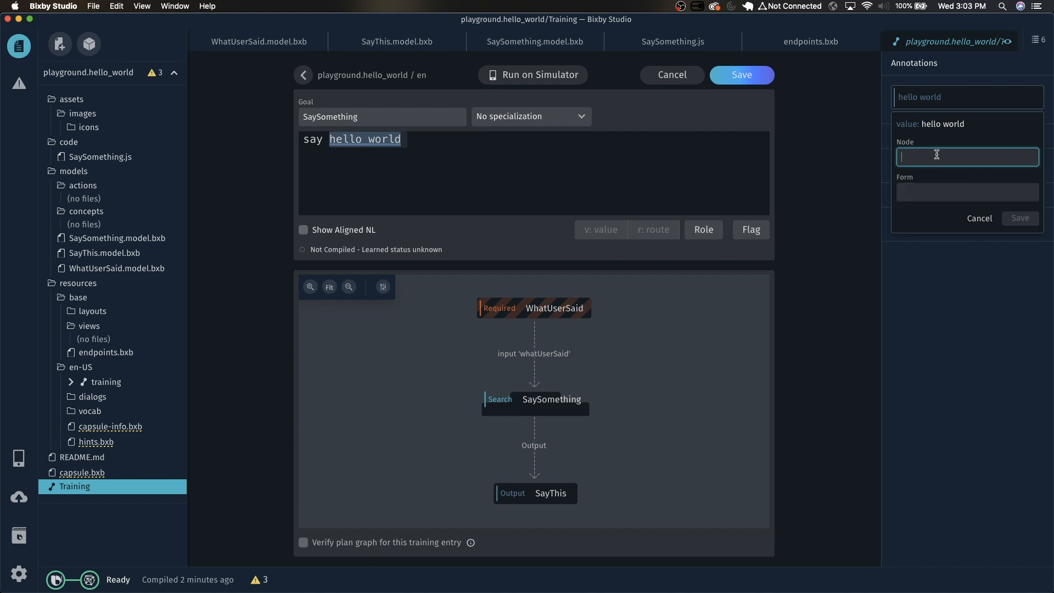
pyautogui.write('What')
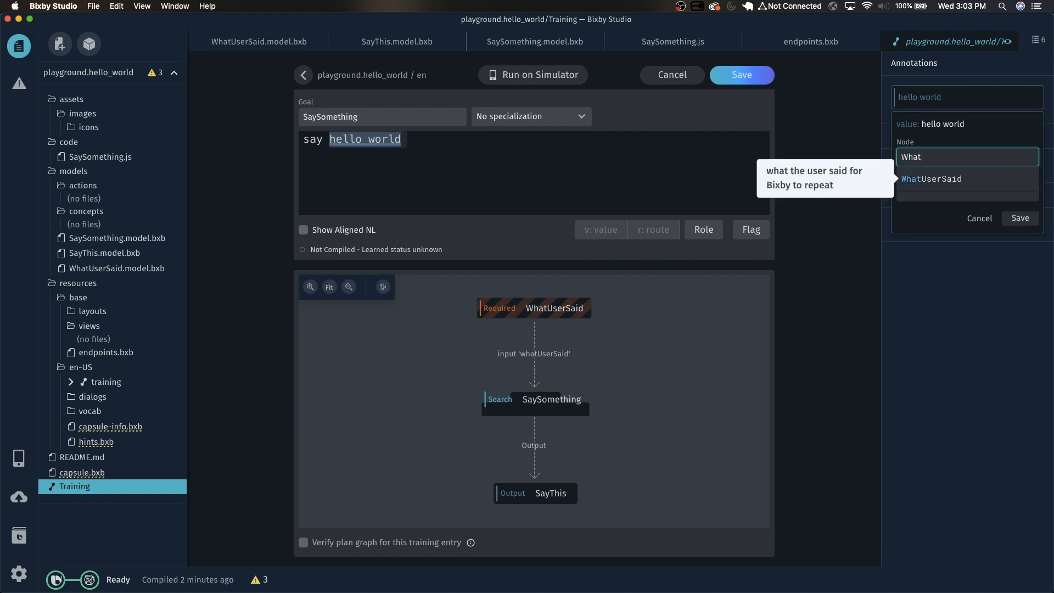
pyautogui.click(933, 179)
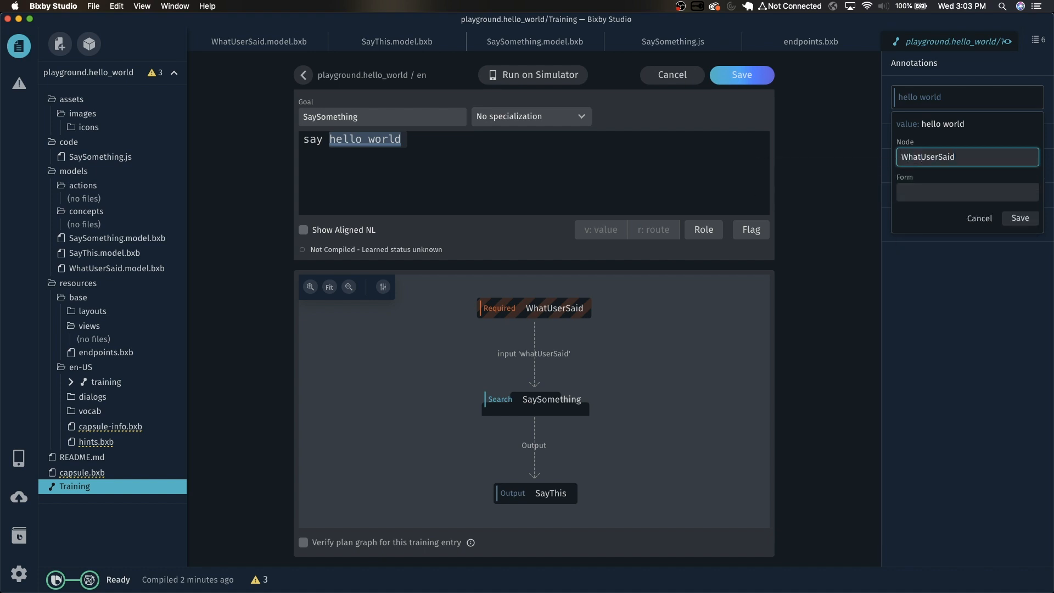
pyautogui.click(1019, 217)
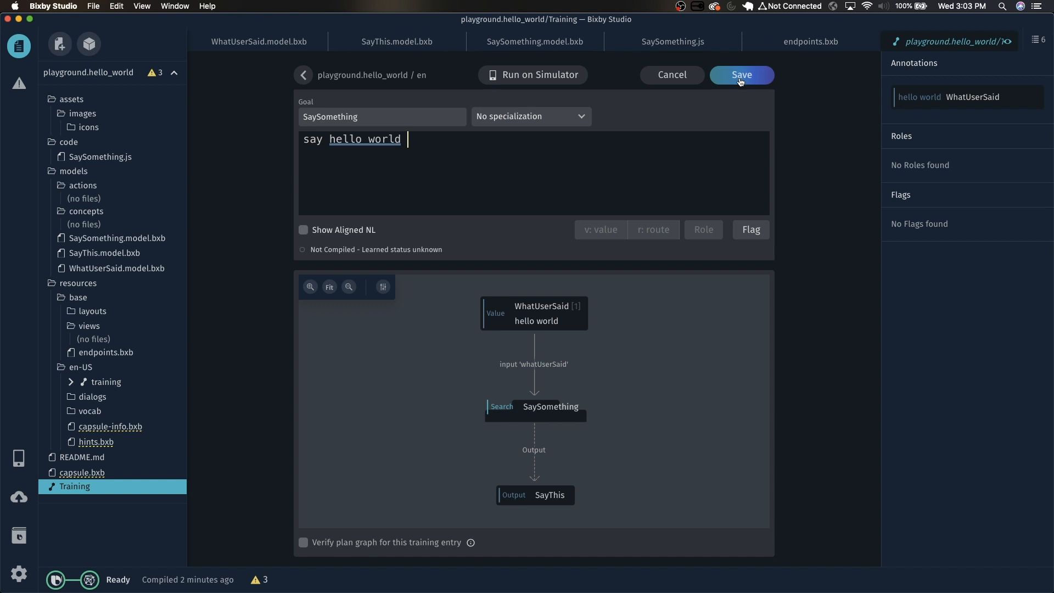
pyautogui.click(740, 75)
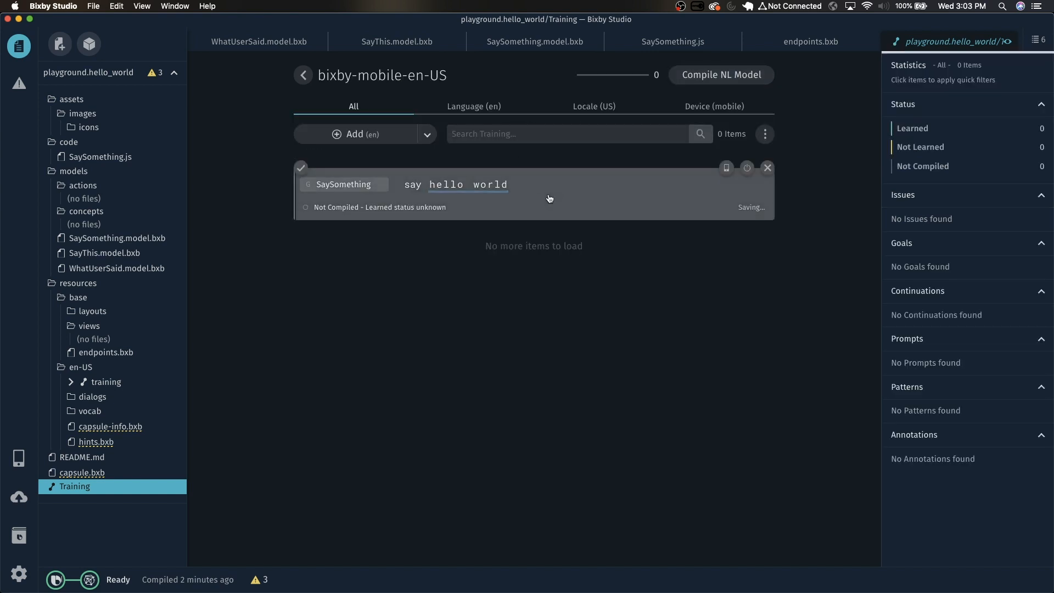
# Step: Compile the NL model so the 'say hello world' entry shows Learned
pyautogui.click(720, 74)
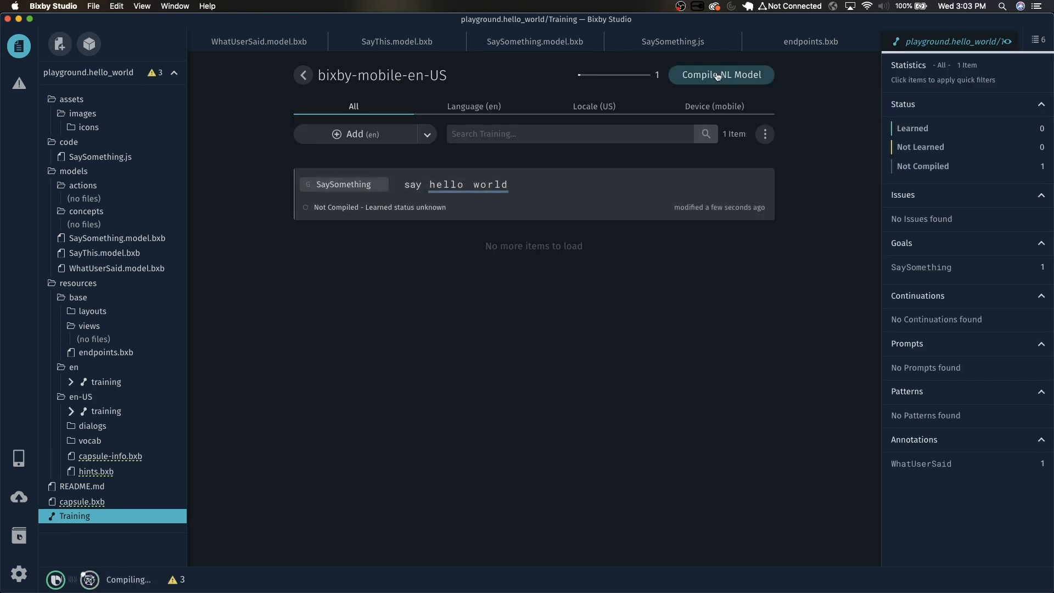
pyautogui.click(721, 74)
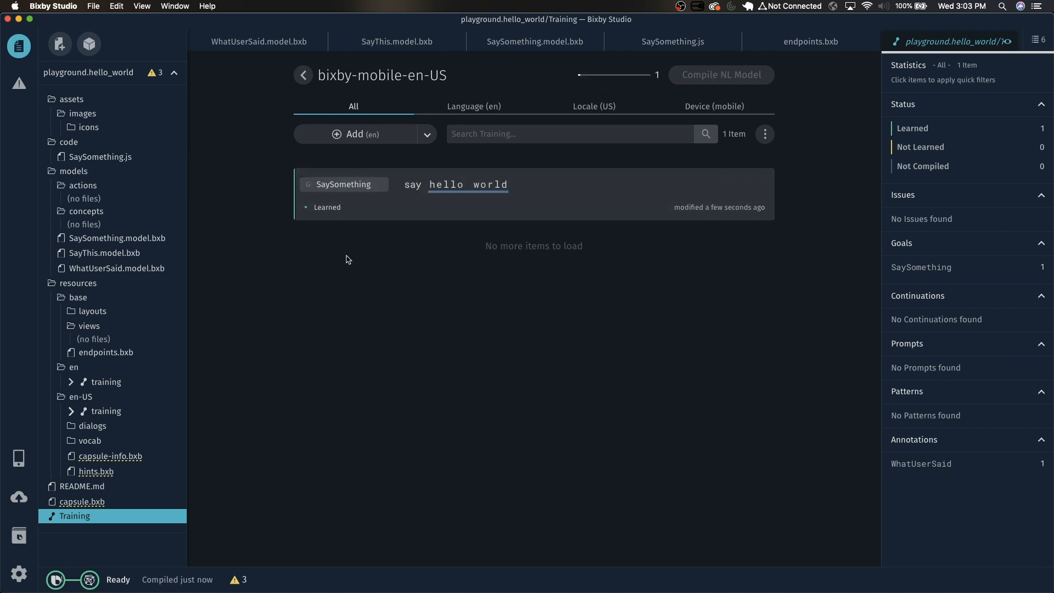
pyautogui.click(301, 167)
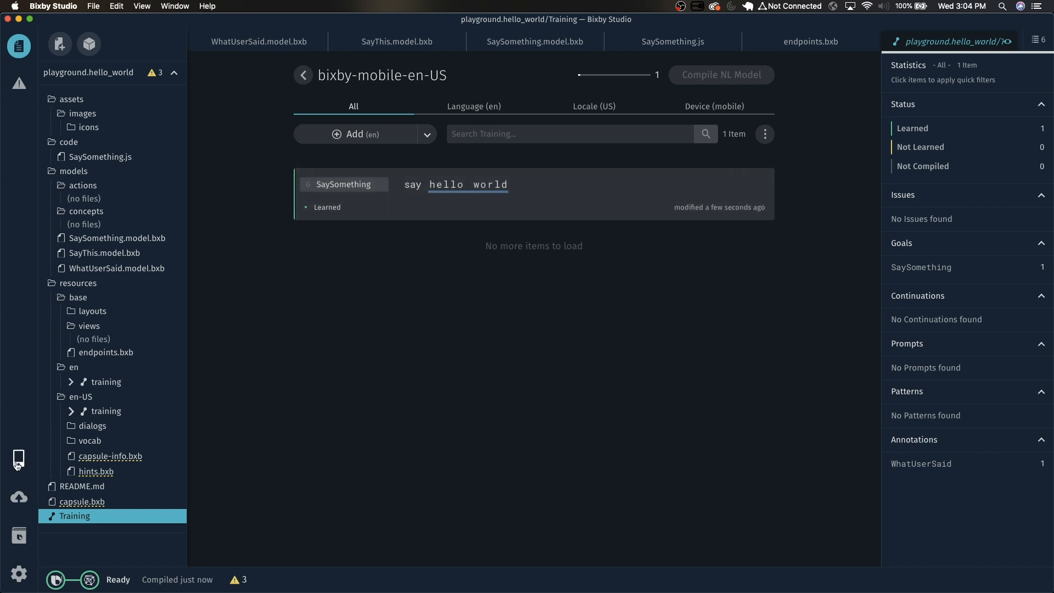
pyautogui.click(19, 459)
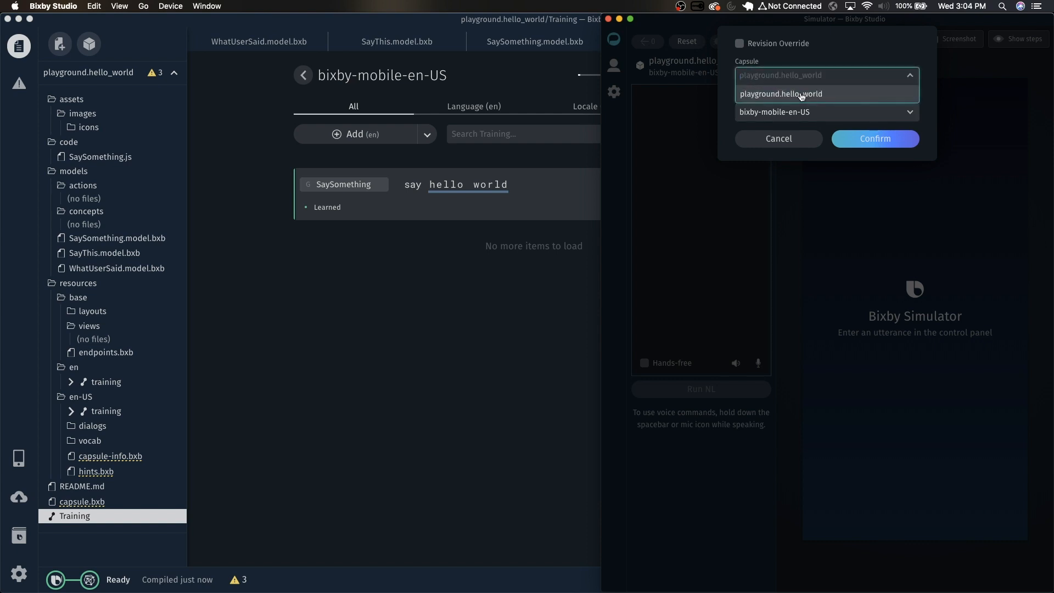
# Step: Run 'say hello world' on playground.hello_world in the simulator, get 'hello world!', then close it
pyautogui.click(782, 94)
pyautogui.write('say hello')
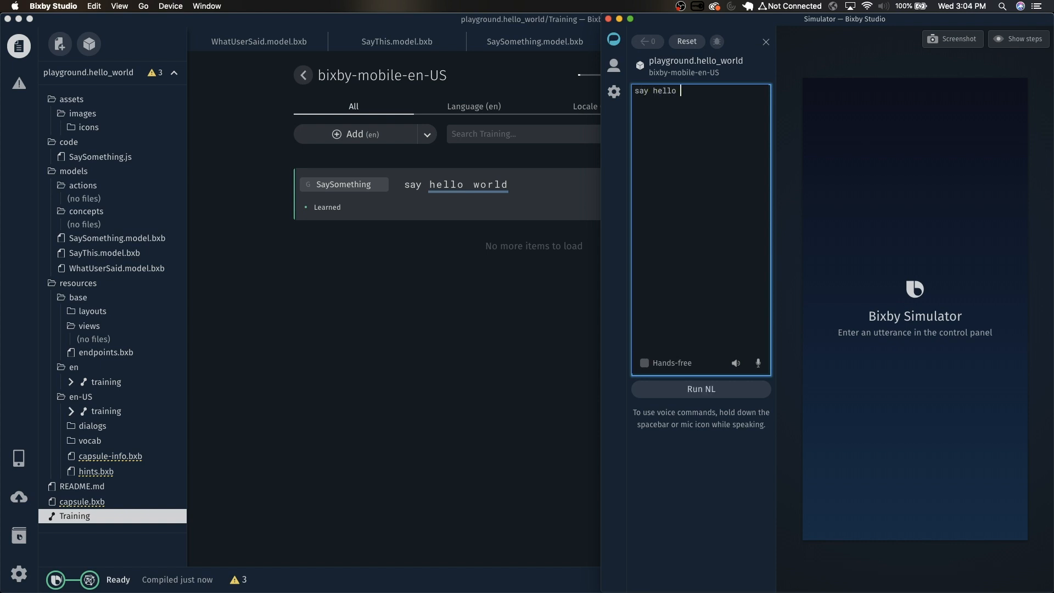
pyautogui.click(700, 389)
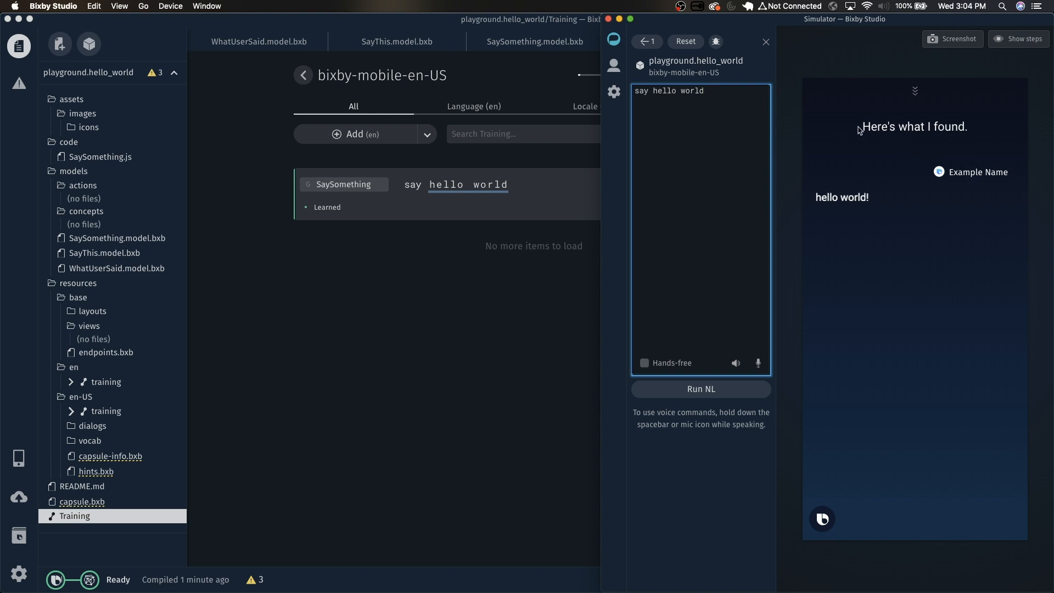
pyautogui.moveTo(872, 210)
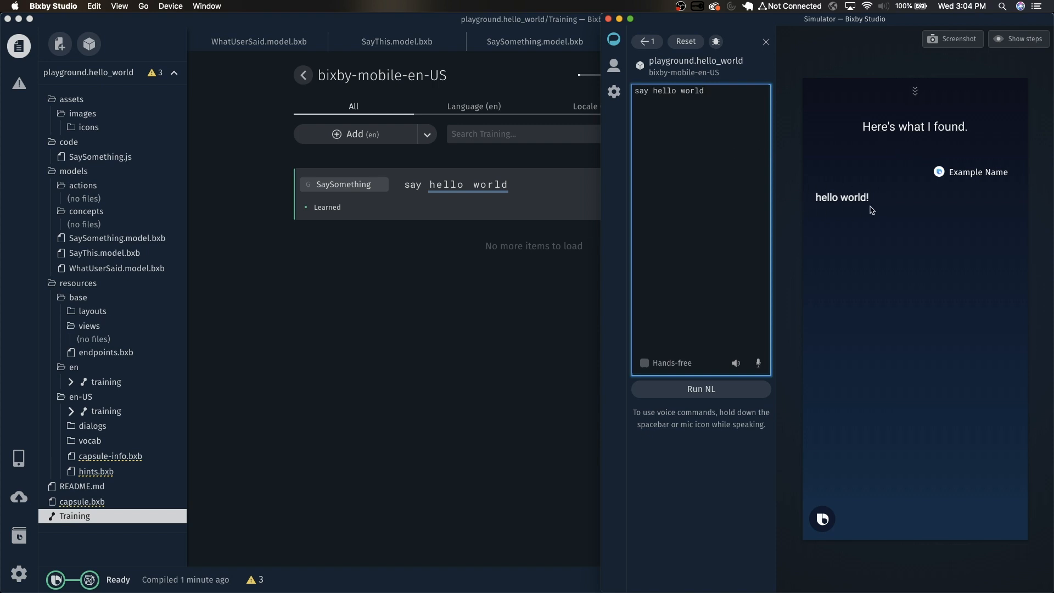
pyautogui.moveTo(870, 208)
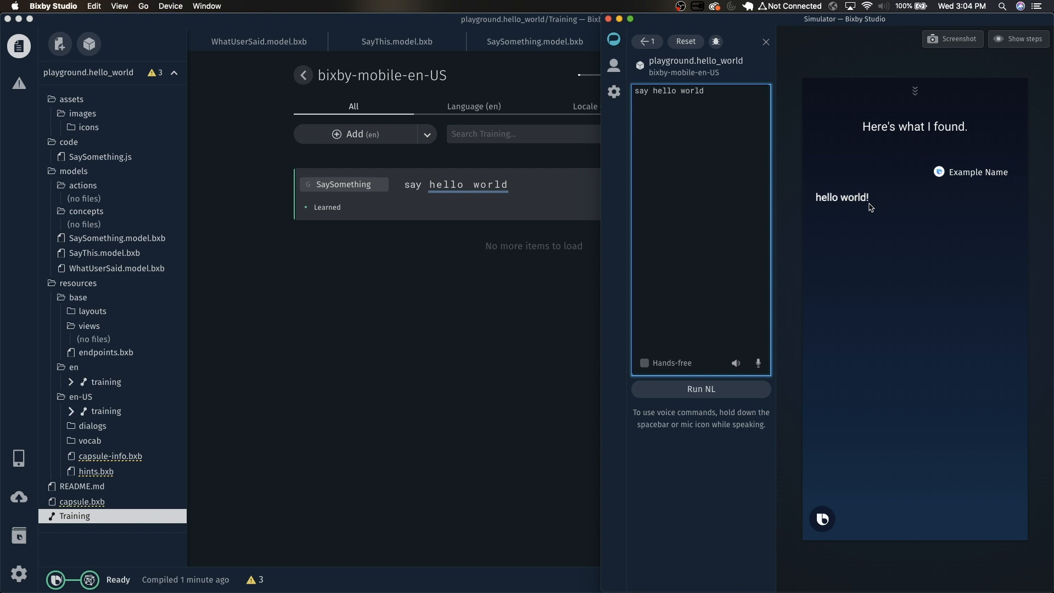
pyautogui.moveTo(870, 202)
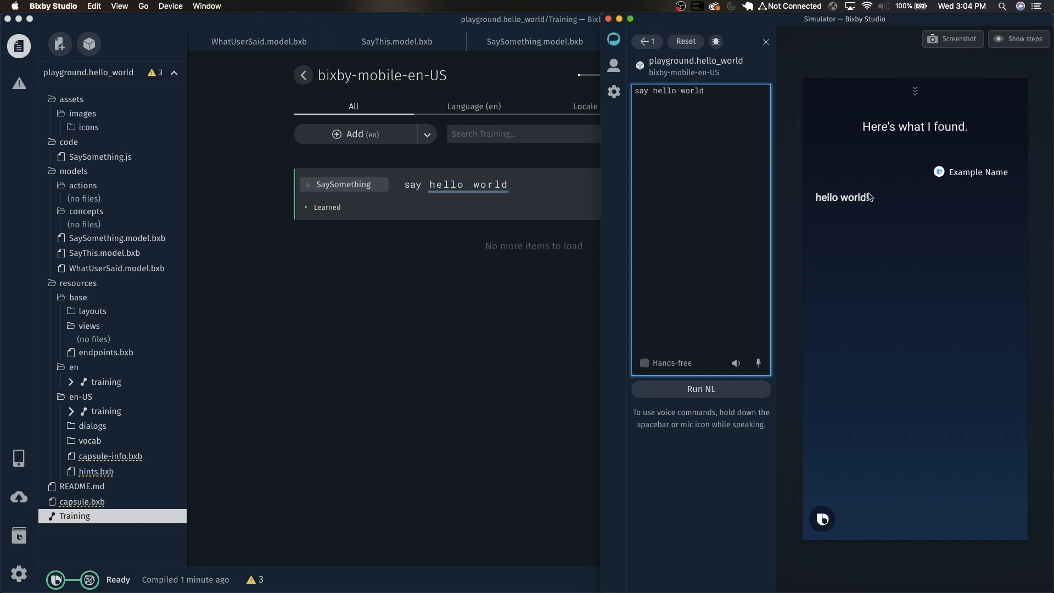
pyautogui.moveTo(833, 170)
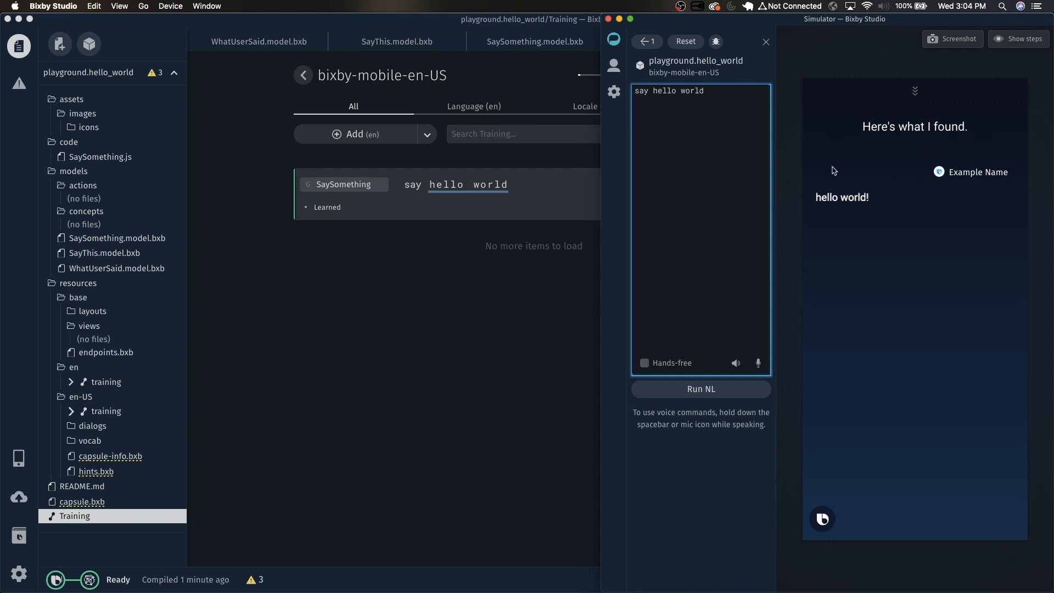
pyautogui.click(765, 41)
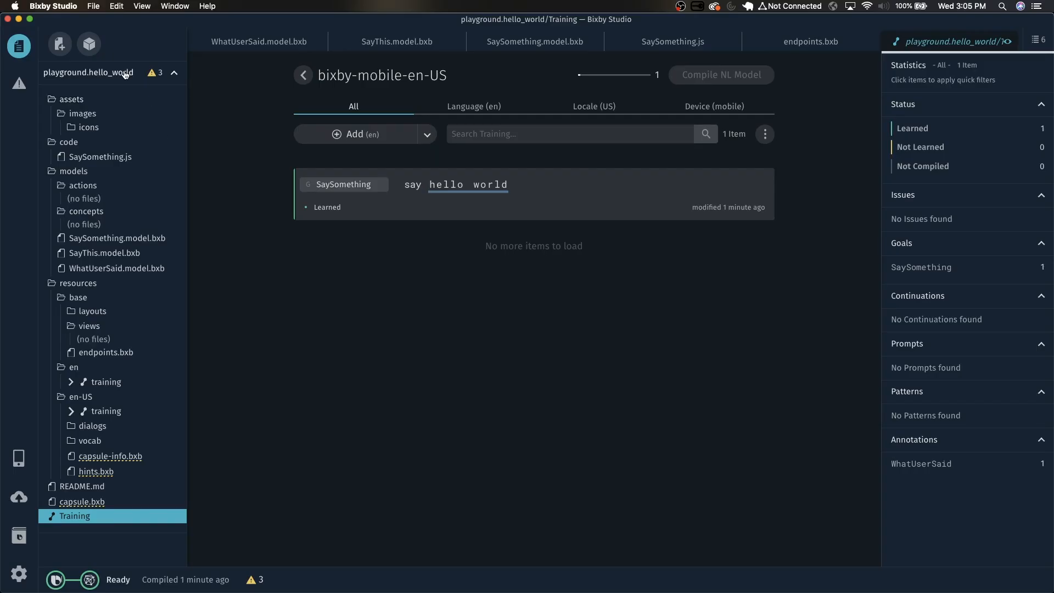
# Step: Create a new dialog file resources/base/SayThis.dialog.bxb in the capsule
pyautogui.rightClick(88, 72)
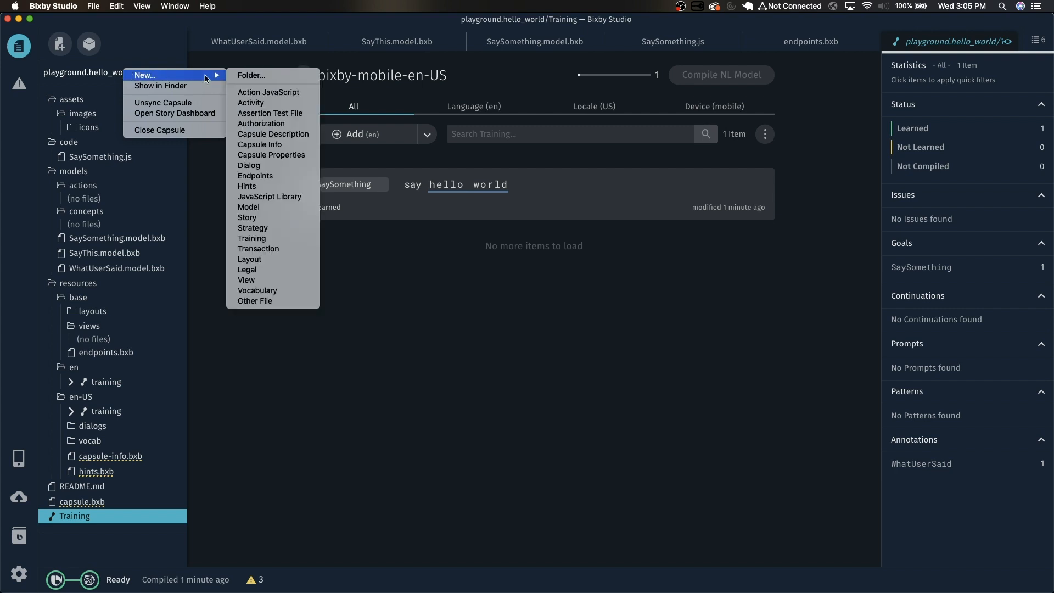
pyautogui.moveTo(258, 249)
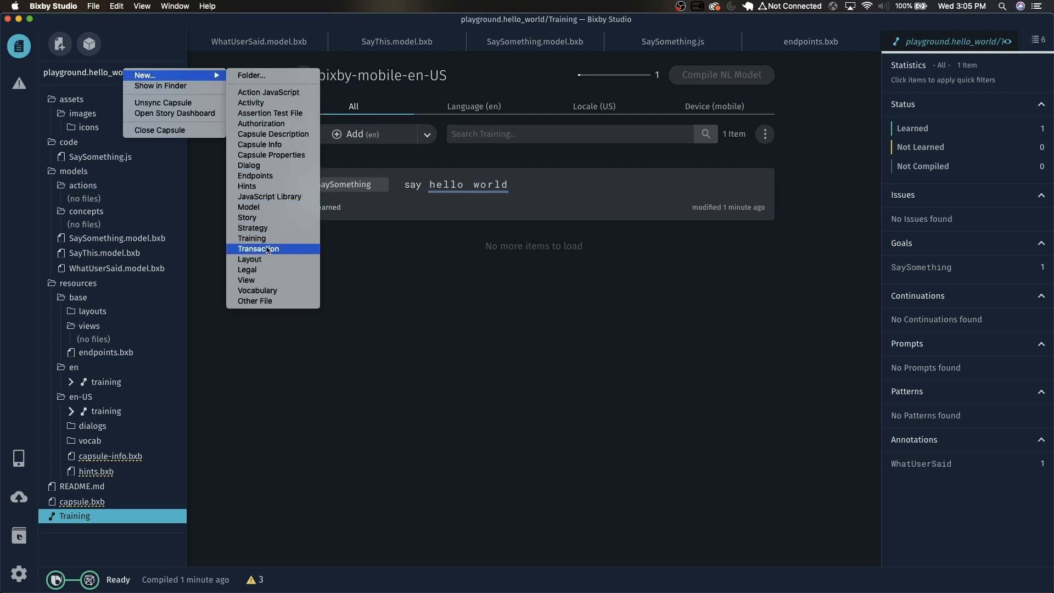
pyautogui.click(249, 166)
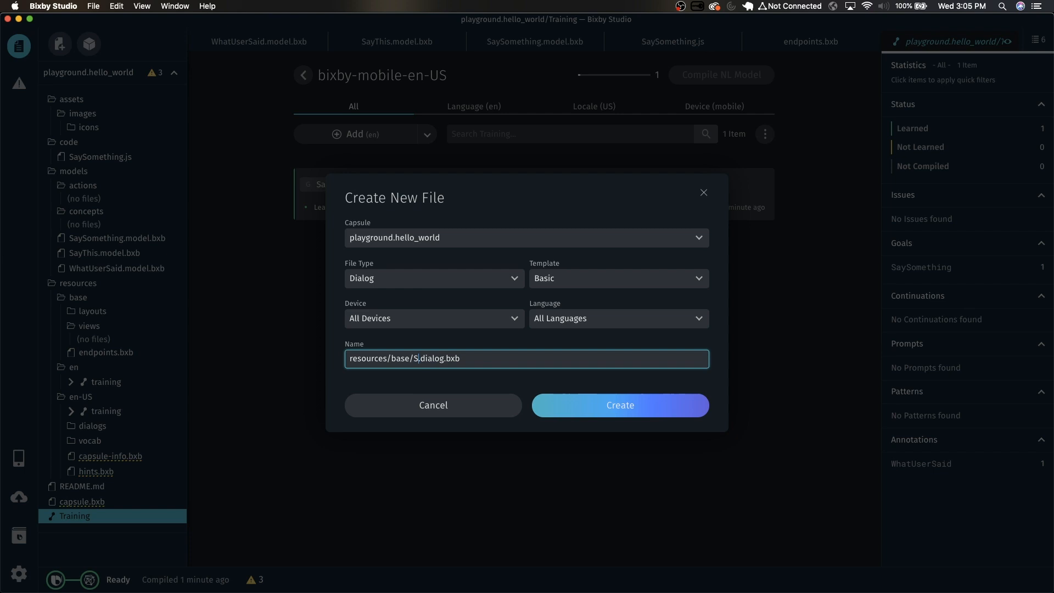
pyautogui.write('ayThis')
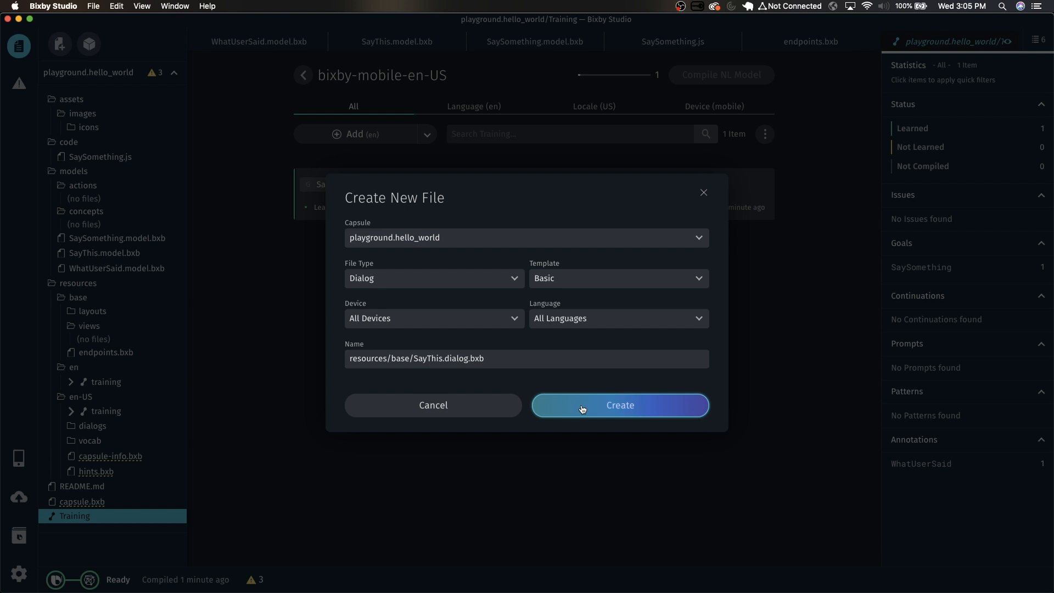
pyautogui.click(619, 406)
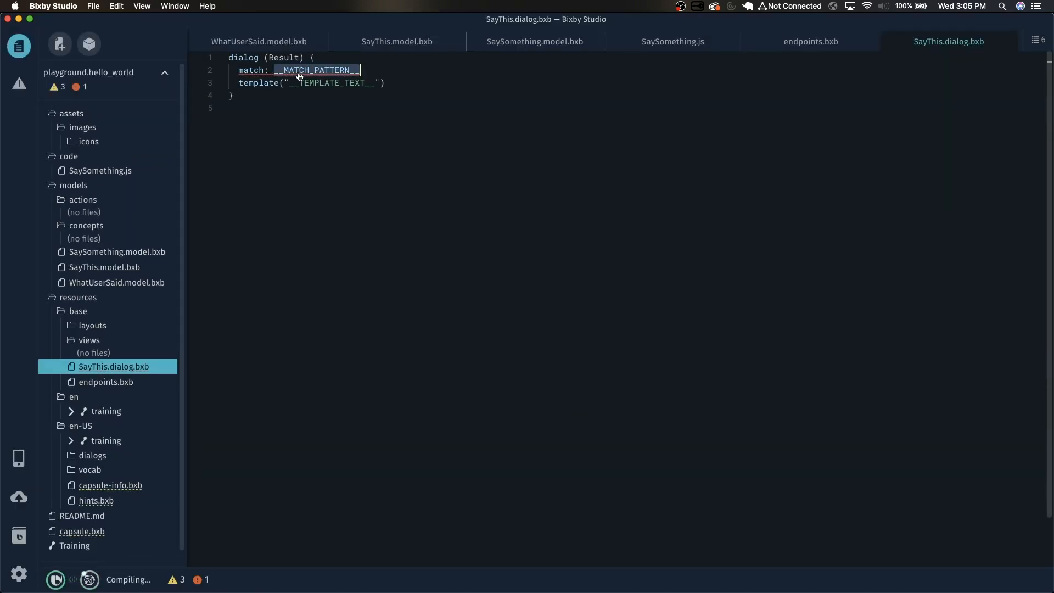
# Step: Make the dialog match SayThis(this) and output template #{value(this)}
pyautogui.write('SayT')
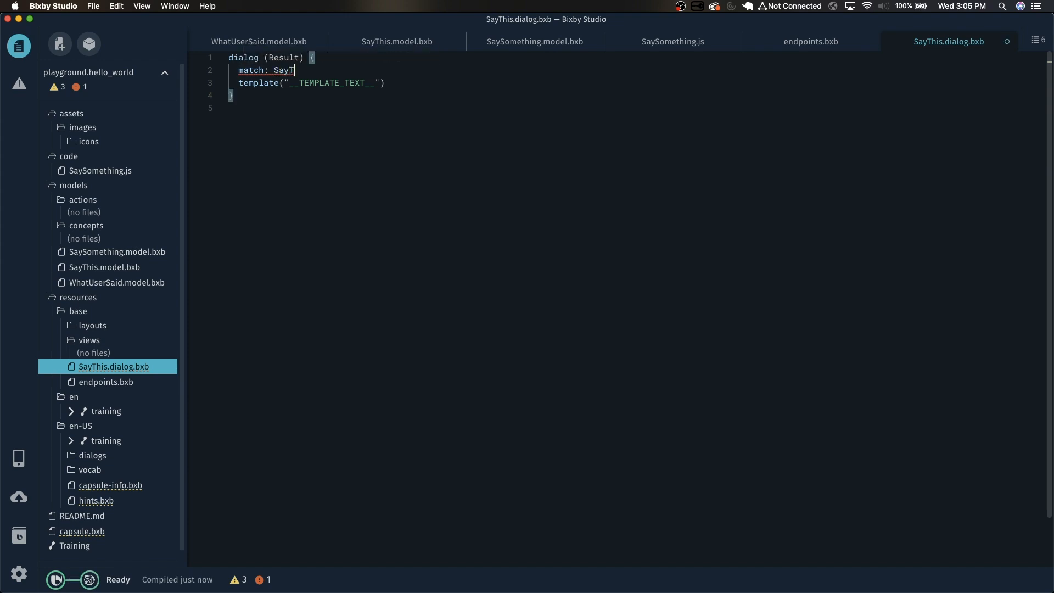
pyautogui.write('his')
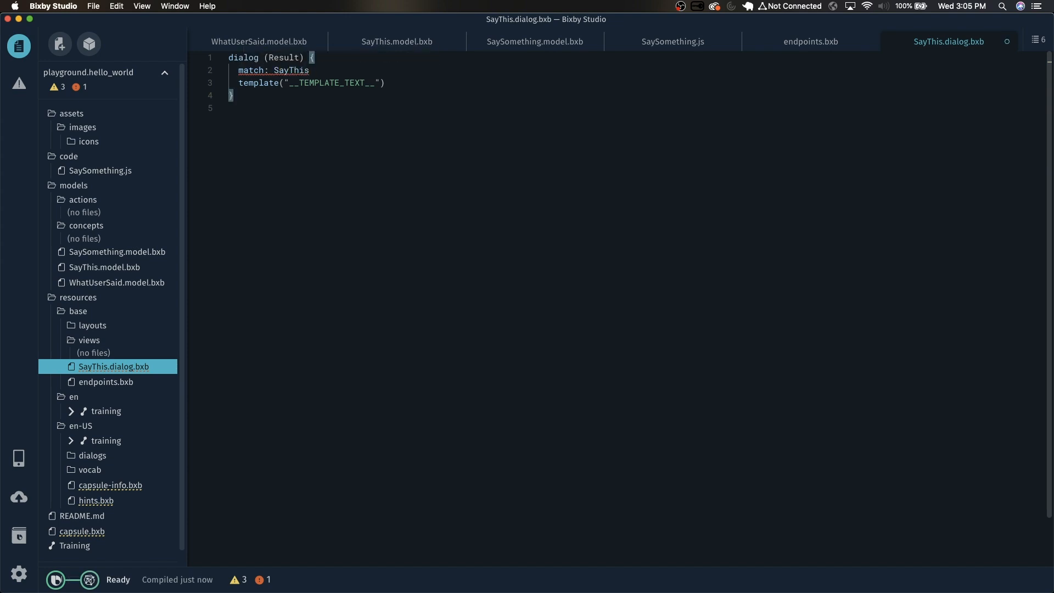
pyautogui.write('()')
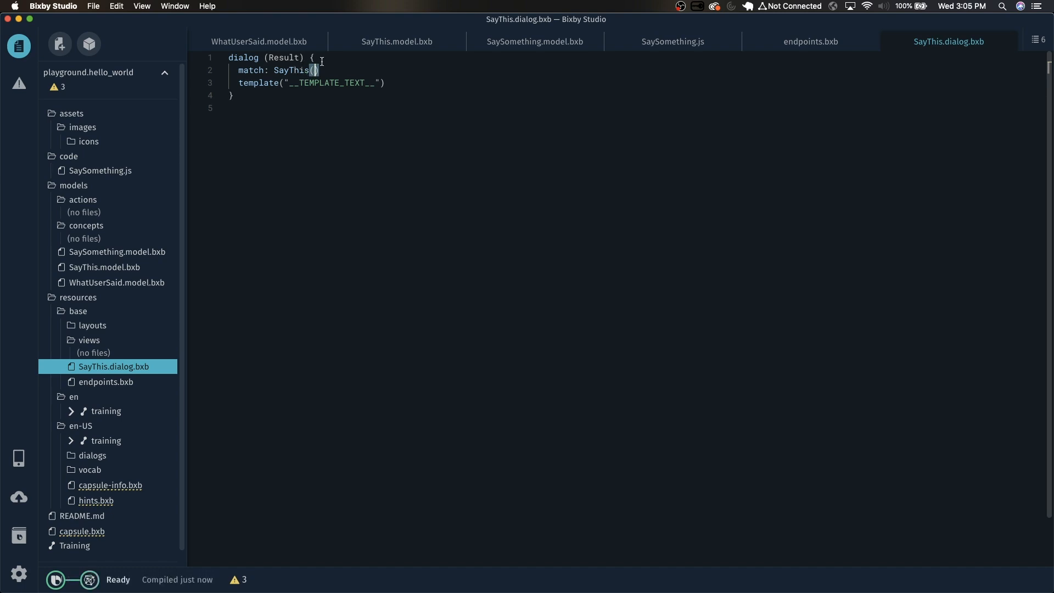
pyautogui.write('this')
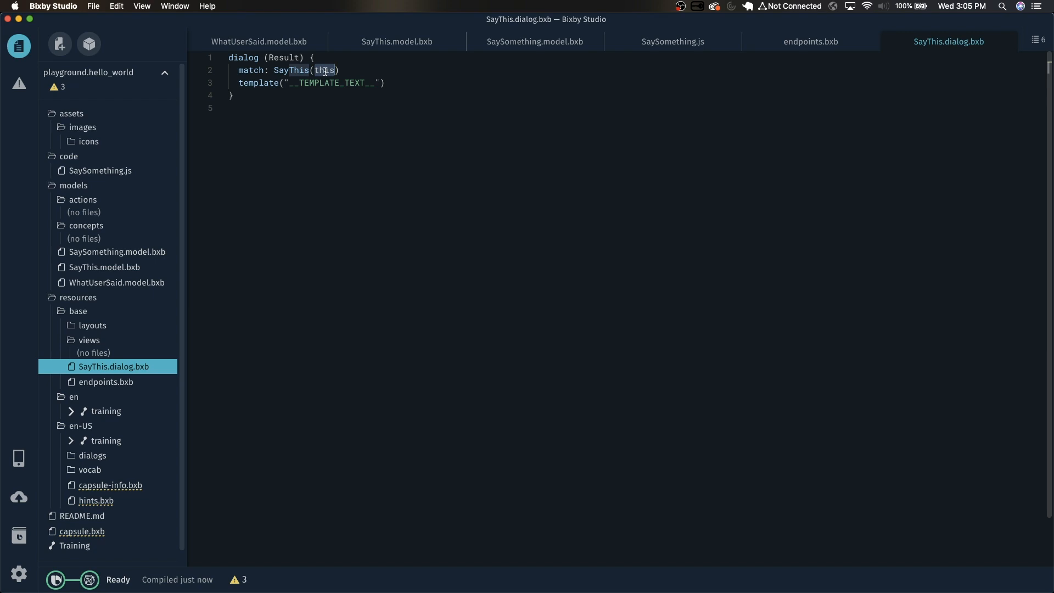
pyautogui.doubleClick(330, 82)
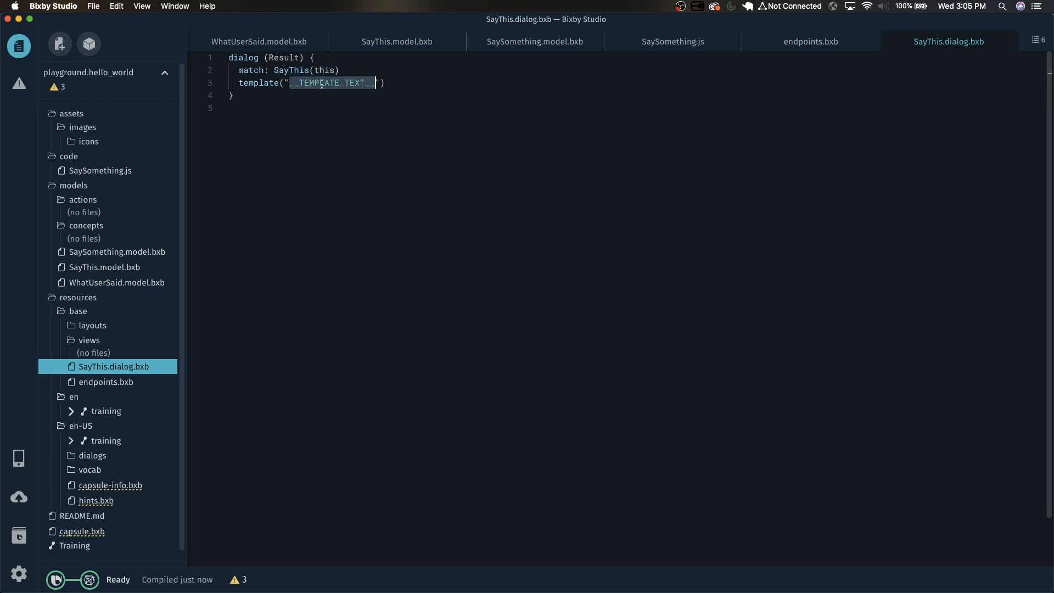
pyautogui.write('#{value}')
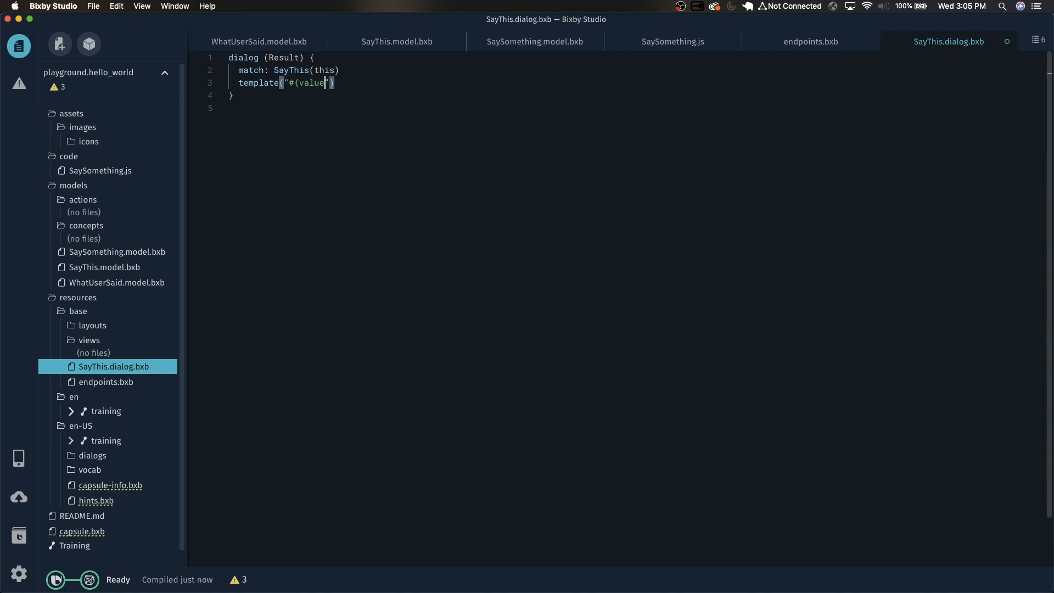
pyautogui.write('(this)}')
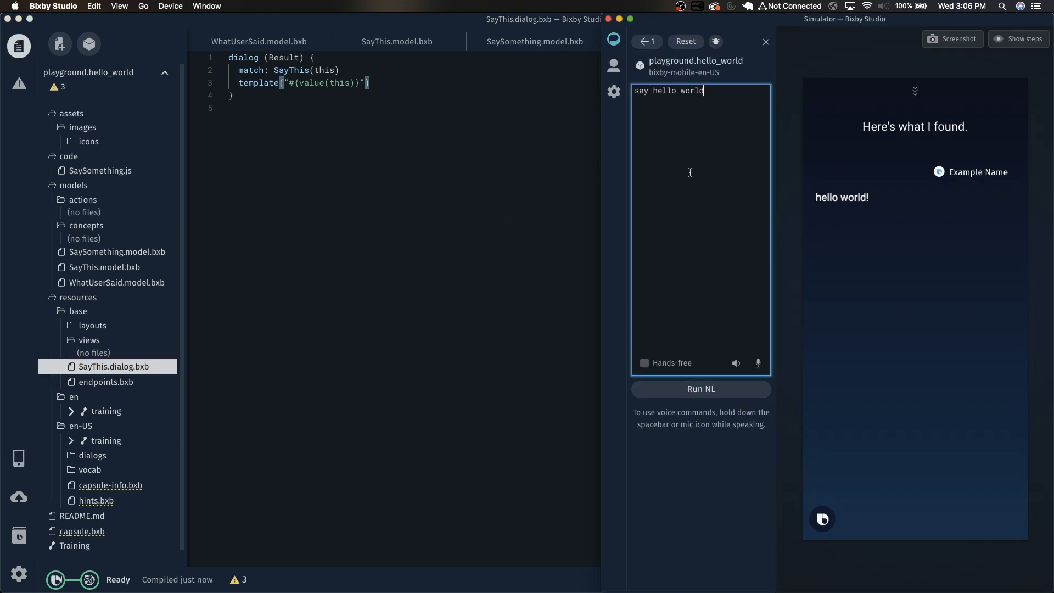
# Step: Reset the simulator and rerun 'say hello world' to see the 'Hello world!' dialog reply
pyautogui.click(685, 41)
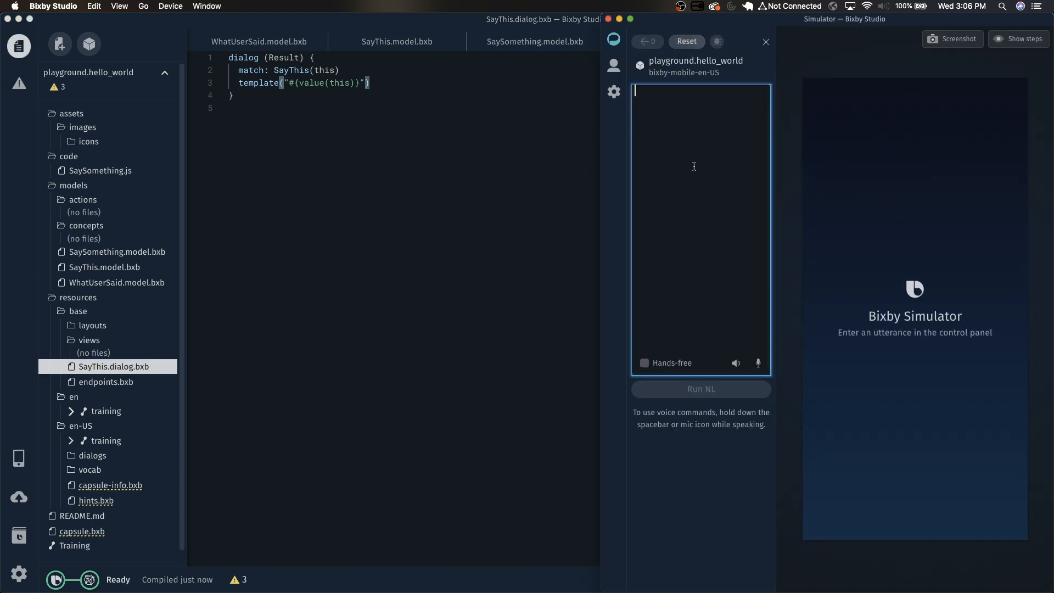
pyautogui.write('say hello world')
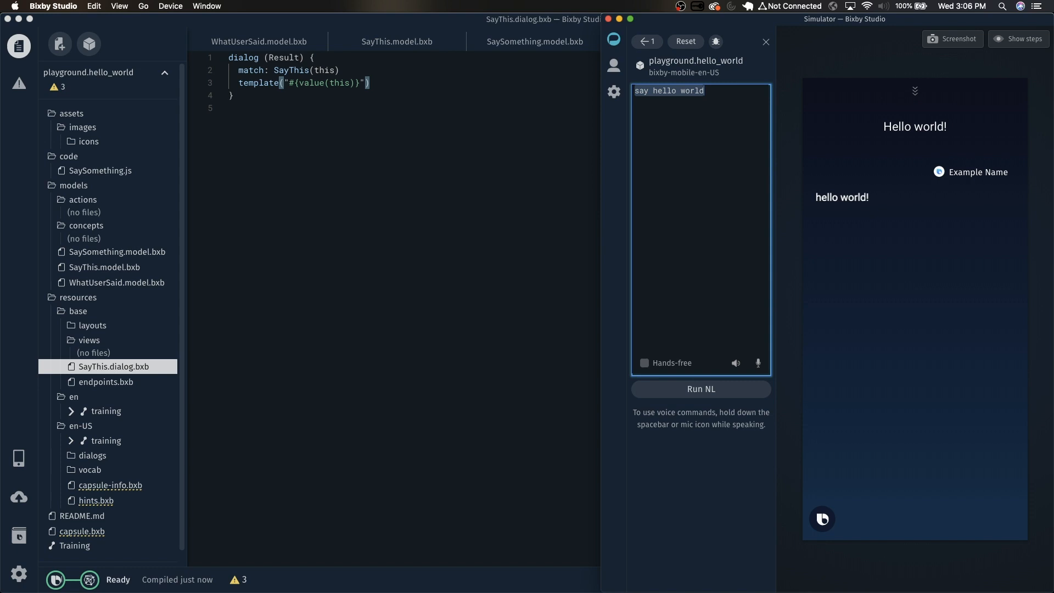
pyautogui.moveTo(903, 150)
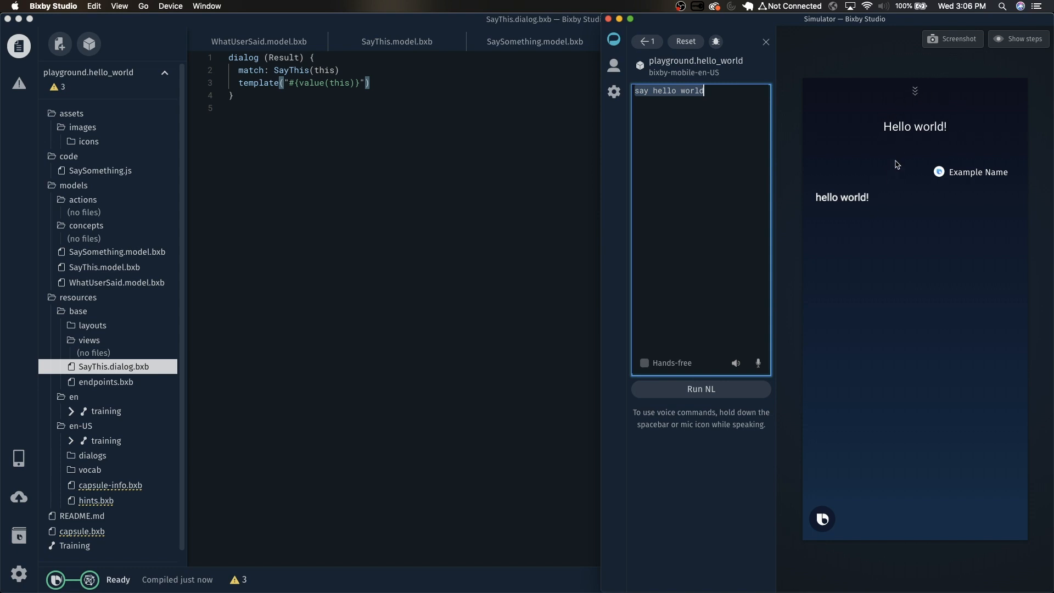
pyautogui.moveTo(826, 184)
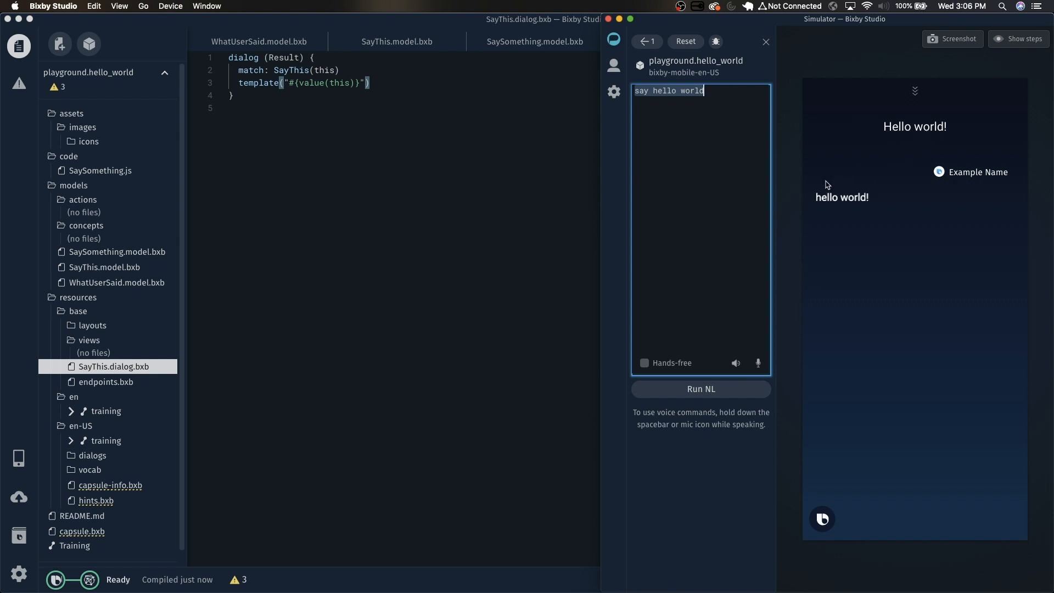
pyautogui.moveTo(895, 176)
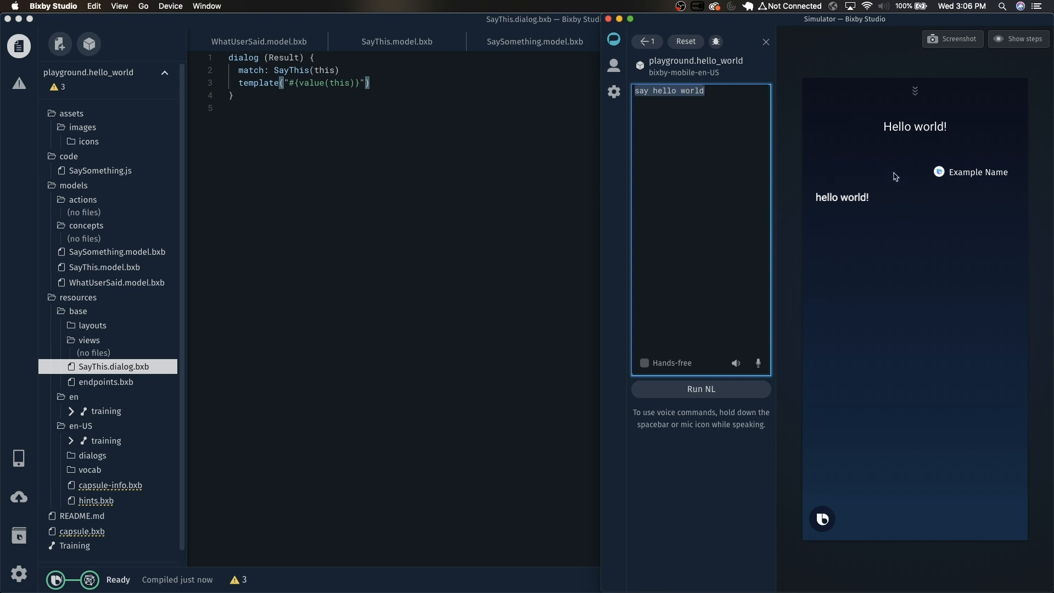
pyautogui.moveTo(813, 214)
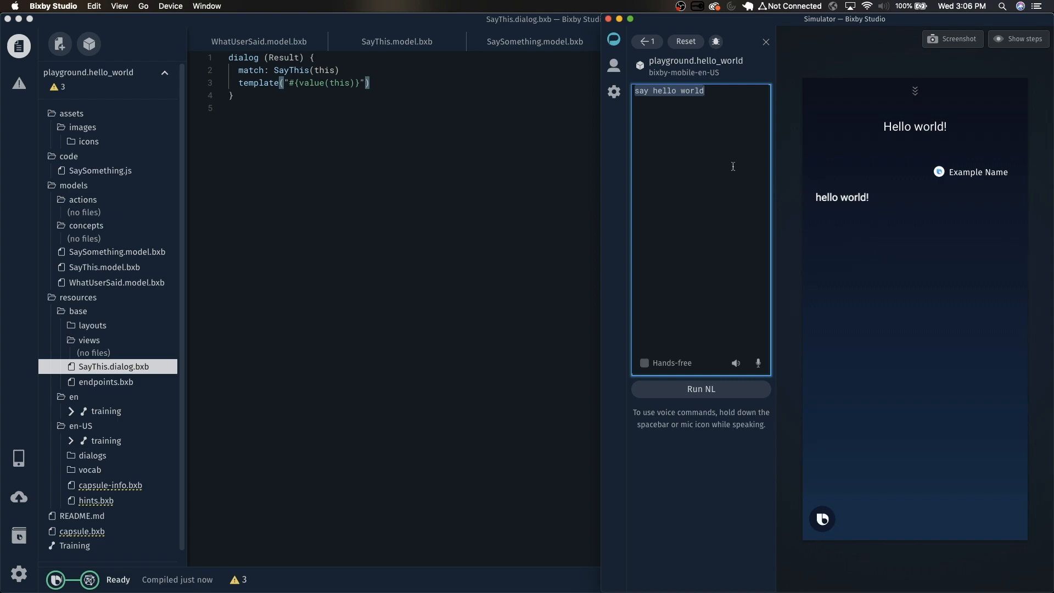
pyautogui.rightClick(87, 72)
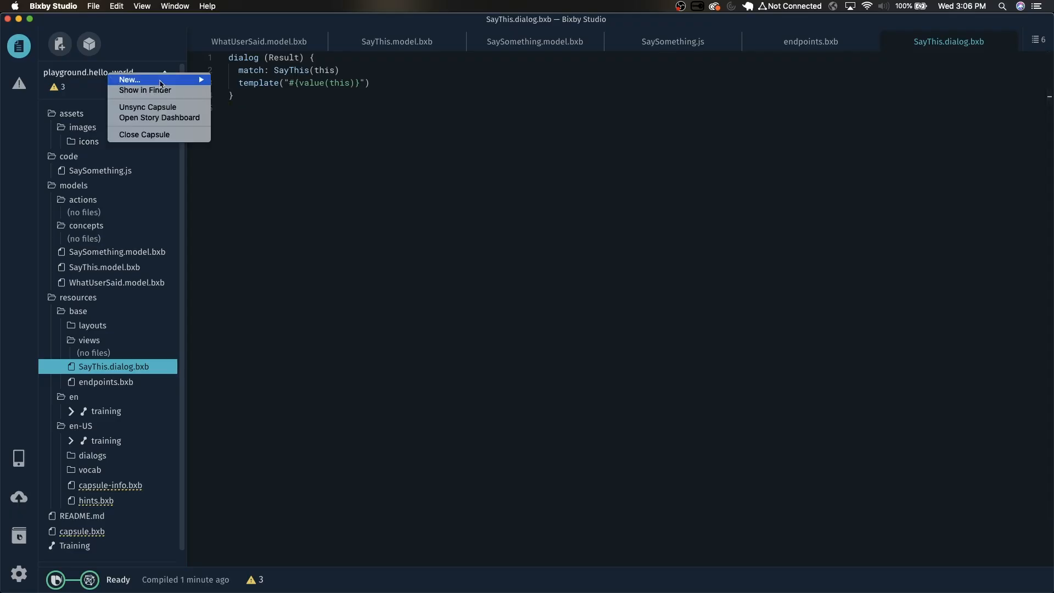
# Step: Create a new empty view file SayThis.view.bxb under resources/base
pyautogui.click(261, 280)
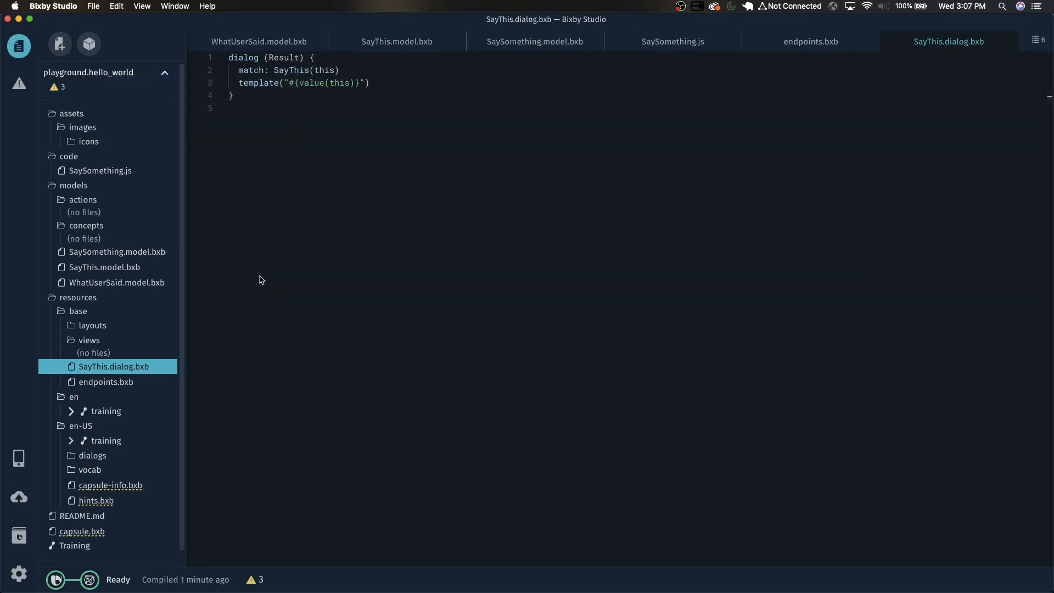
pyautogui.click(59, 44)
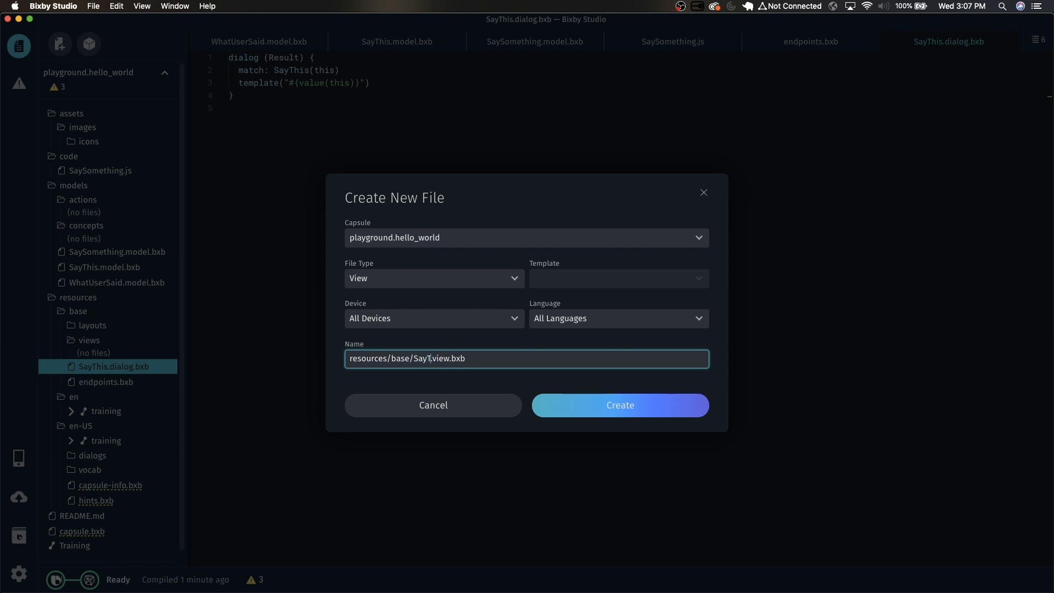
pyautogui.click(619, 405)
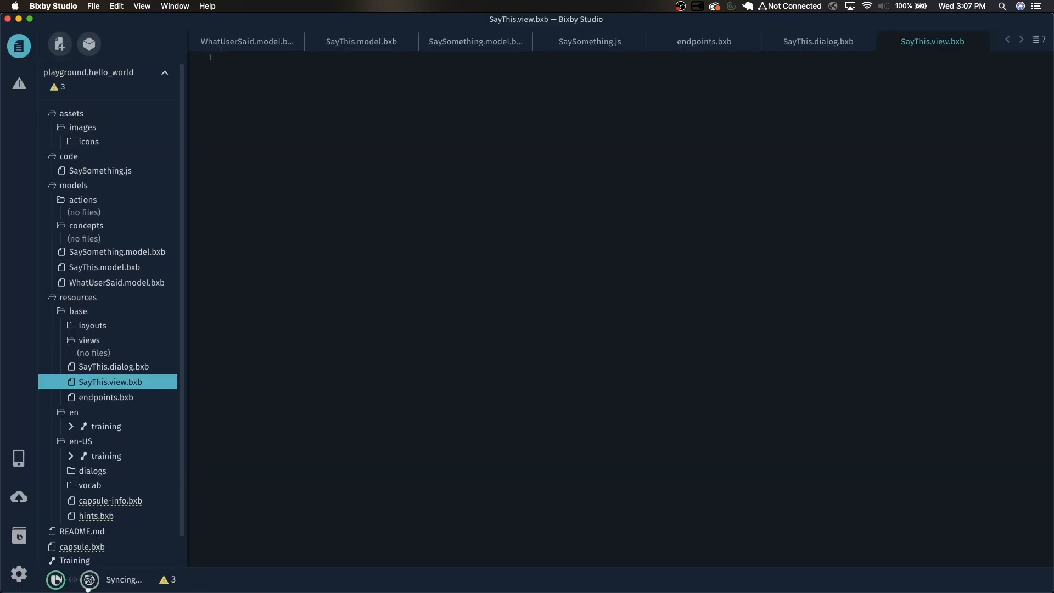
# Step: Define a result-view matching SayThis(this) with a render block
pyautogui.write('result-view{')
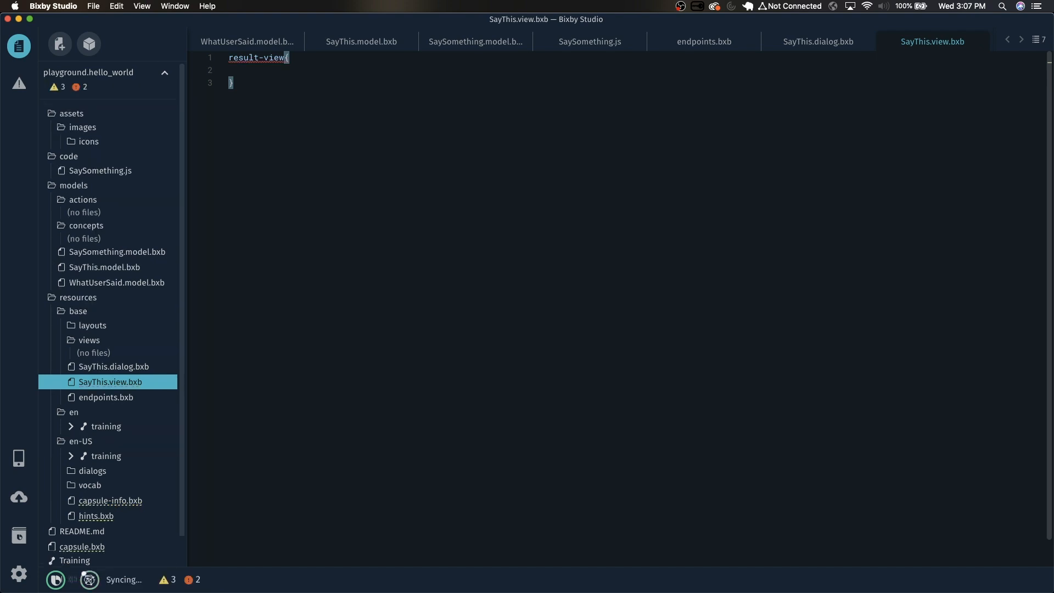
pyautogui.write('match:S')
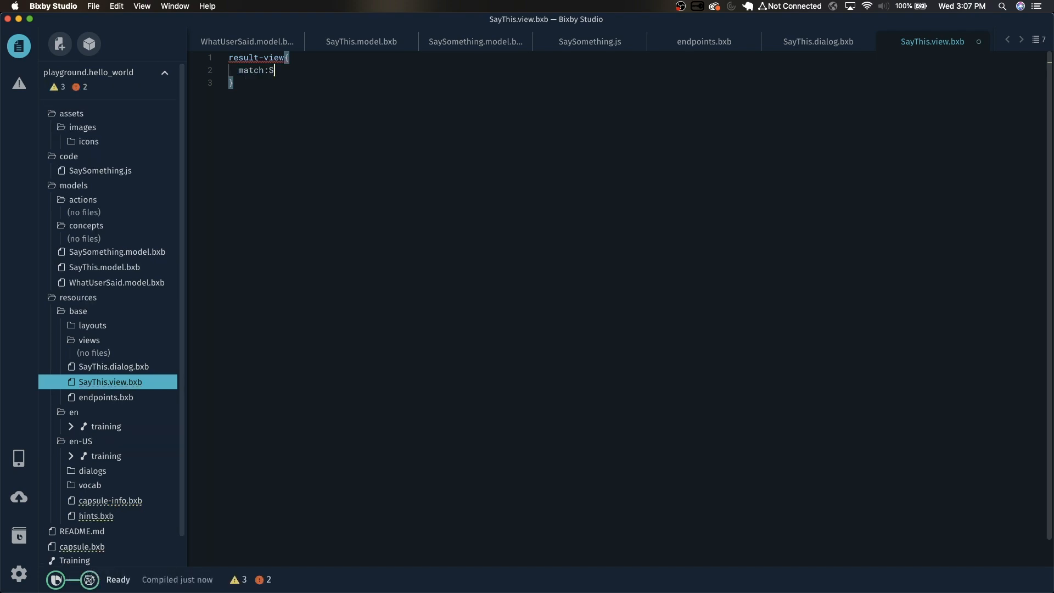
pyautogui.write('ayThis(this)')
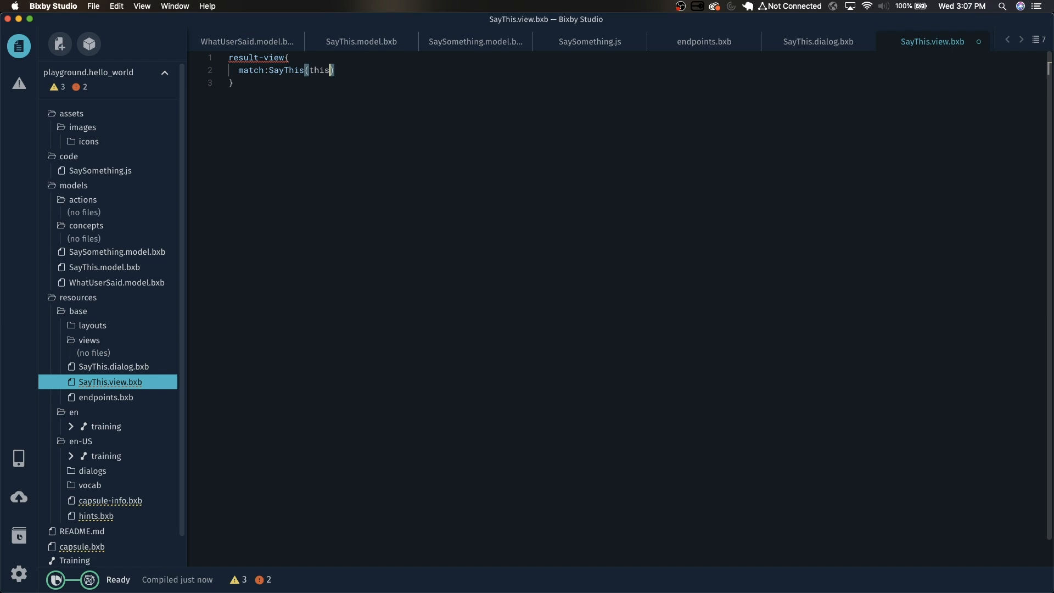
pyautogui.write('render{')
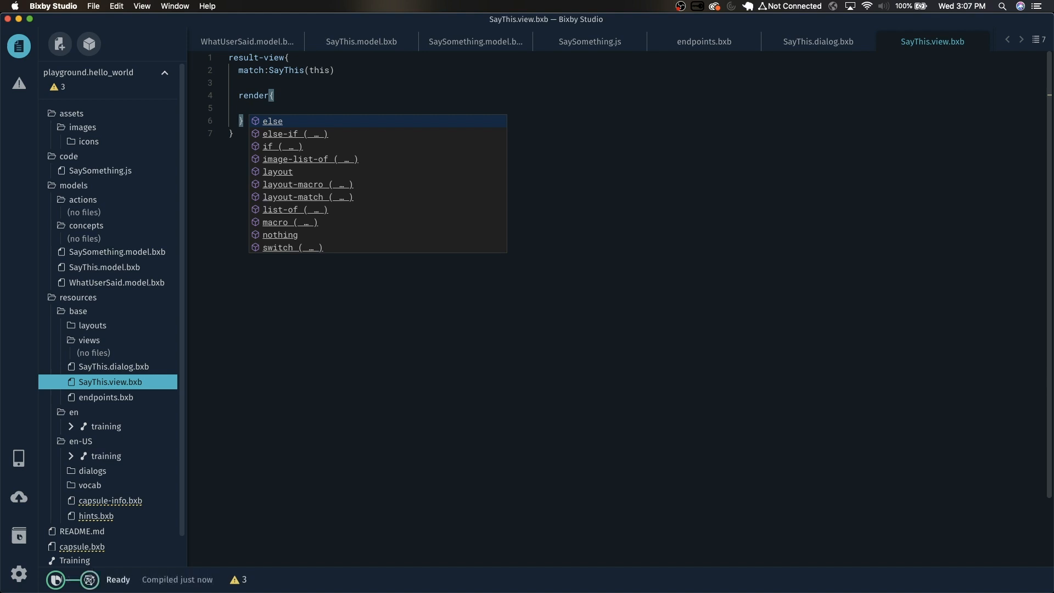
# Step: Nest layout, section and image content with an empty url() inside the render
pyautogui.write('layout')
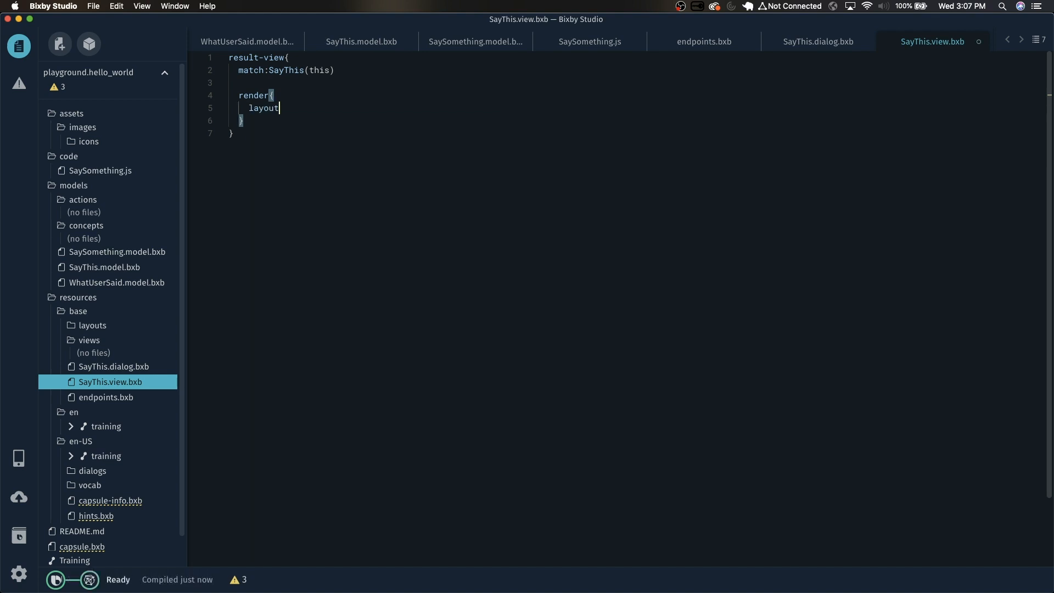
pyautogui.write('section{')
pyautogui.write('content{')
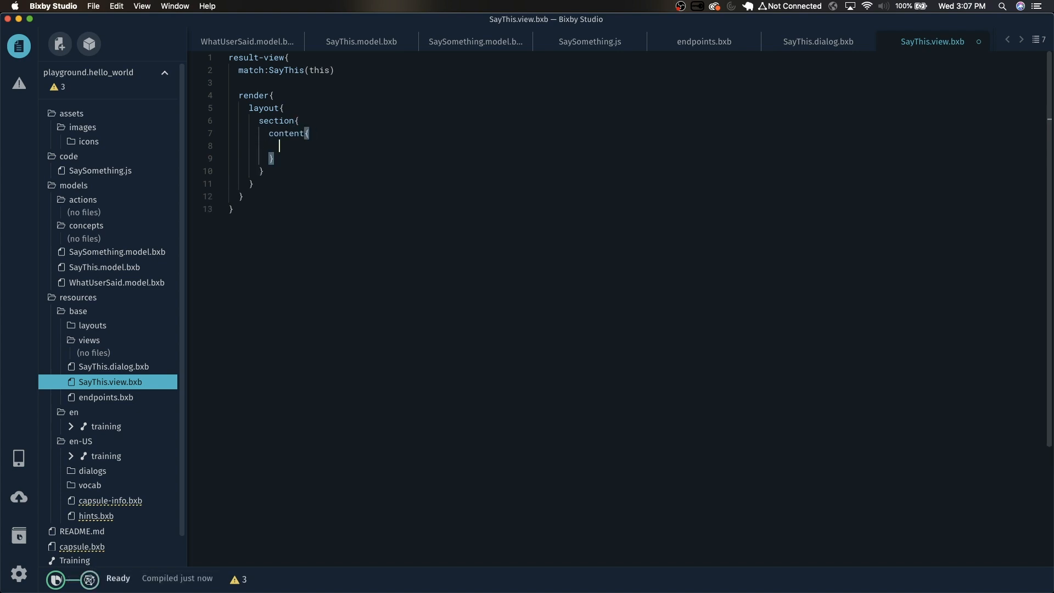
pyautogui.write('image{')
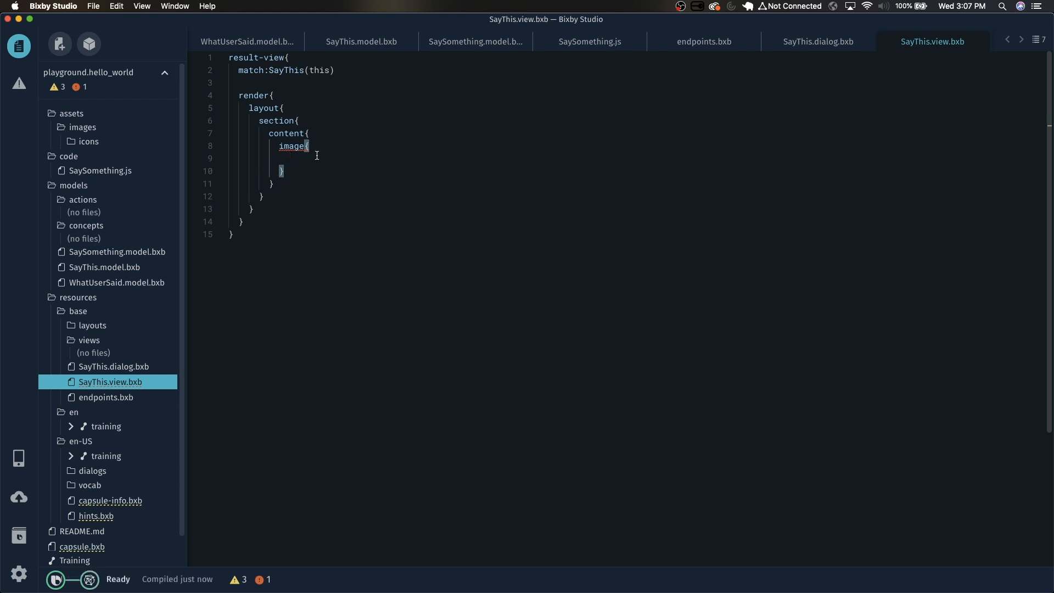
pyautogui.write('url()')
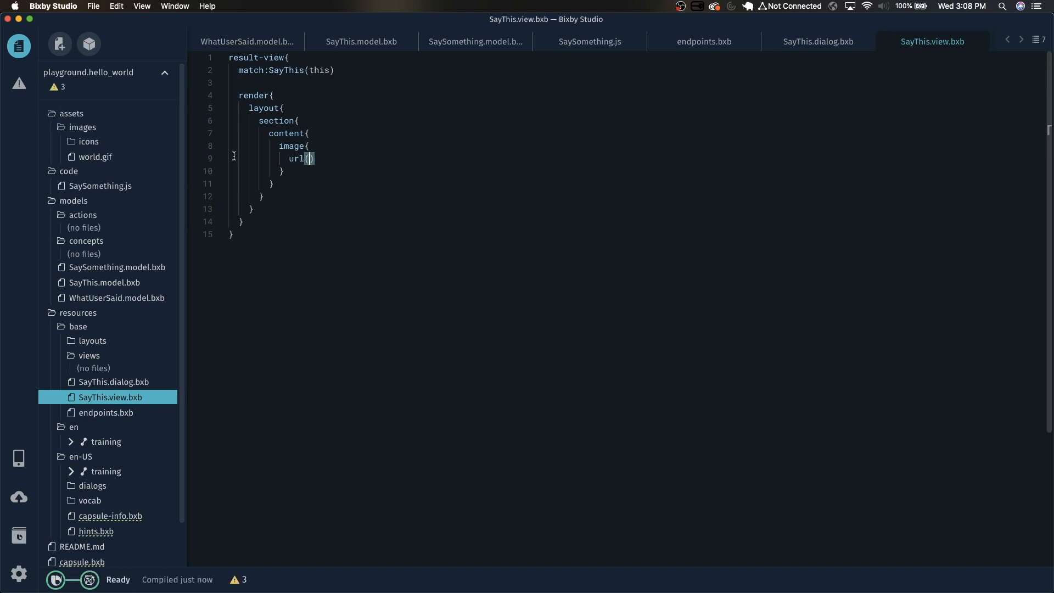
pyautogui.moveTo(452, 160)
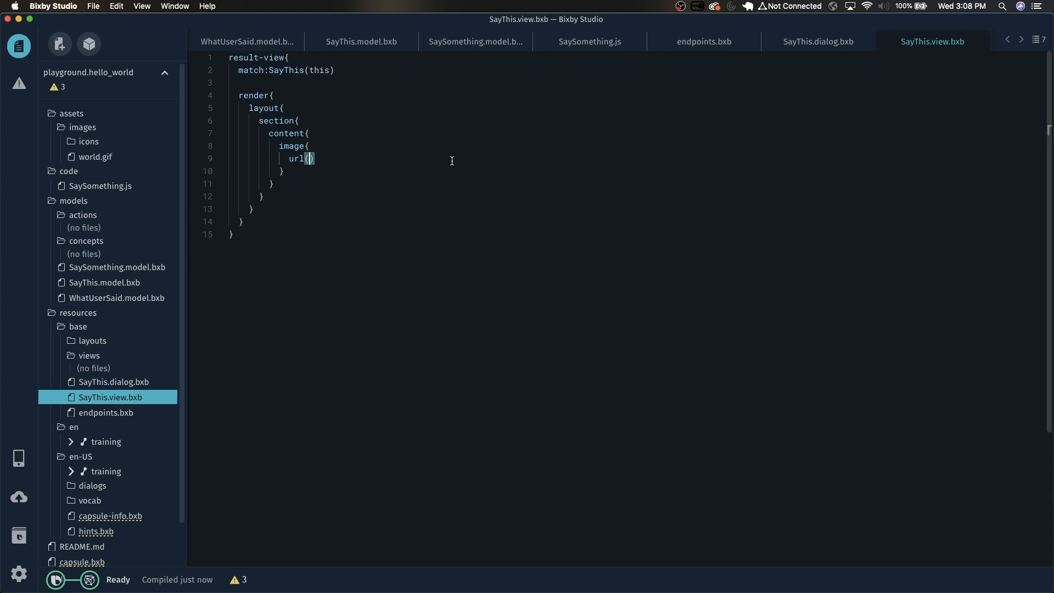
# Step: Point the image to images/world.gif with aspect-ratio One_One
pyautogui.write('images/')
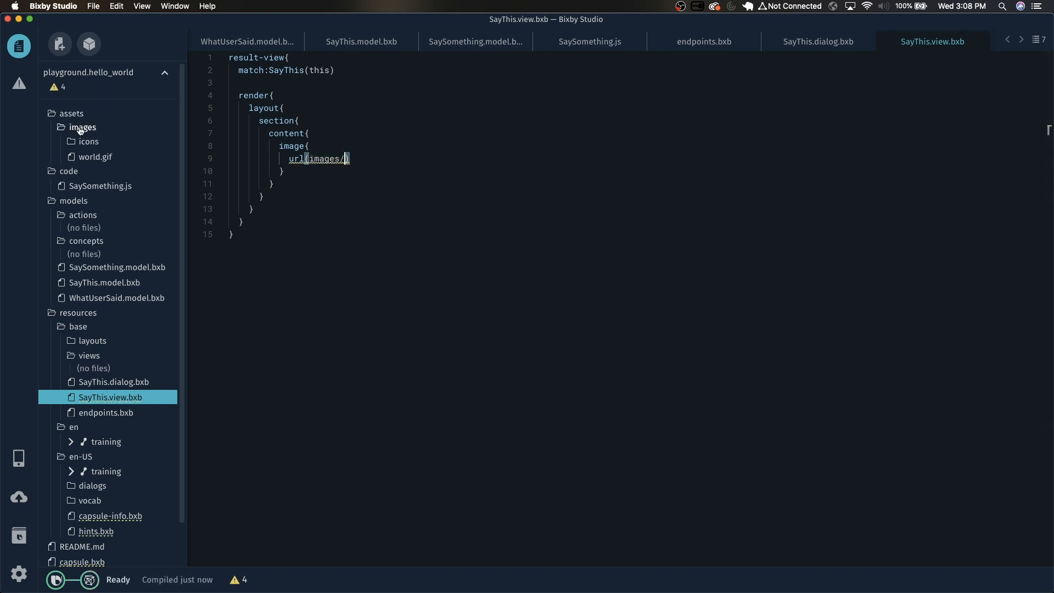
pyautogui.write('world.gif')
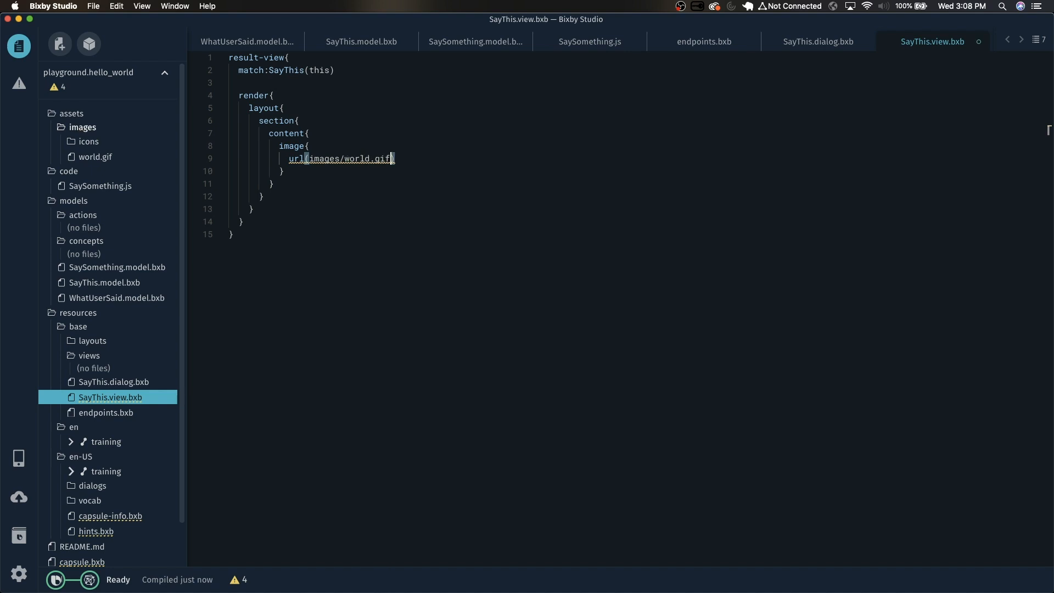
pyautogui.write('aspect-ratio(')
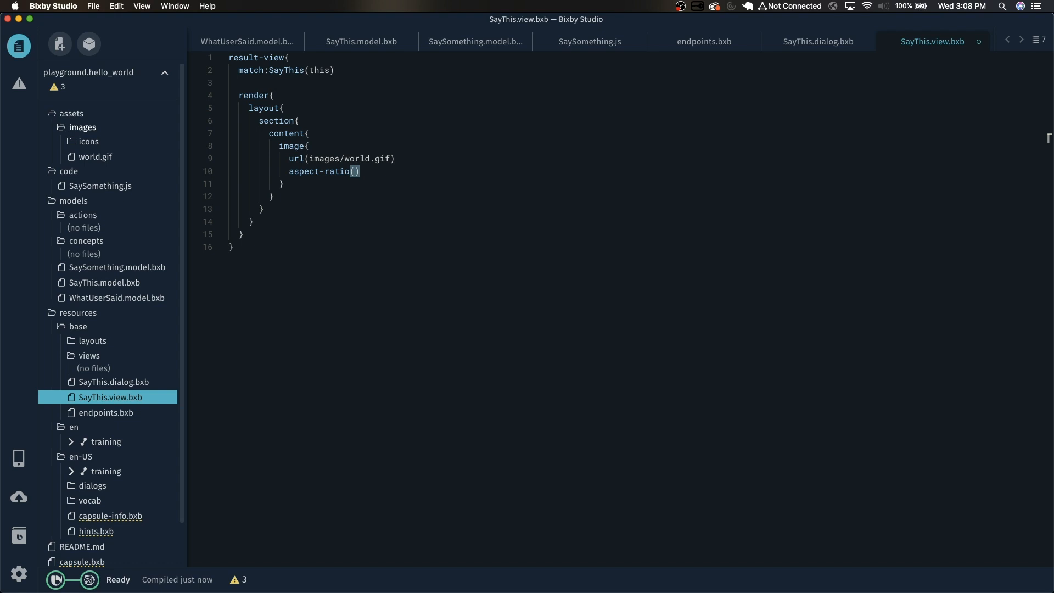
pyautogui.write('One_One')
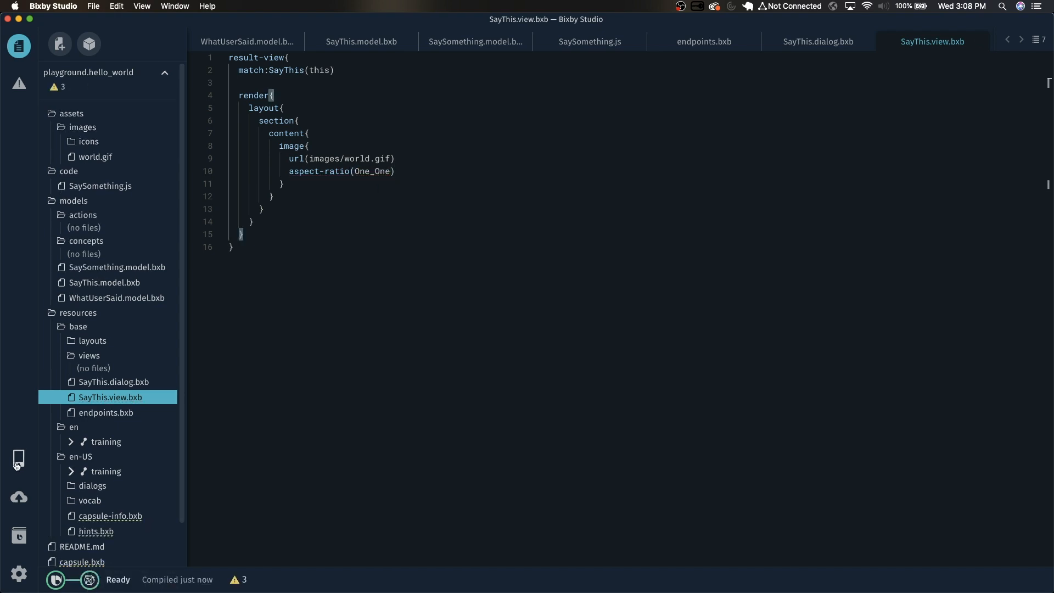
# Step: Run "say hello world" in a reset simulator to see the earth GIF, then close it
pyautogui.click(19, 459)
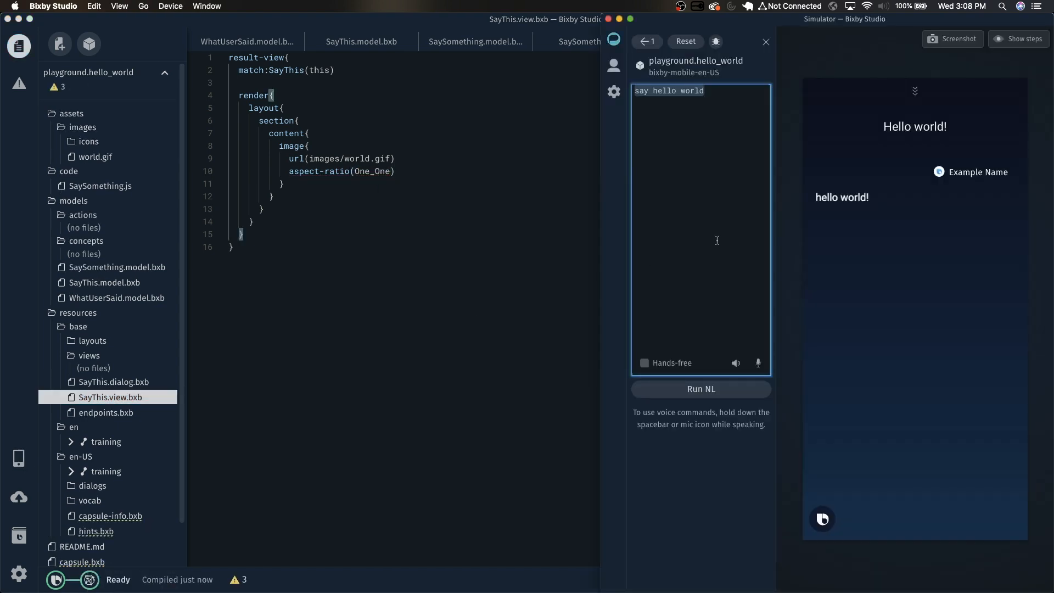
pyautogui.click(685, 41)
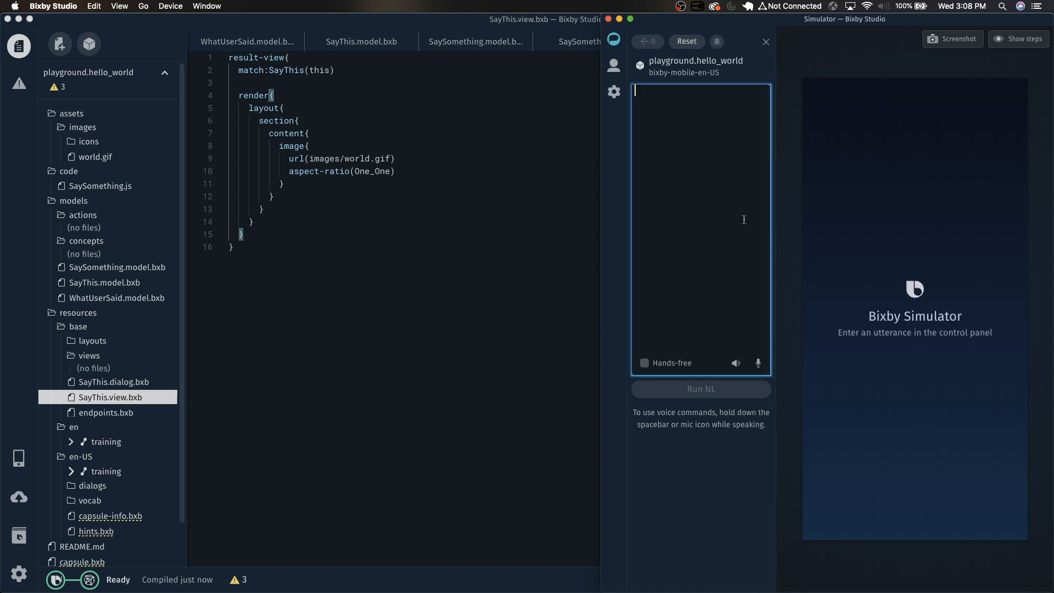
pyautogui.write('say hello world')
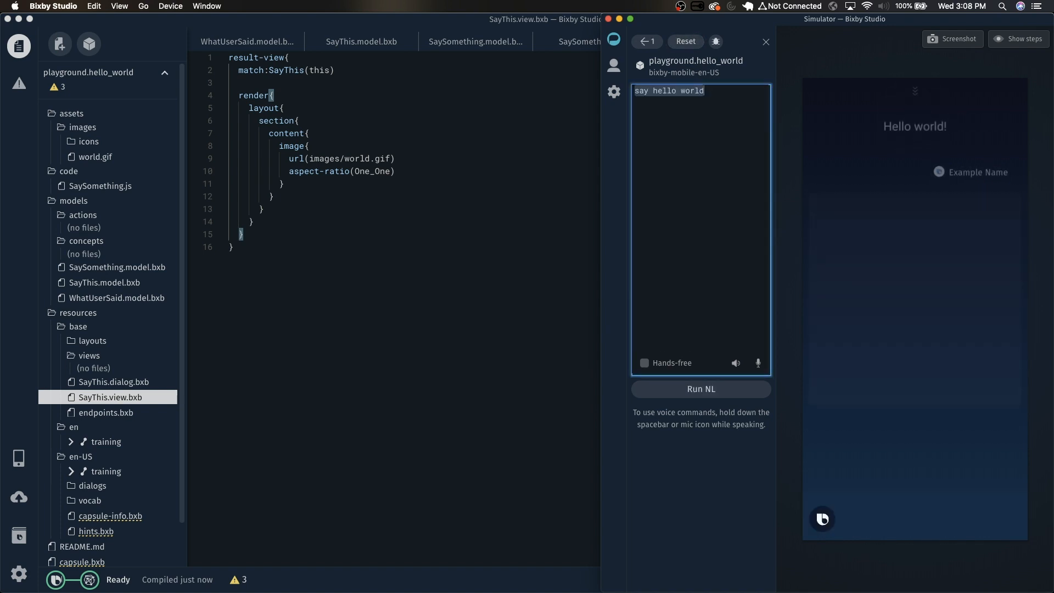
pyautogui.click(699, 389)
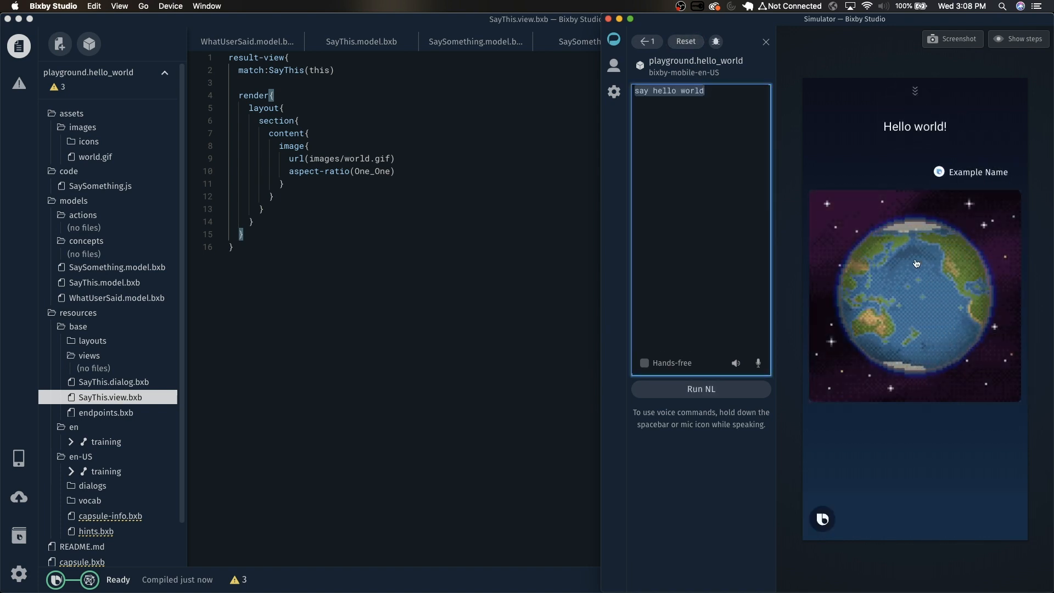
pyautogui.click(765, 41)
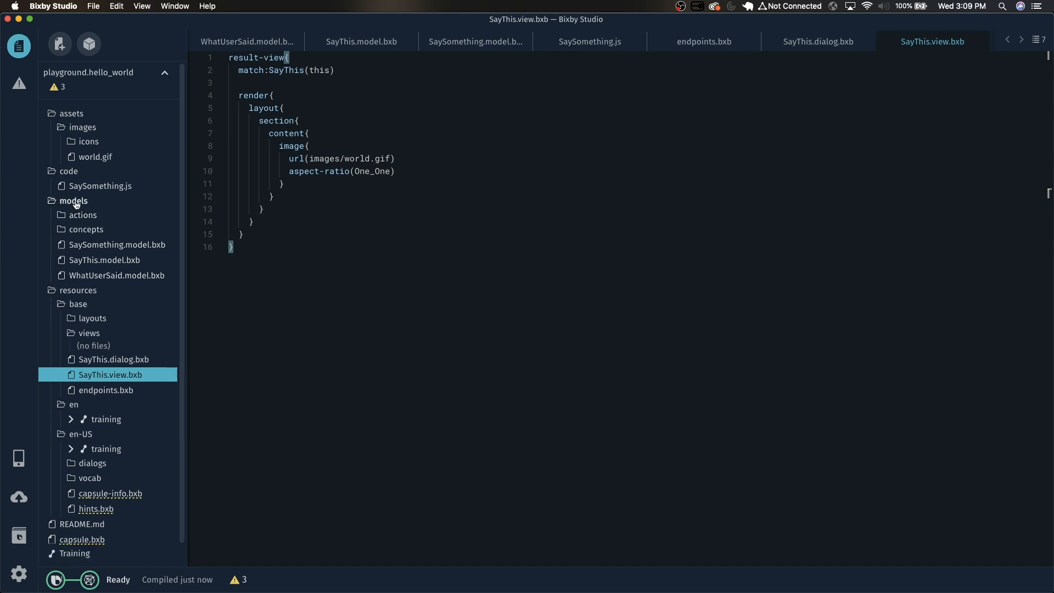
pyautogui.moveTo(115, 245)
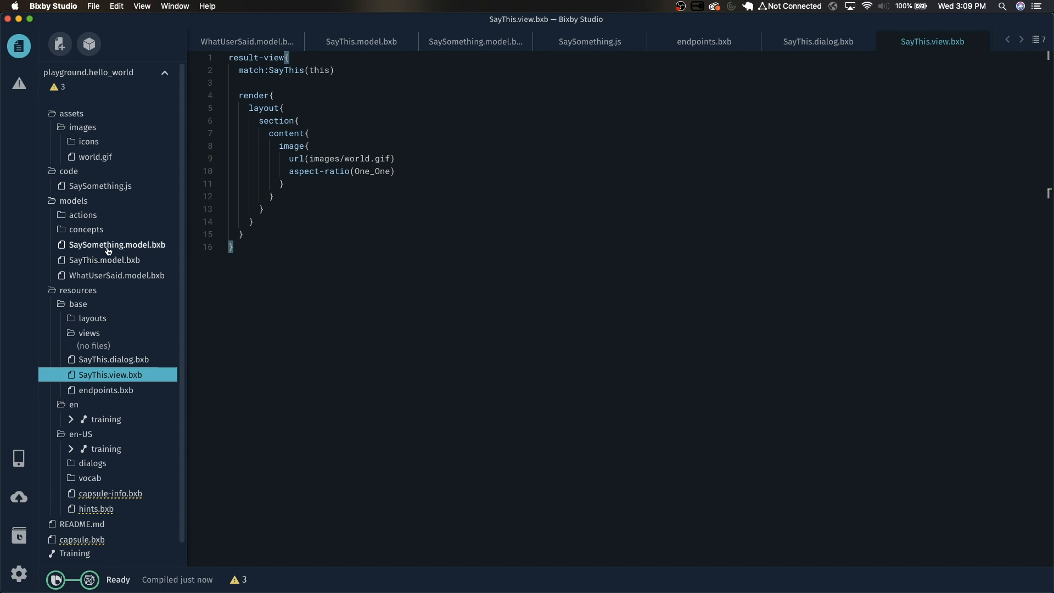
pyautogui.moveTo(82, 221)
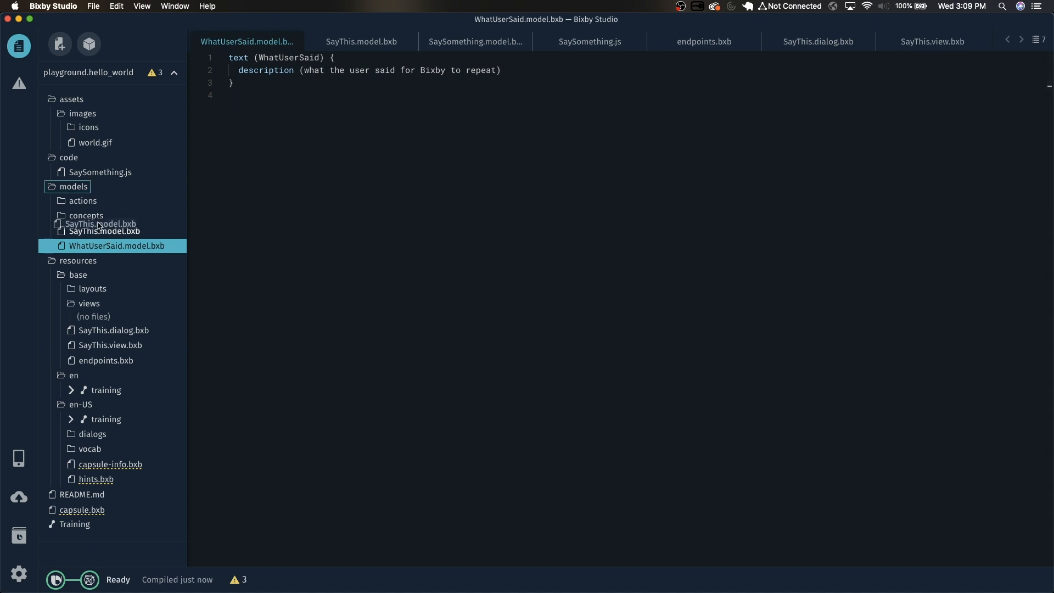
# Step: Move the model files into models/concepts and bring up options on the base resources folder
pyautogui.click(73, 186)
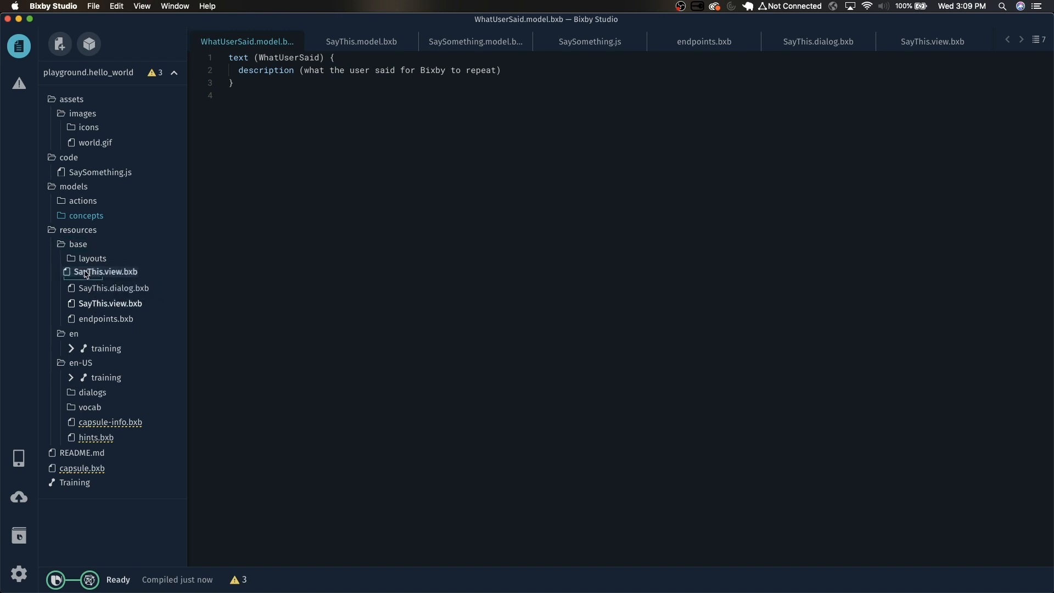
pyautogui.rightClick(77, 244)
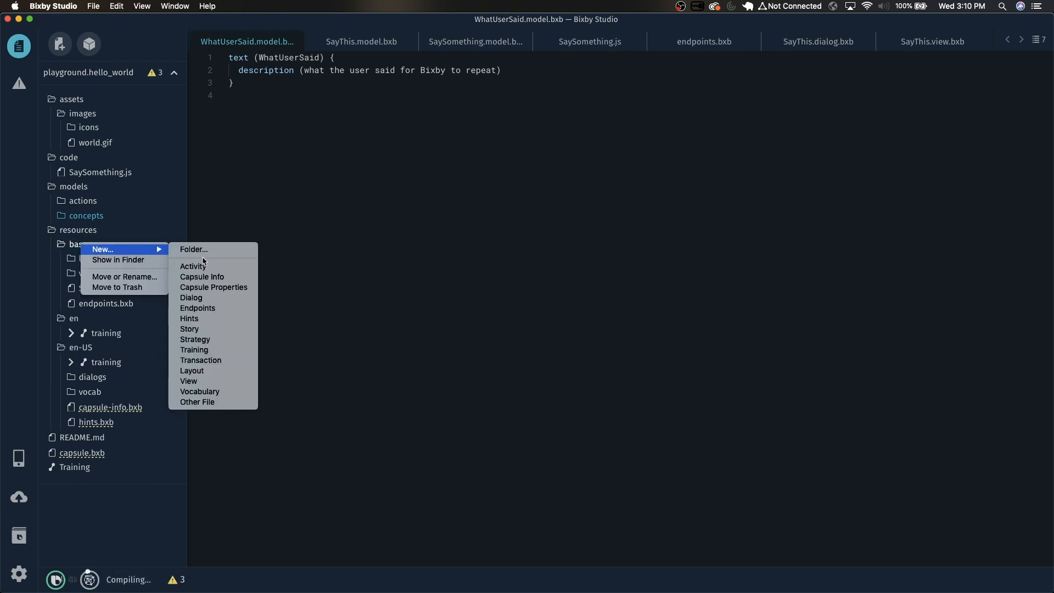
# Step: Create a resources/base/dialogs folder for the SayThis dialog file
pyautogui.click(193, 249)
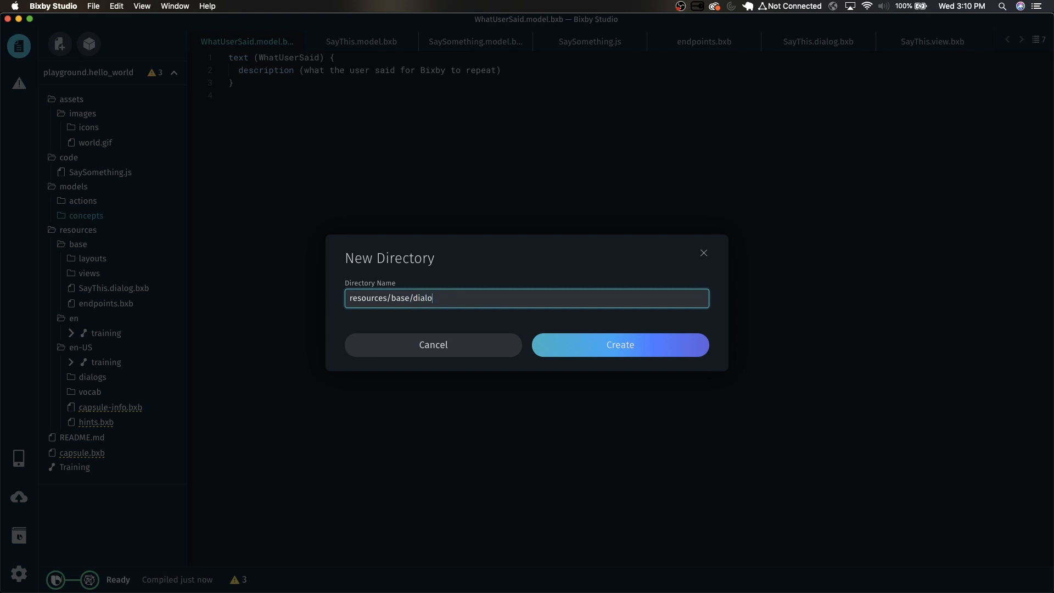
pyautogui.click(618, 344)
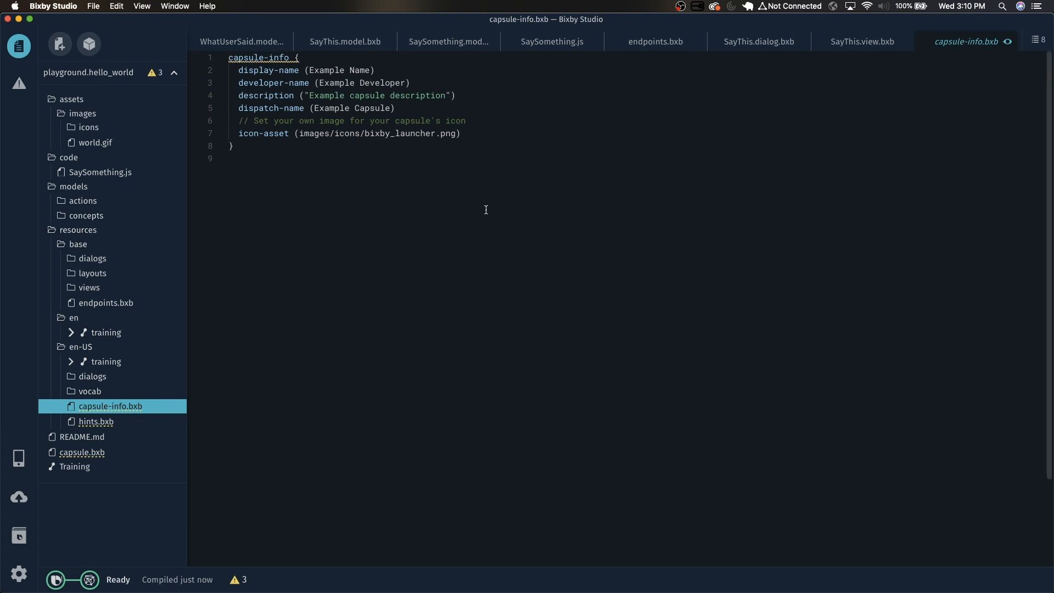
# Step: Set display-name to Hello World and point icon-asset at the added world-icon.png
pyautogui.write('H')
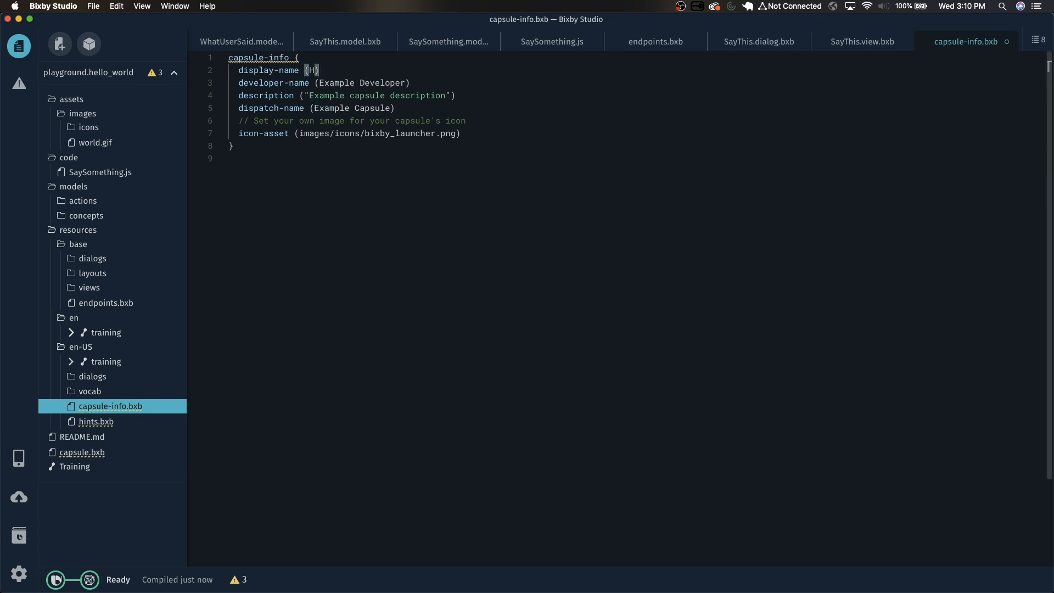
pyautogui.write('ello World')
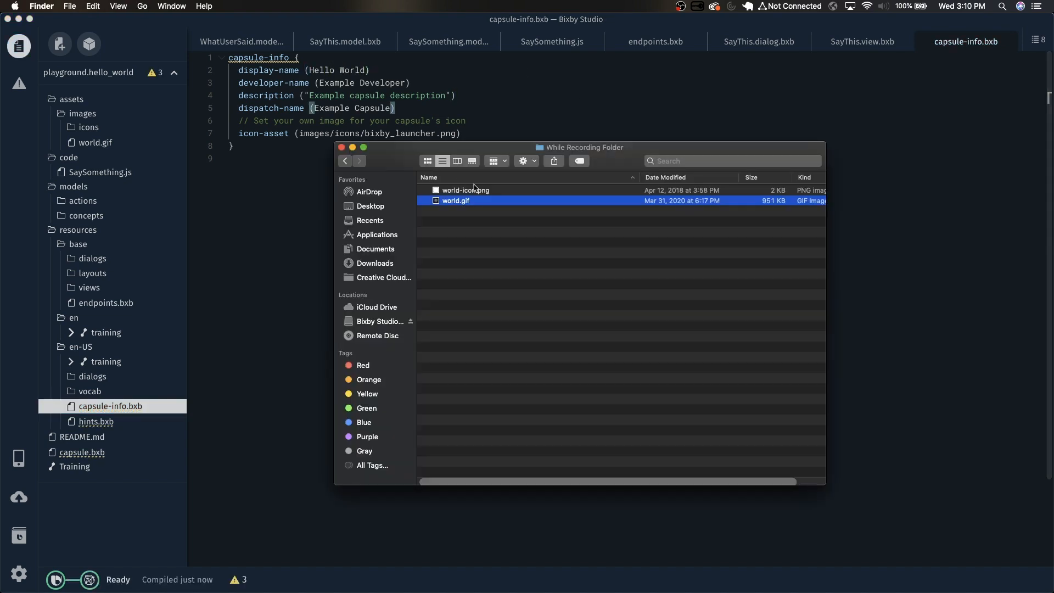
pyautogui.moveTo(464, 190); pyautogui.dragTo(67, 127)
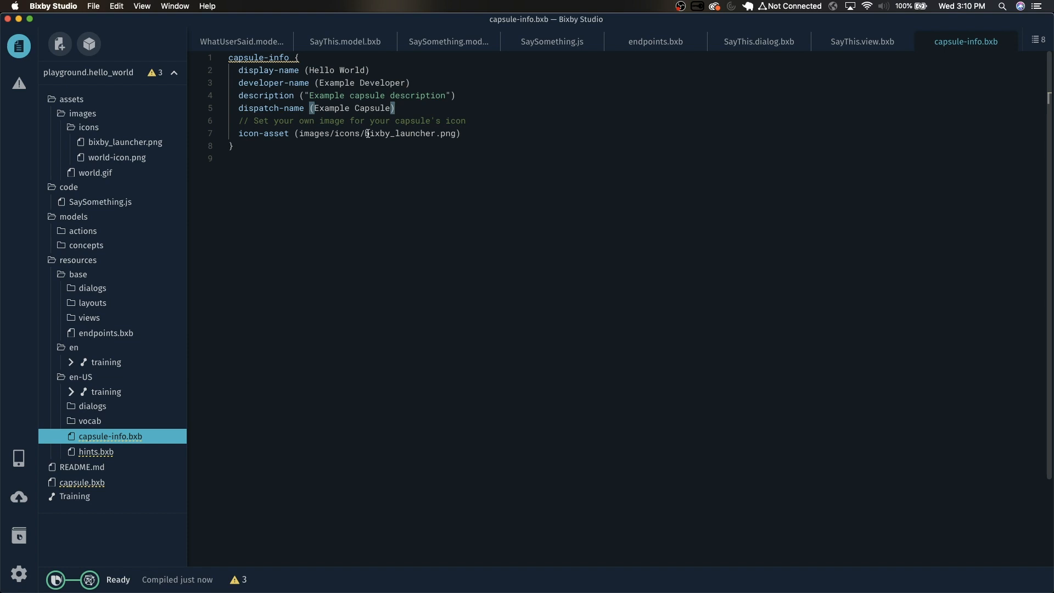
pyautogui.doubleClick(398, 133)
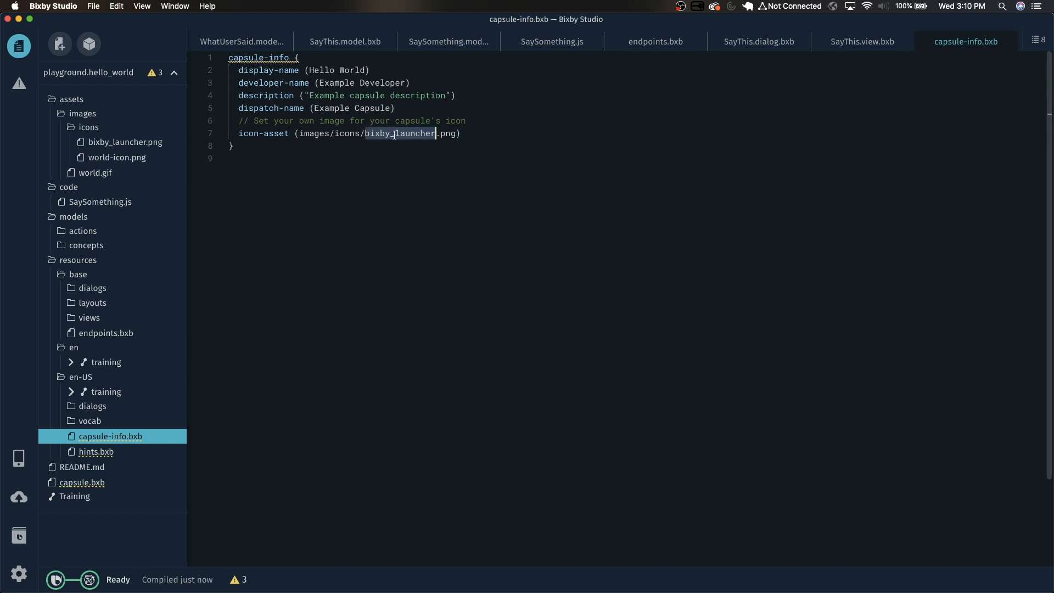
pyautogui.write('world-icon')
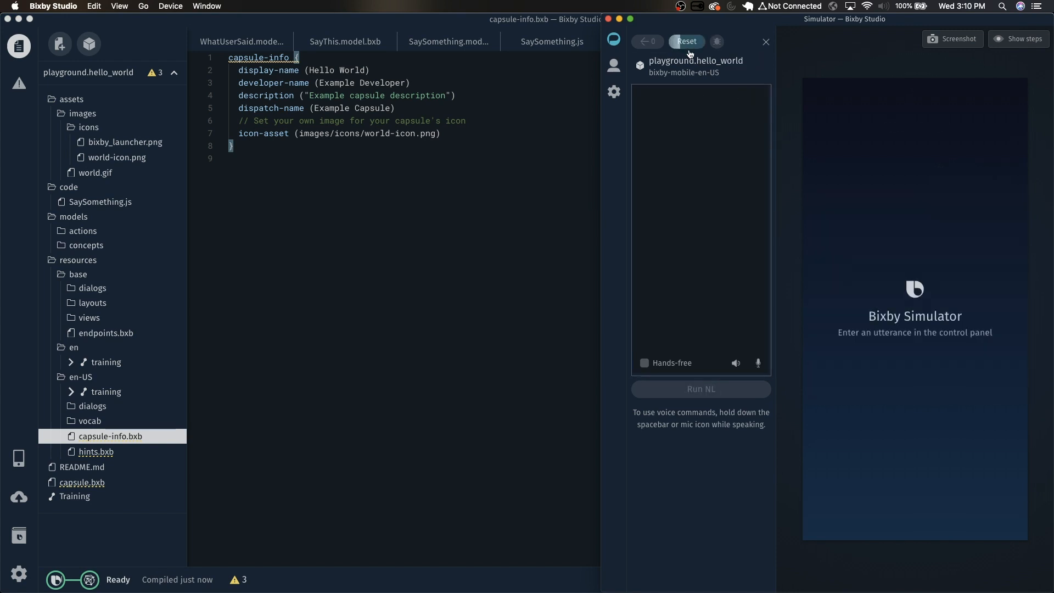
pyautogui.write('say hello world')
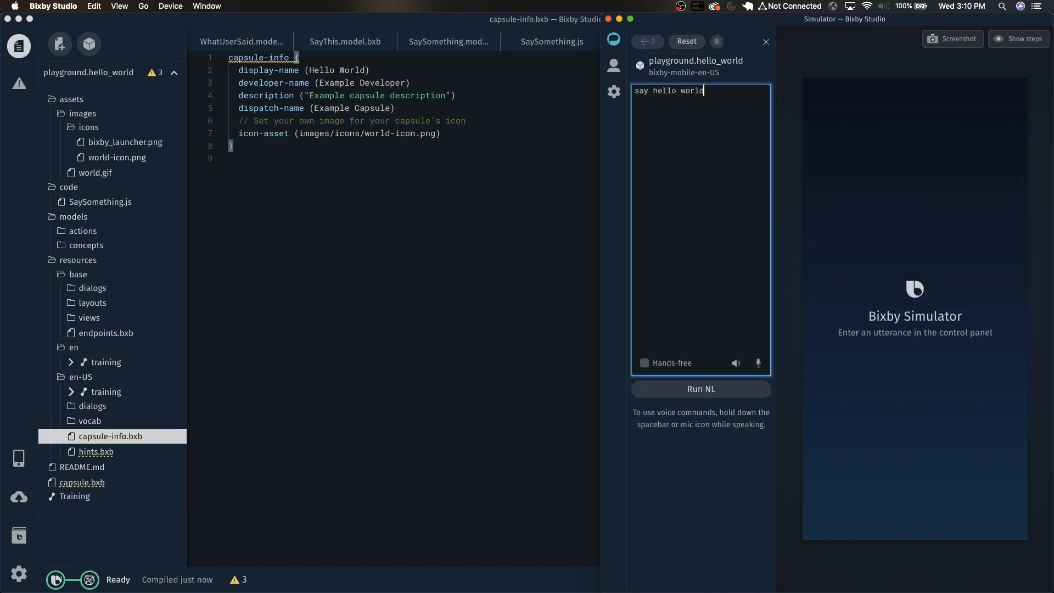
pyautogui.click(700, 388)
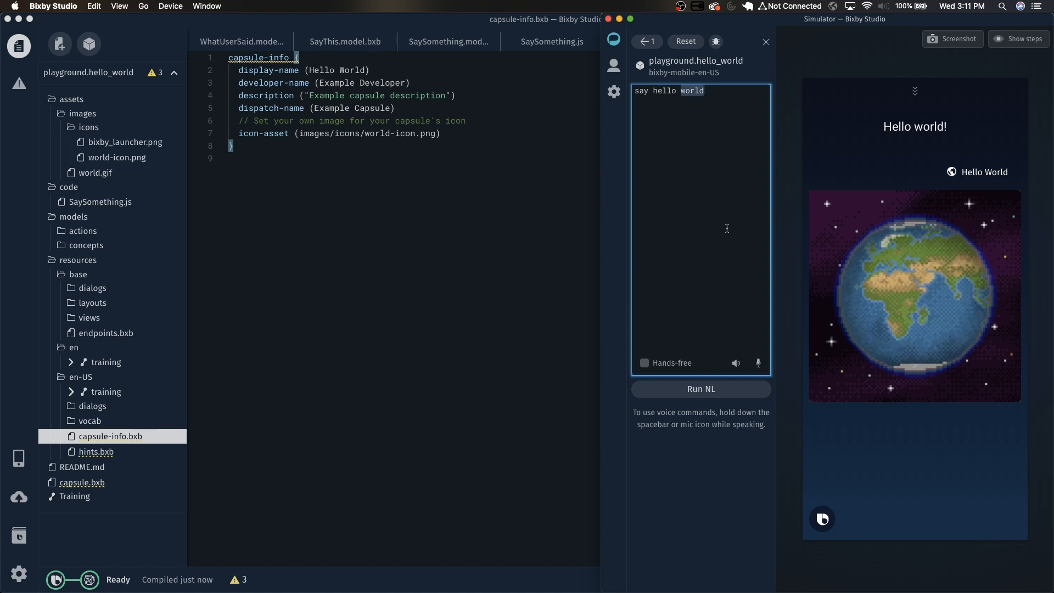
pyautogui.press('Backspace')
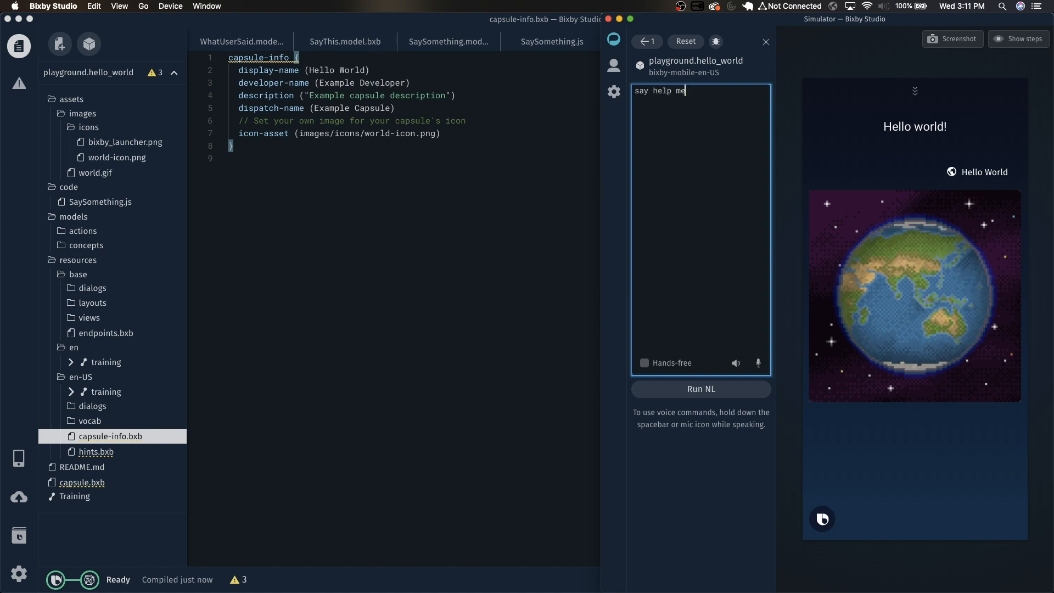
pyautogui.write("i'm trapped")
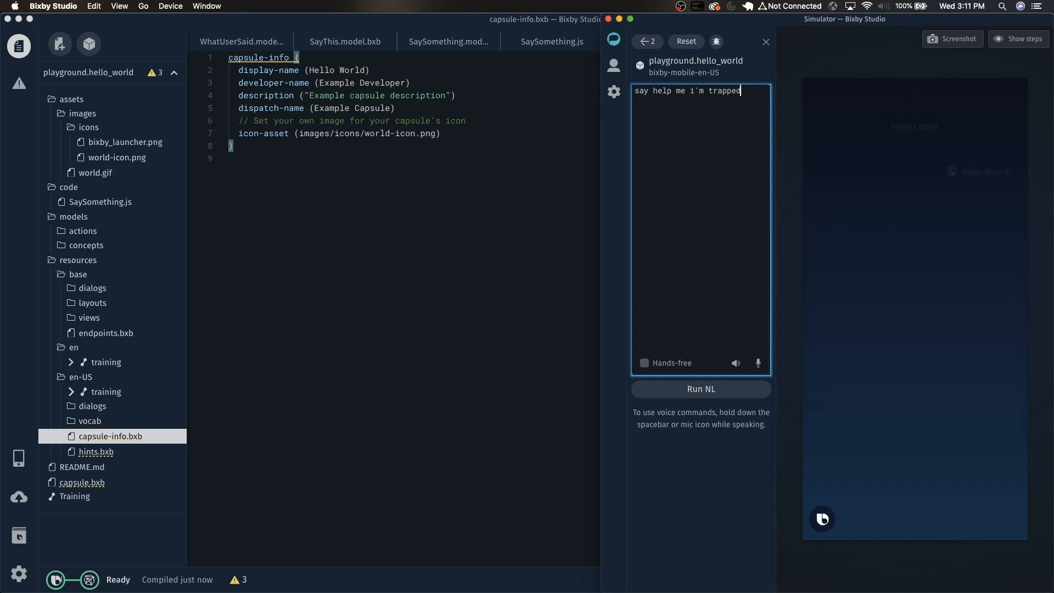
pyautogui.click(700, 389)
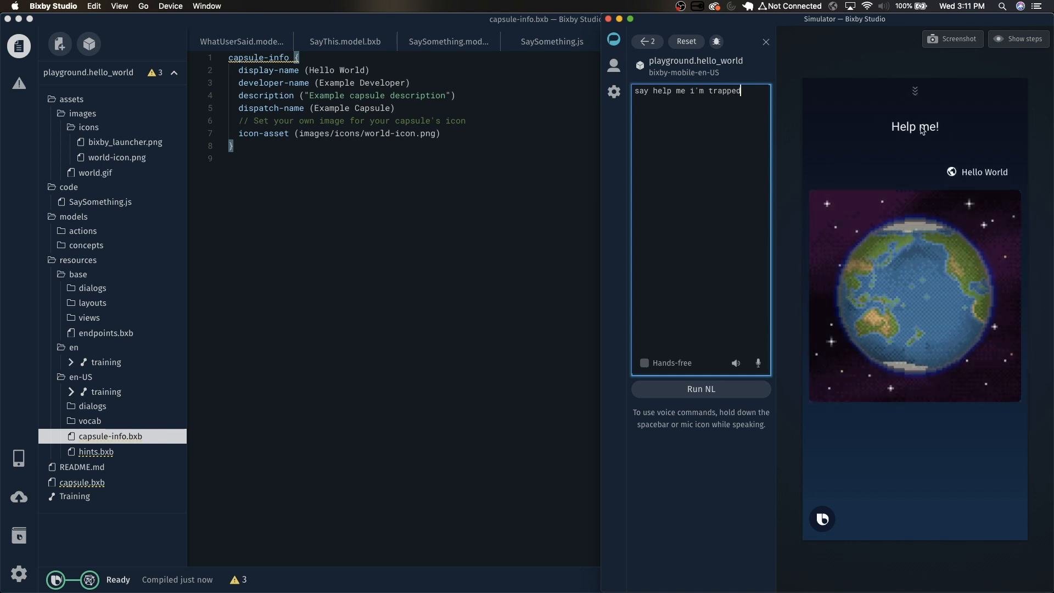
pyautogui.click(699, 388)
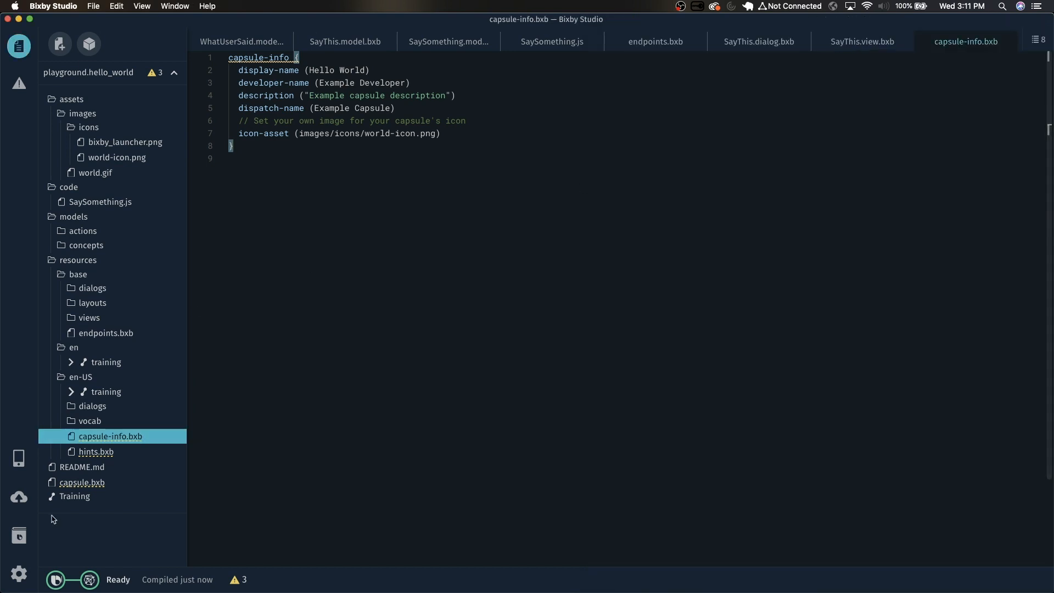
# Step: Start a new SaySomething training example under the bixby-mobile-en-US target
pyautogui.click(74, 496)
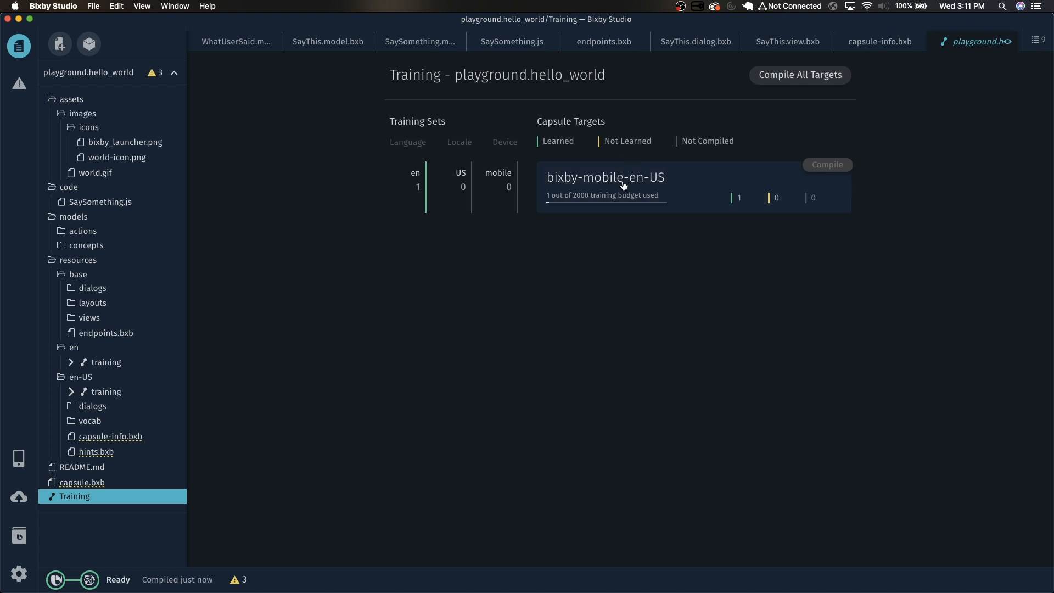
pyautogui.click(603, 176)
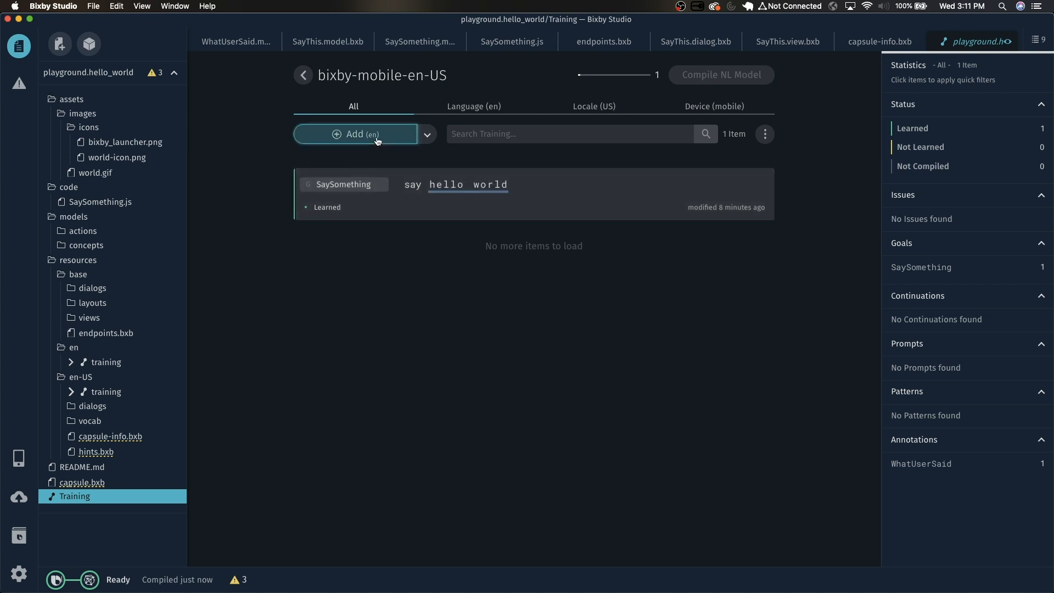
pyautogui.click(355, 134)
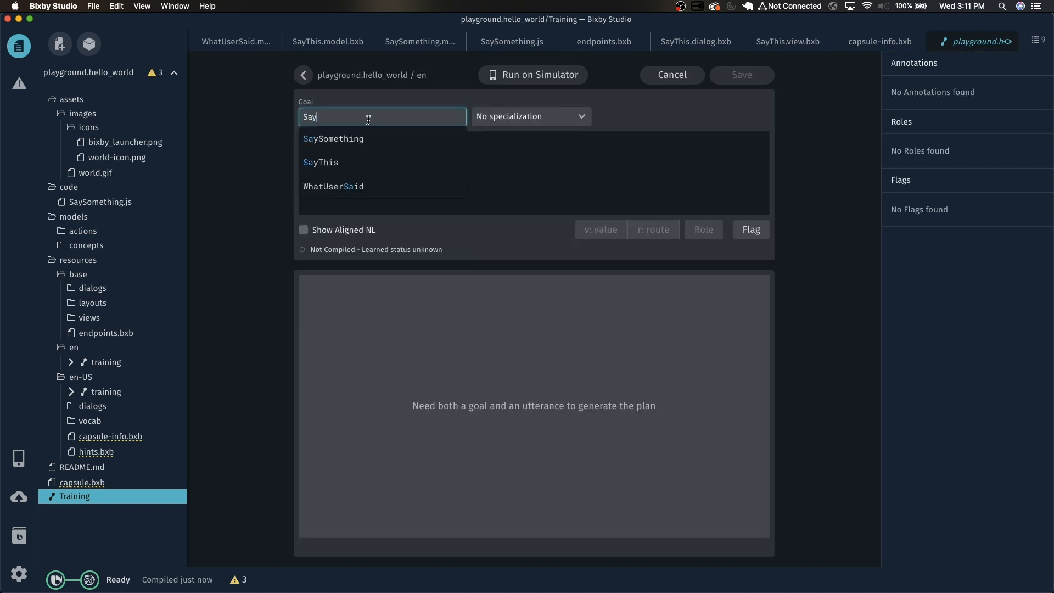
pyautogui.click(333, 138)
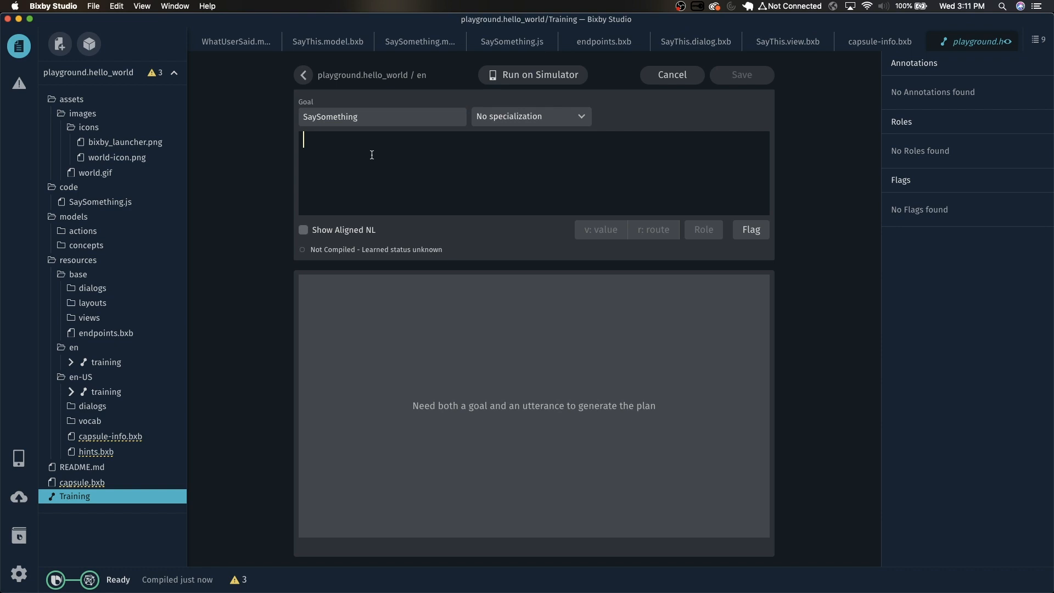
# Step: Enter "say foo bar foo bar foo bar foo bar", annotate it as WhatUserSaid, and save
pyautogui.write('say hello')
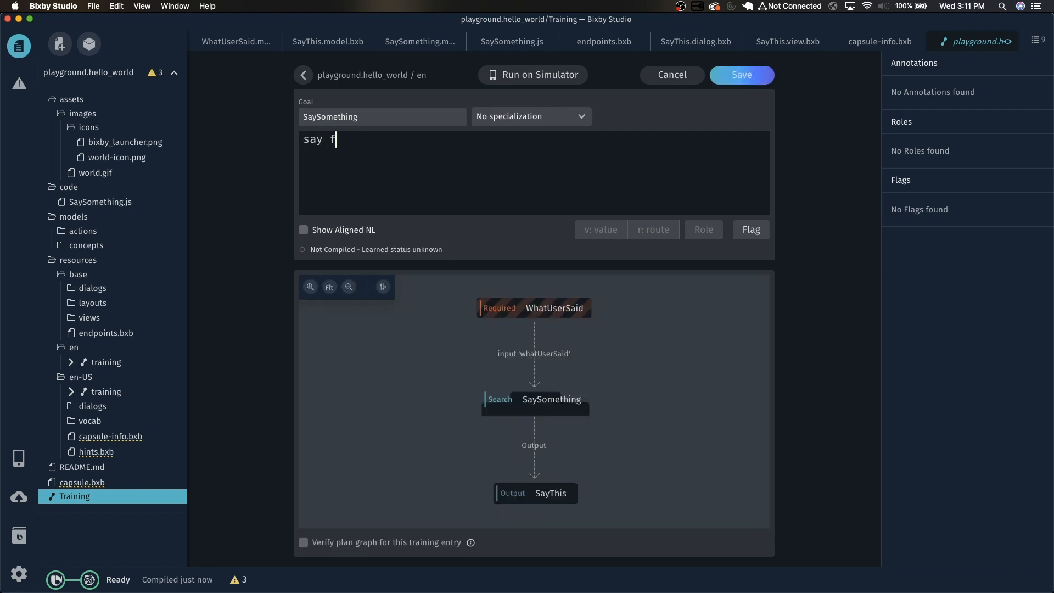
pyautogui.write('oo bar foo bar foo b')
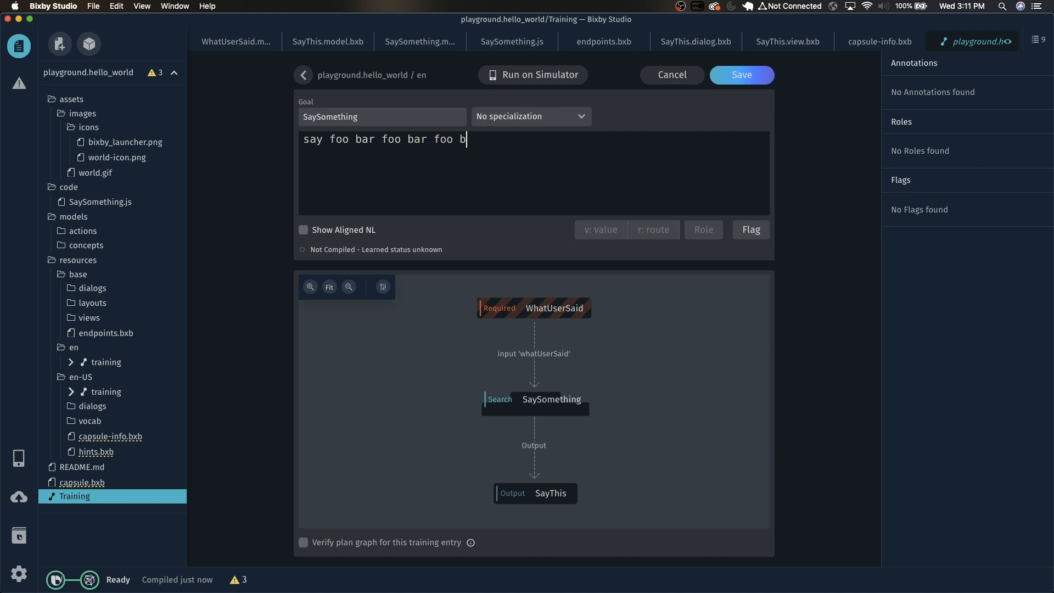
pyautogui.write('ar foo bar')
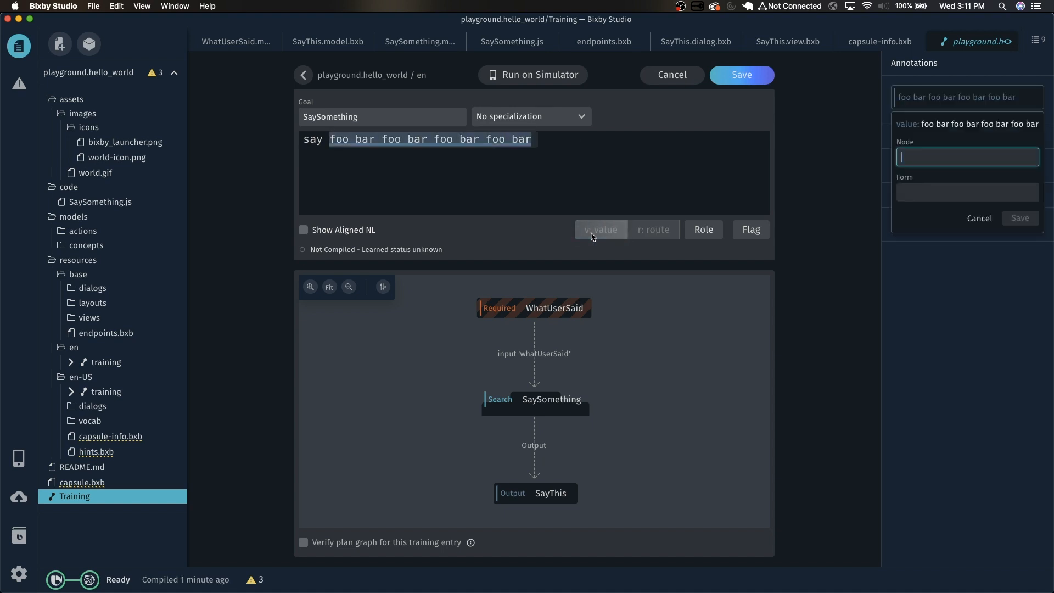
pyautogui.write('WhatUserSaid')
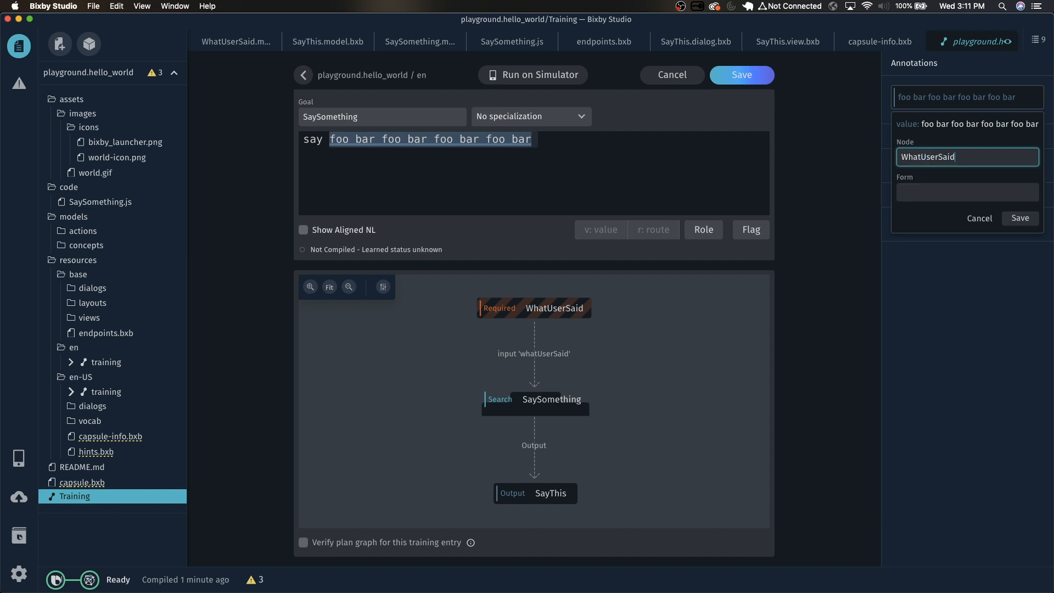
pyautogui.click(1018, 218)
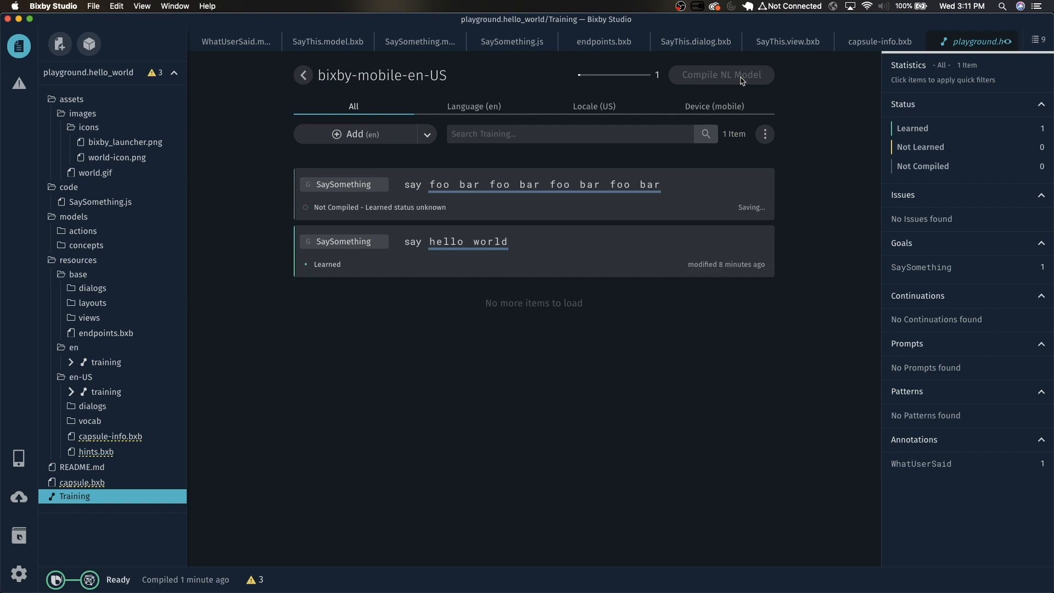
# Step: Compile the NL model and rerun "say help me i'm trapped" in a reset simulator
pyautogui.click(721, 75)
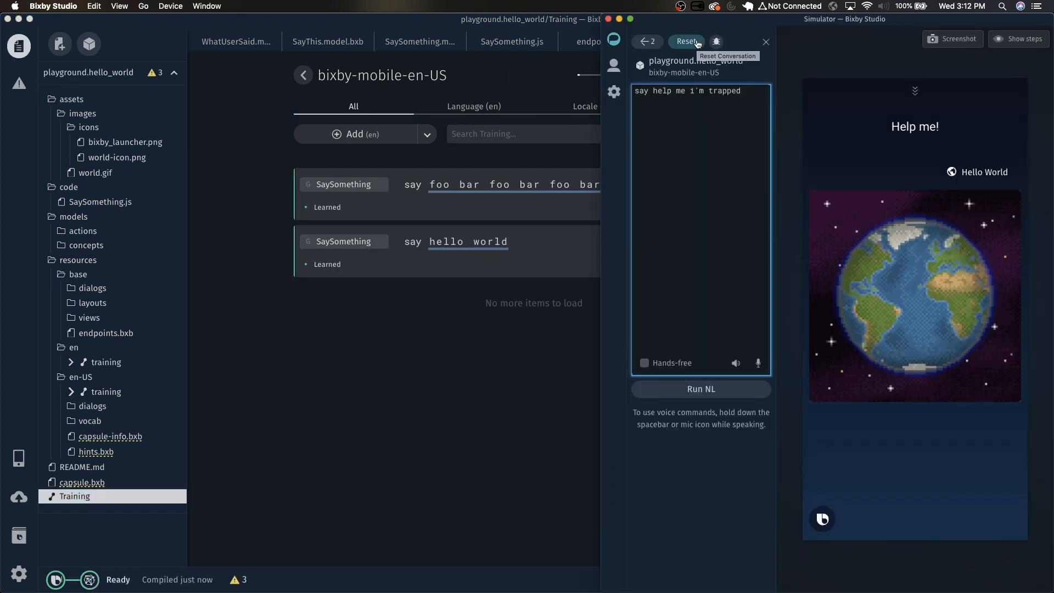
pyautogui.click(685, 41)
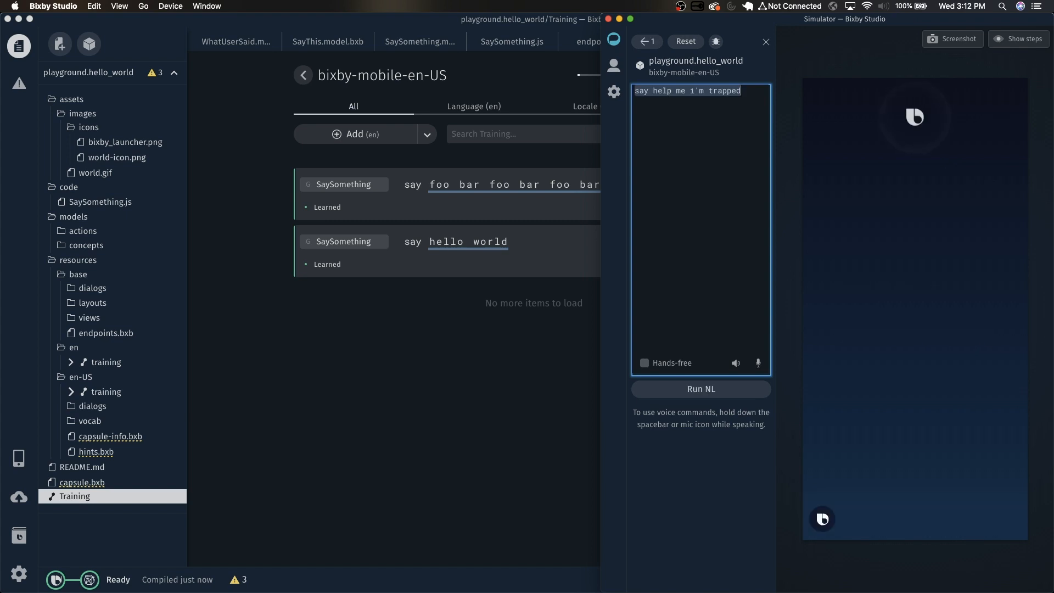
pyautogui.click(700, 389)
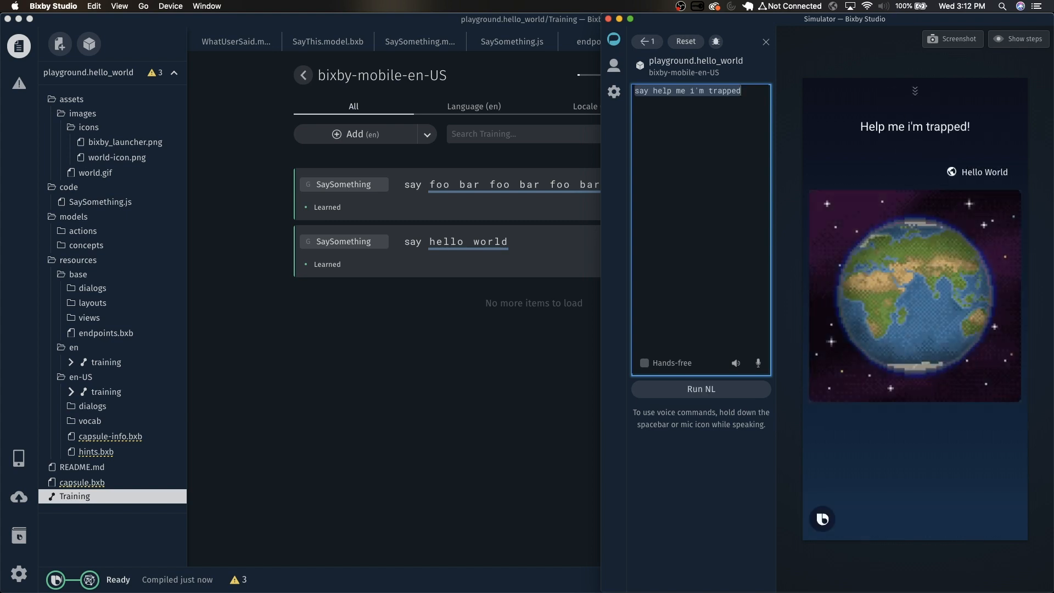